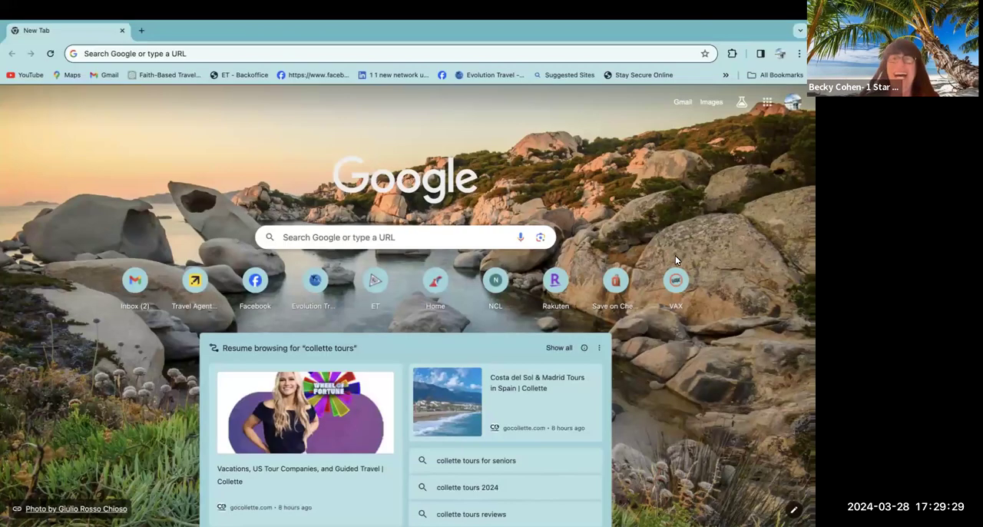
pyautogui.moveTo(617, 413)
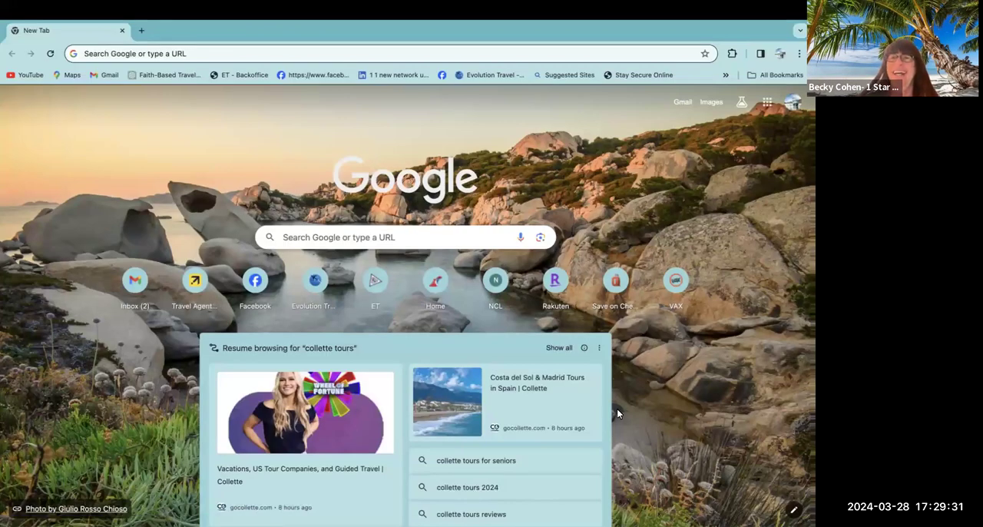
pyautogui.moveTo(626, 344)
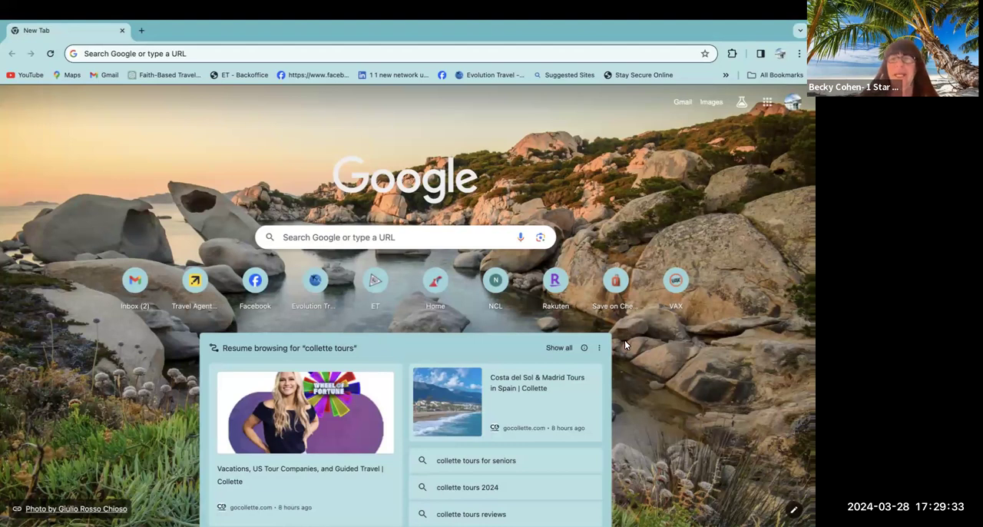
pyautogui.moveTo(607, 381)
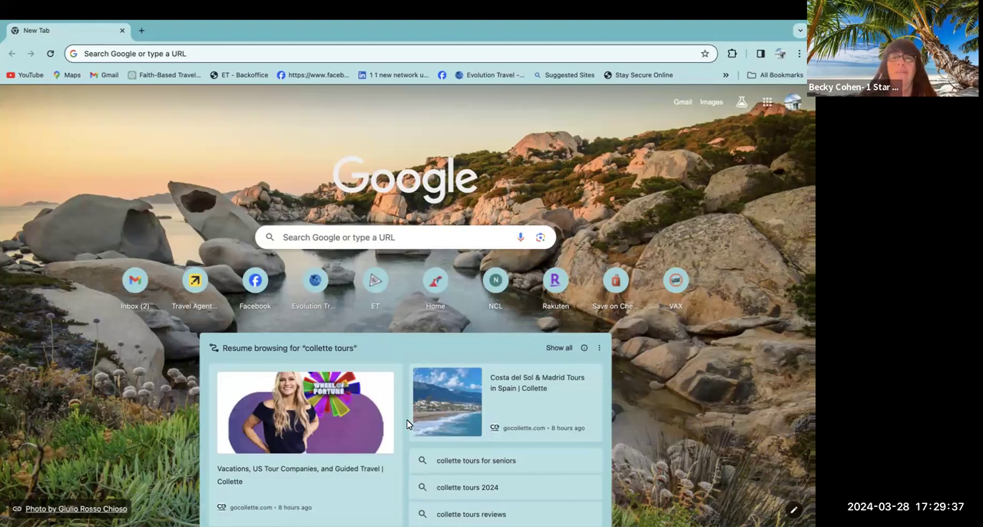
pyautogui.moveTo(386, 378)
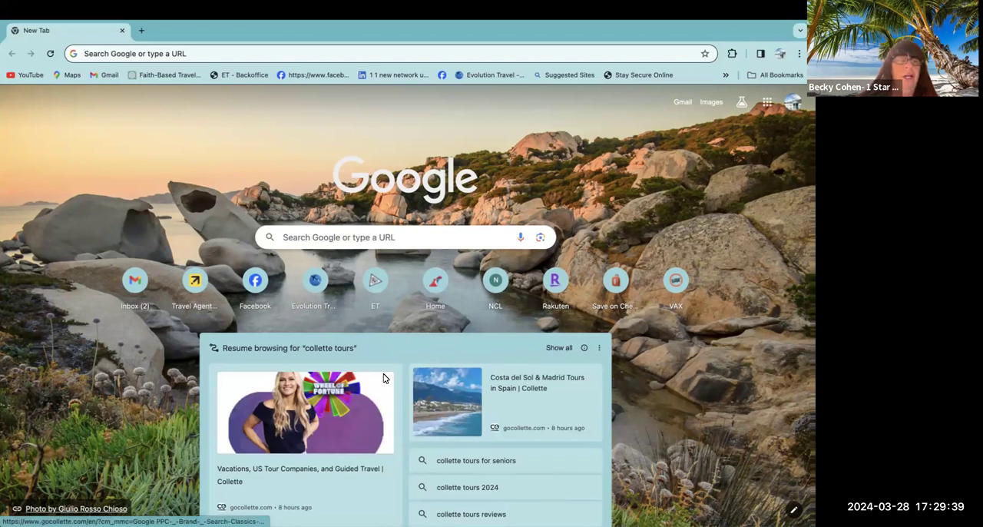
pyautogui.moveTo(613, 393)
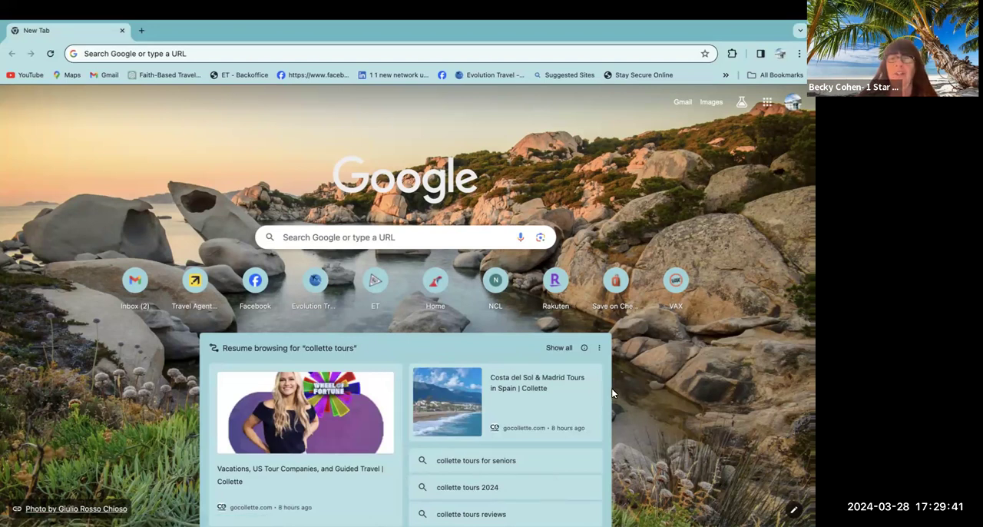
pyautogui.moveTo(729, 45)
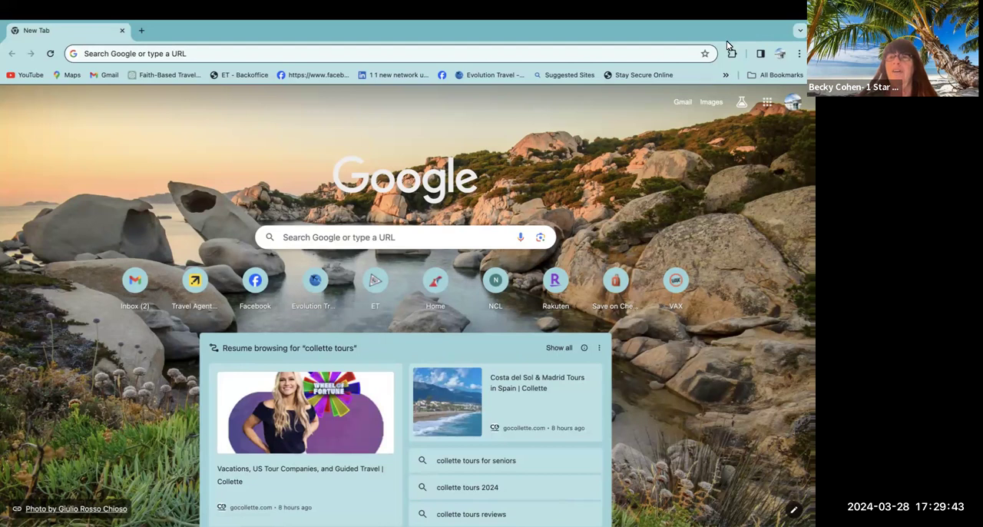
pyautogui.moveTo(240, 115)
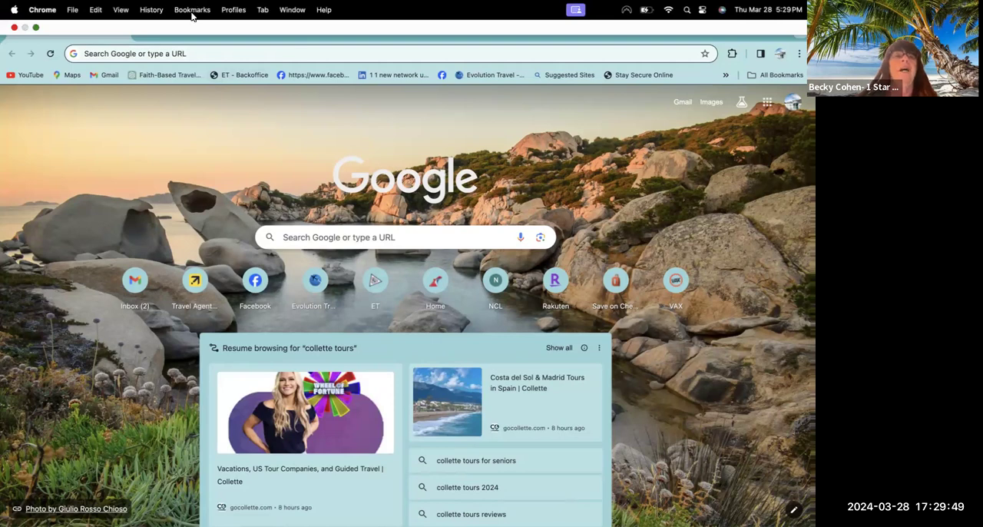
# - Load the Canva home page from the 'Home - Canva' bookmark
pyautogui.click(192, 9)
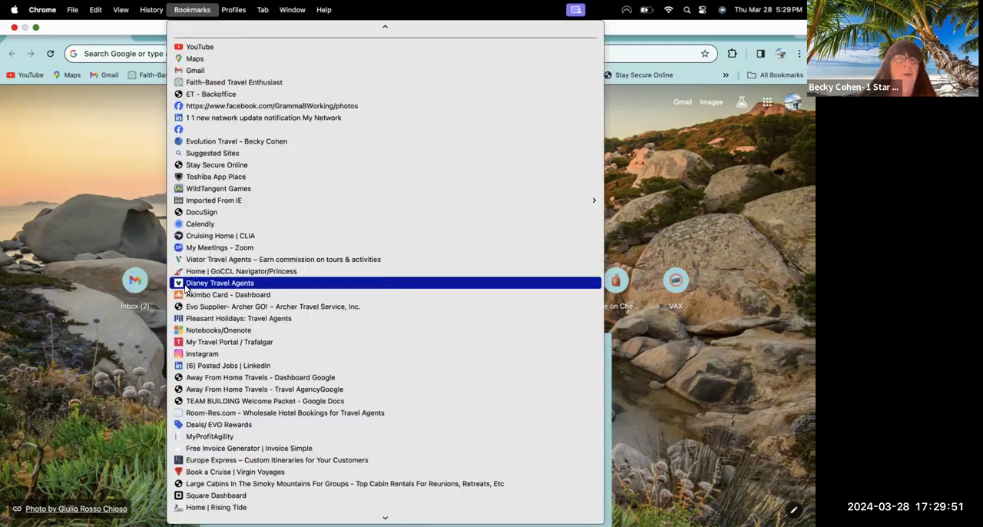
pyautogui.scroll(-3)
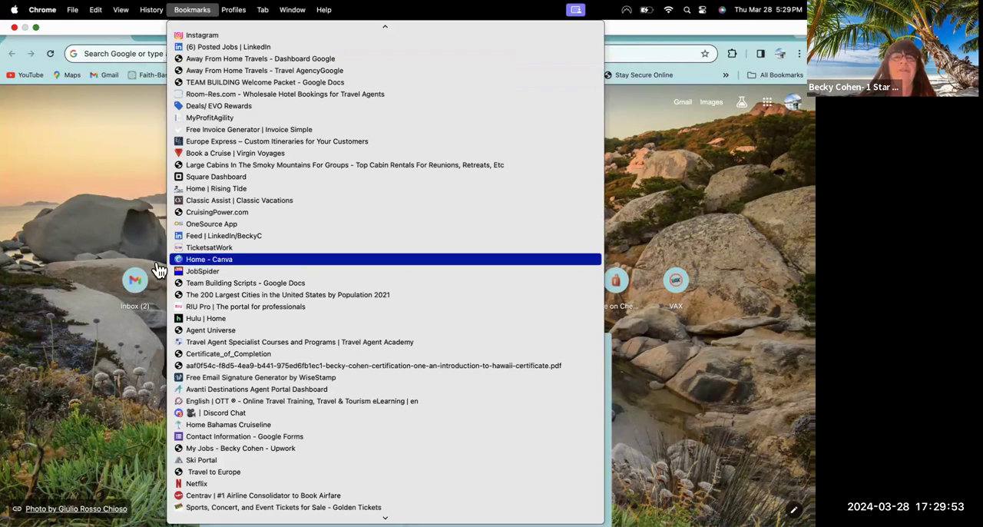
pyautogui.click(208, 258)
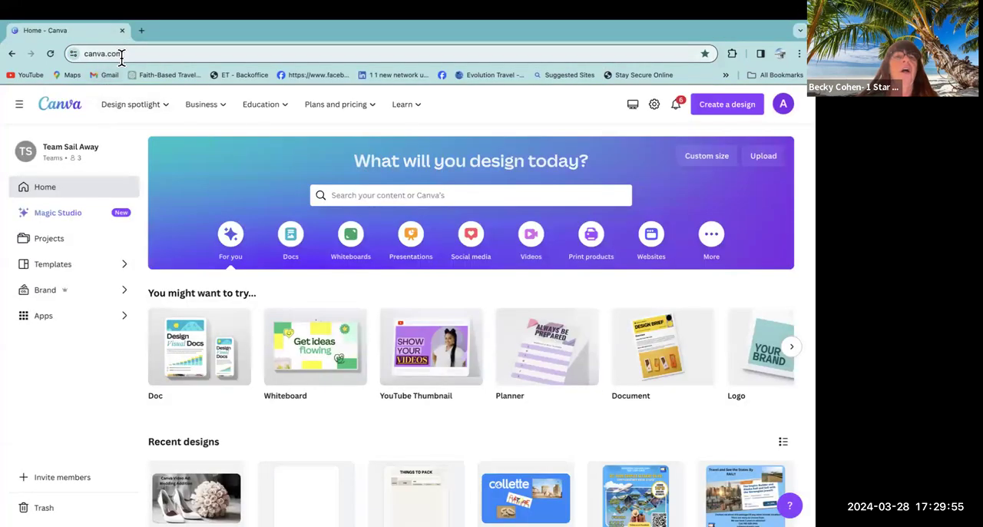
pyautogui.click(203, 104)
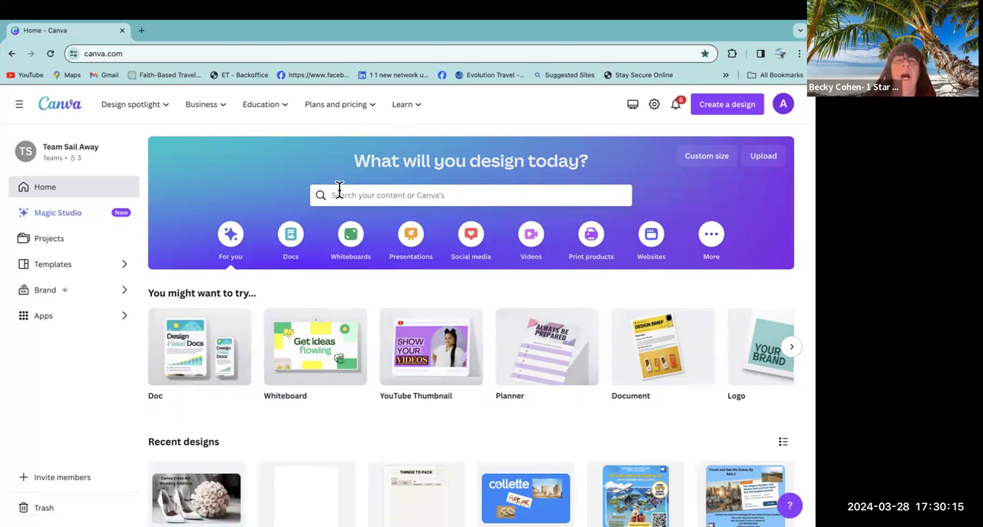
pyautogui.click(470, 193)
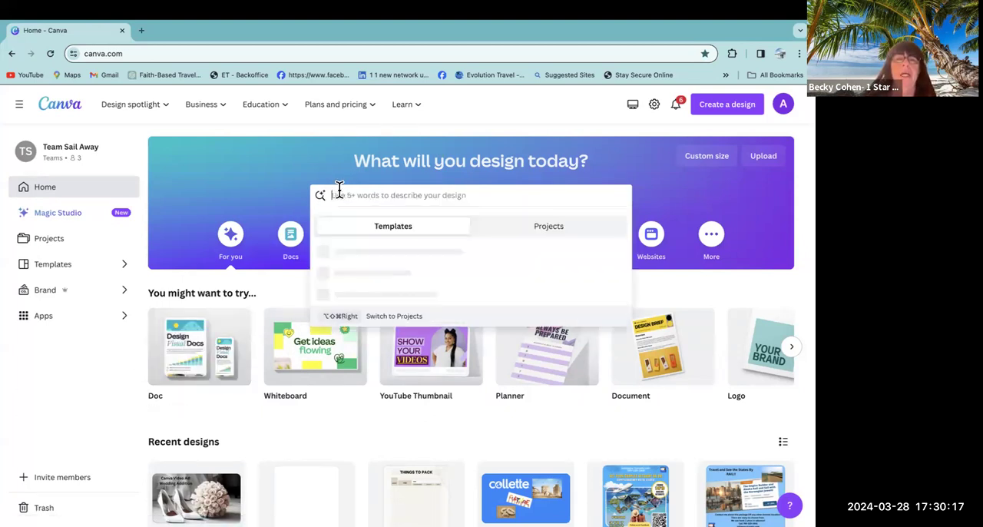
pyautogui.click(471, 193)
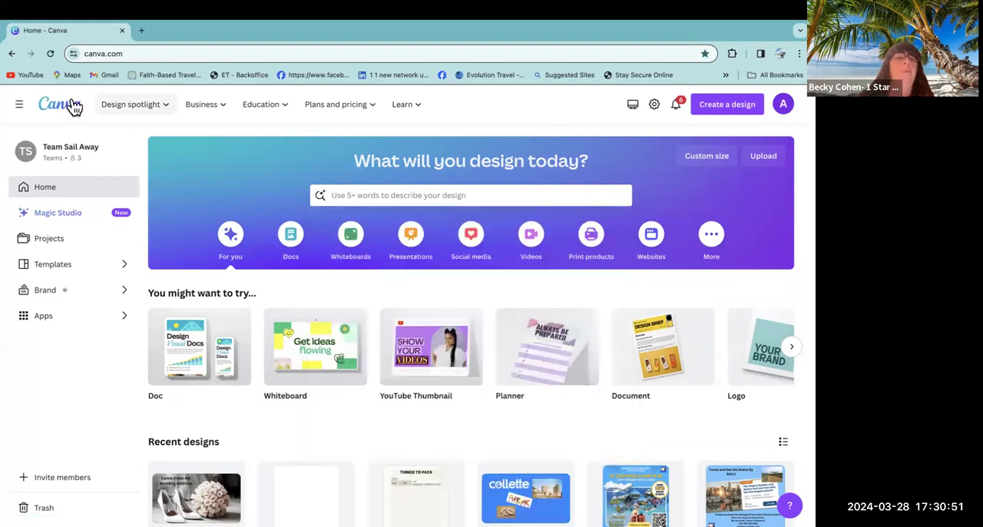
pyautogui.moveTo(265, 442)
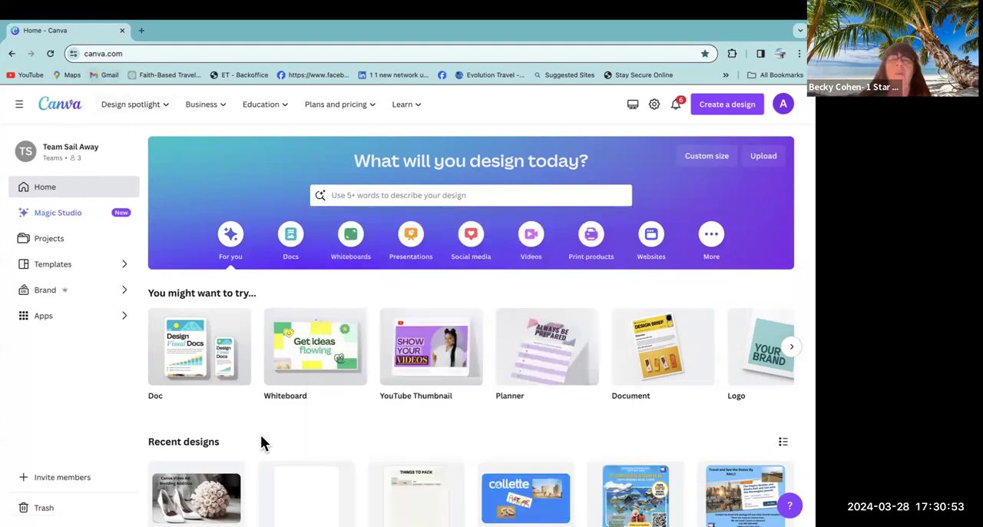
pyautogui.moveTo(329, 442)
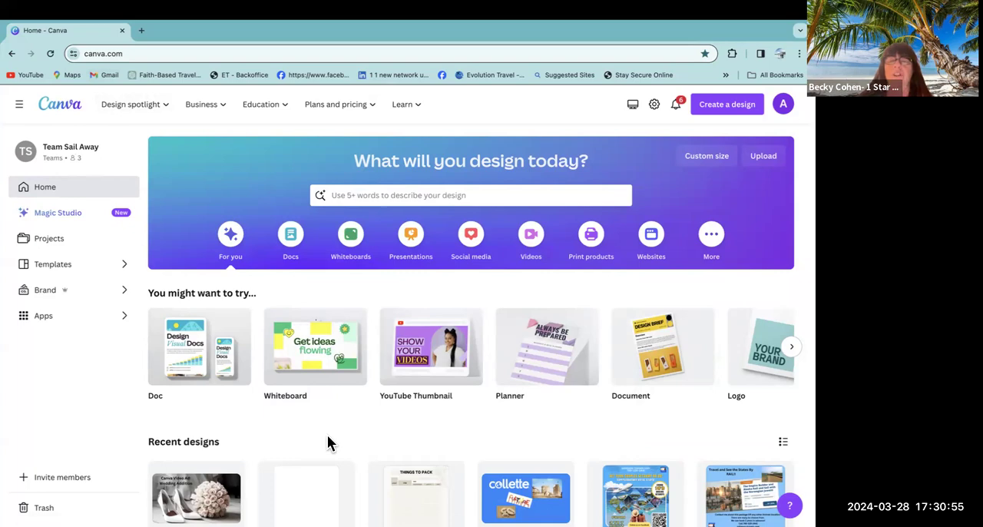
pyautogui.scroll(-3)
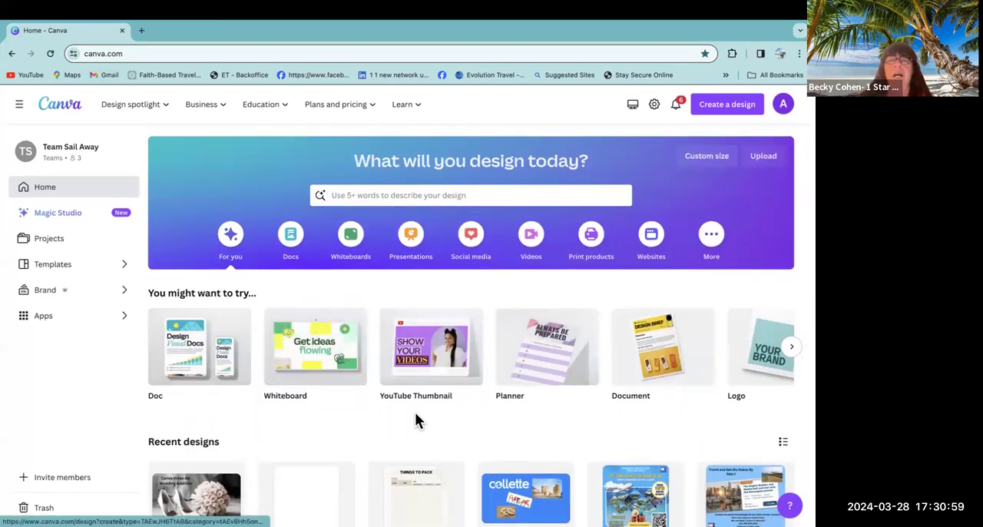
pyautogui.moveTo(393, 238)
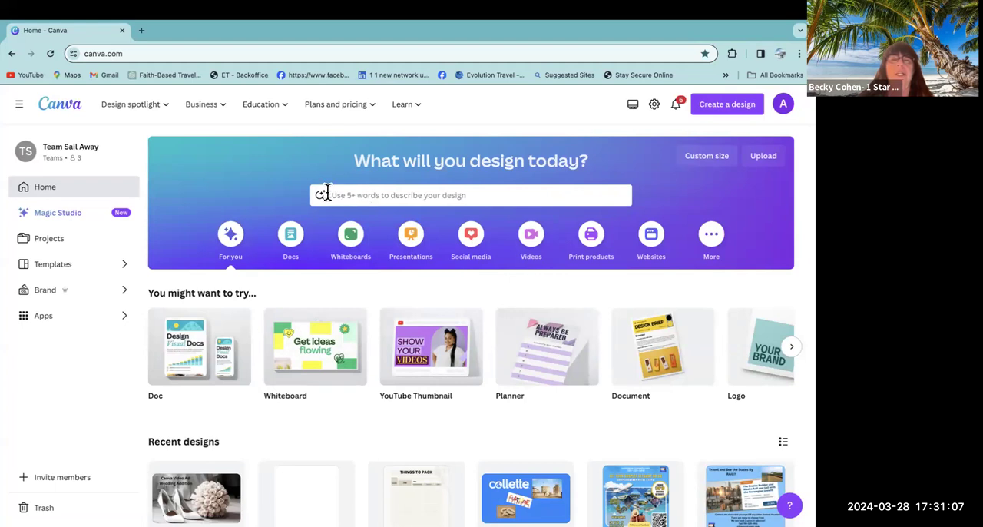
pyautogui.moveTo(330, 194)
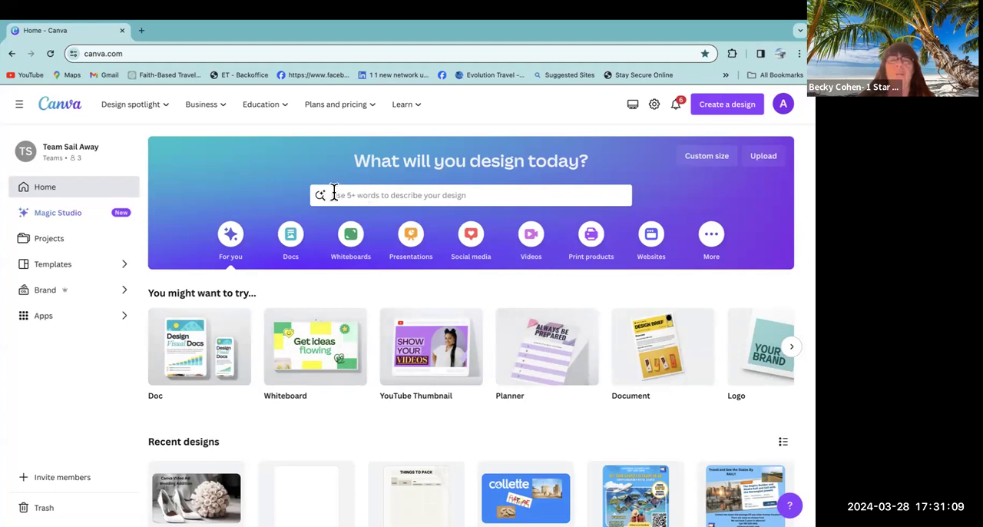
# - Search 'youtube thumbnail' and start a blank YouTube Thumbnail design
pyautogui.click(431, 347)
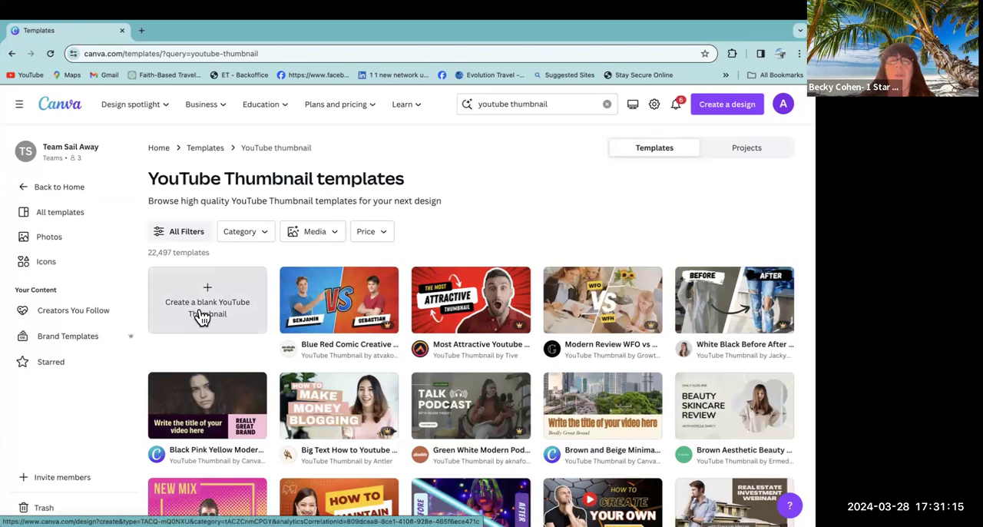
pyautogui.click(206, 302)
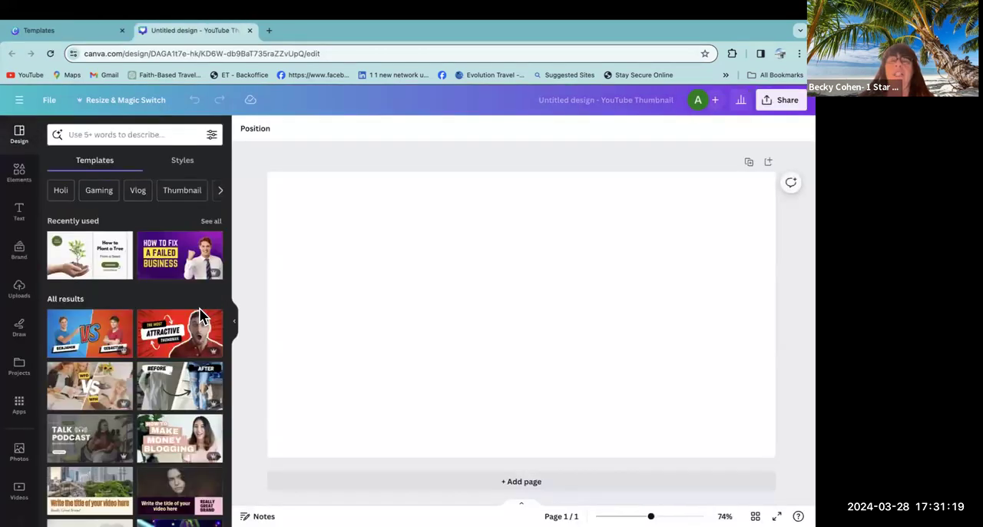
# - Select the blank thumbnail page ready to browse stock photos
pyautogui.click(449, 302)
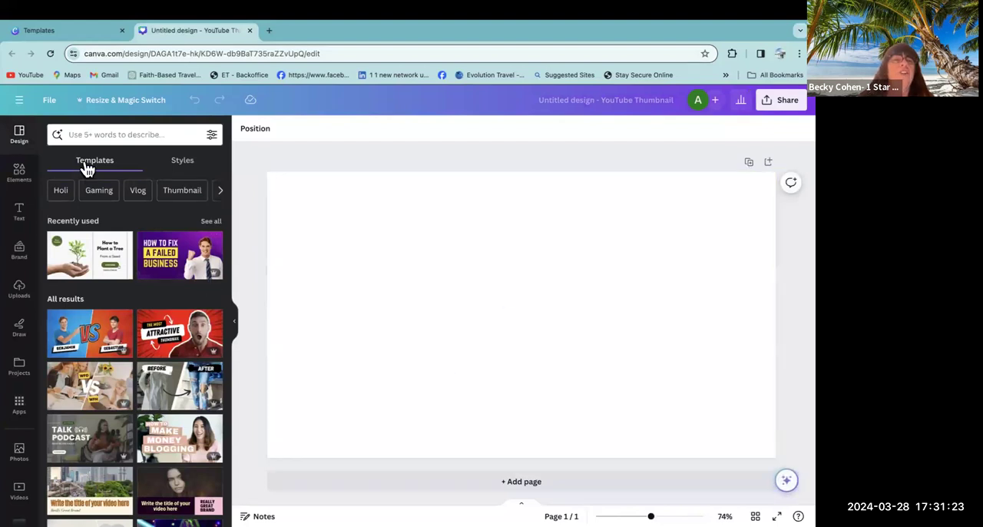
pyautogui.click(342, 295)
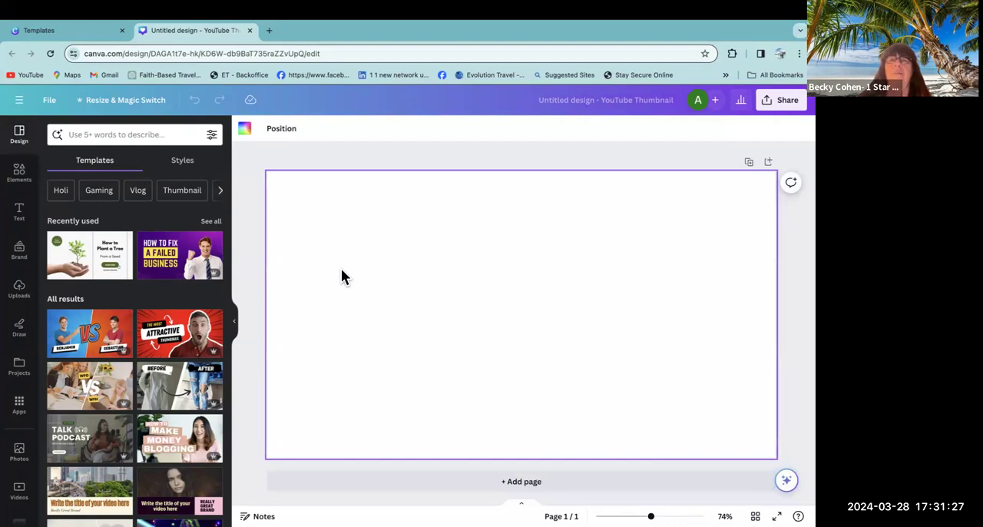
pyautogui.moveTo(326, 243)
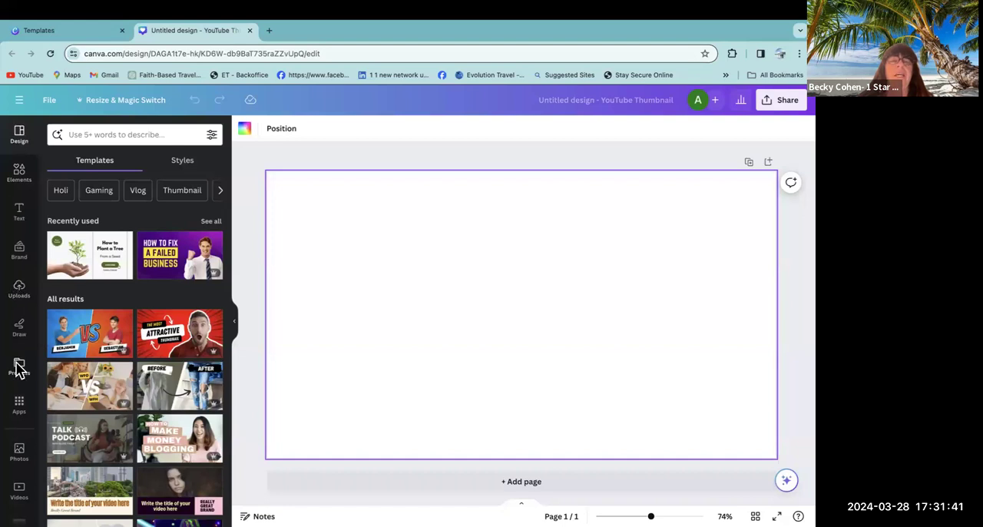
pyautogui.moveTo(18, 453)
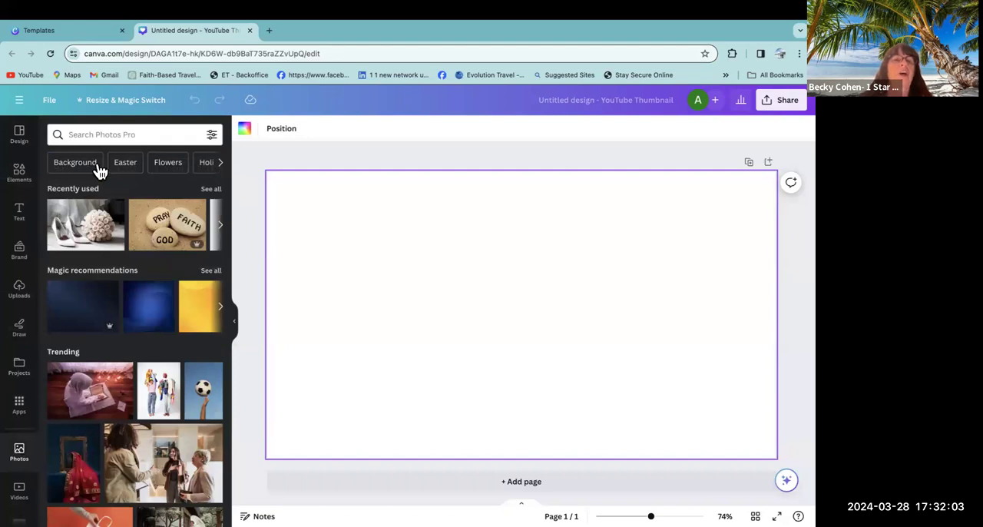
pyautogui.write('T')
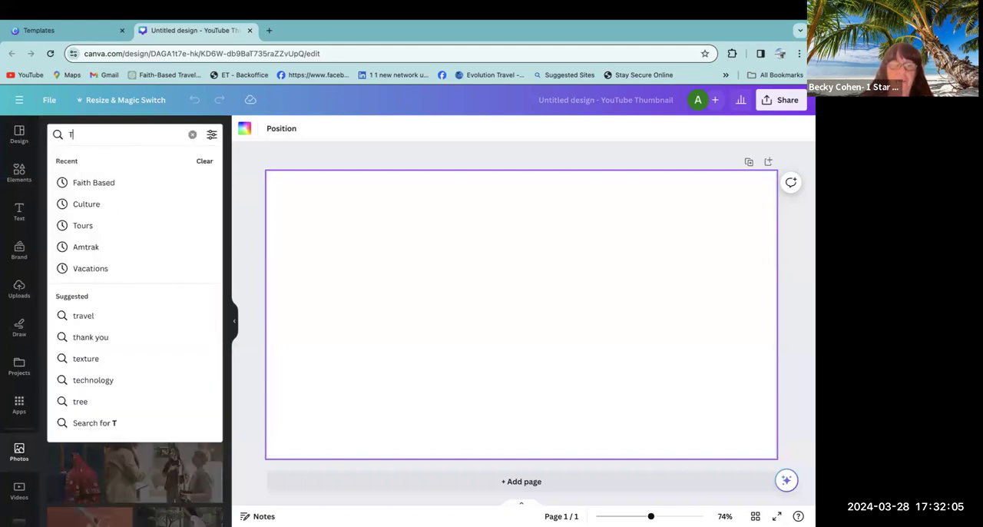
pyautogui.write('Travel')
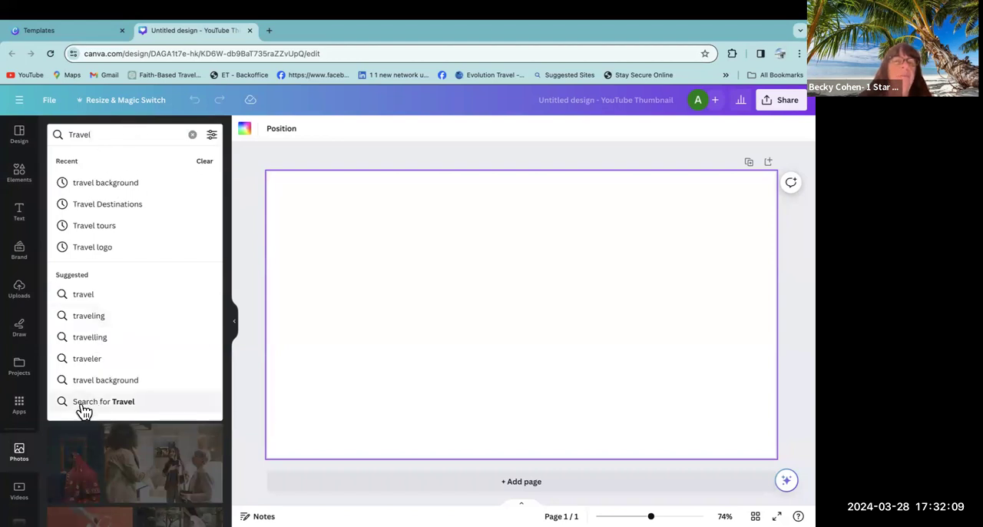
pyautogui.click(103, 401)
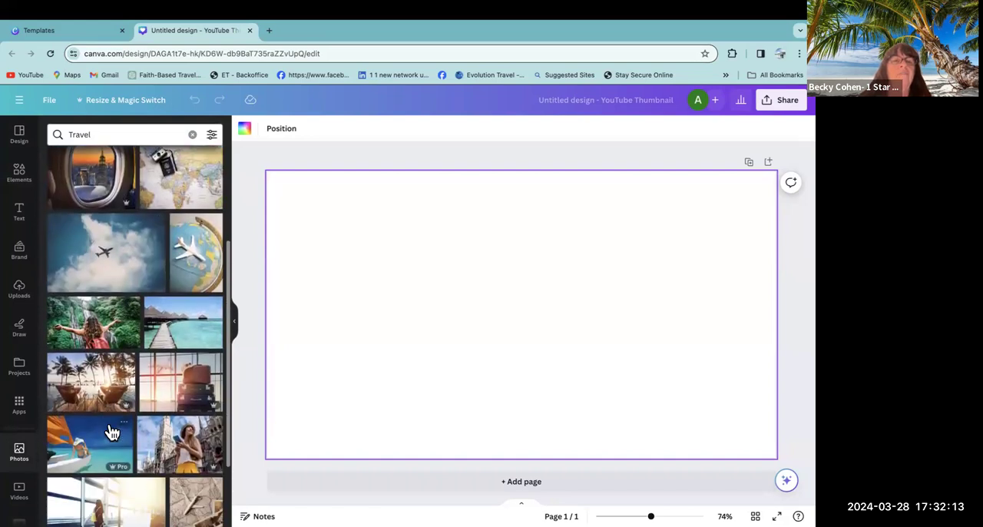
pyautogui.scroll(-3)
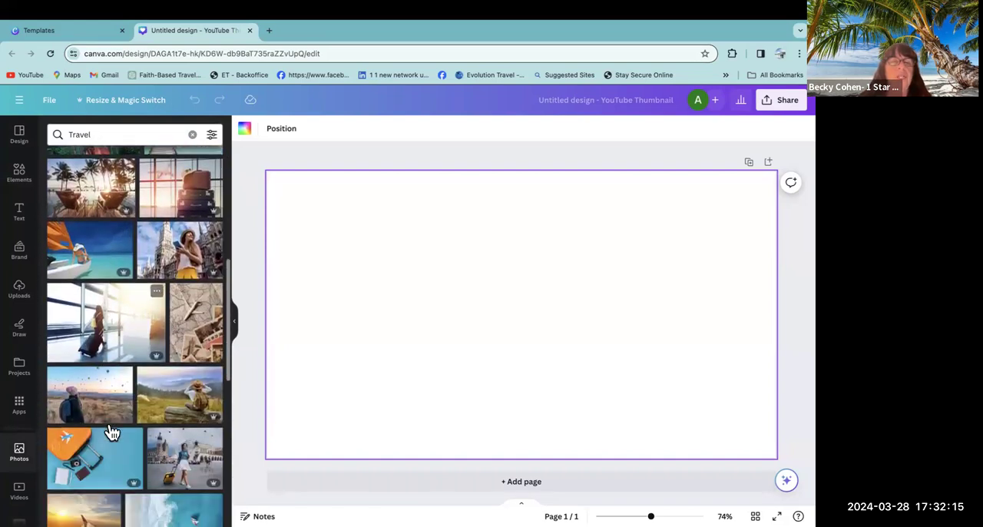
pyautogui.scroll(-3)
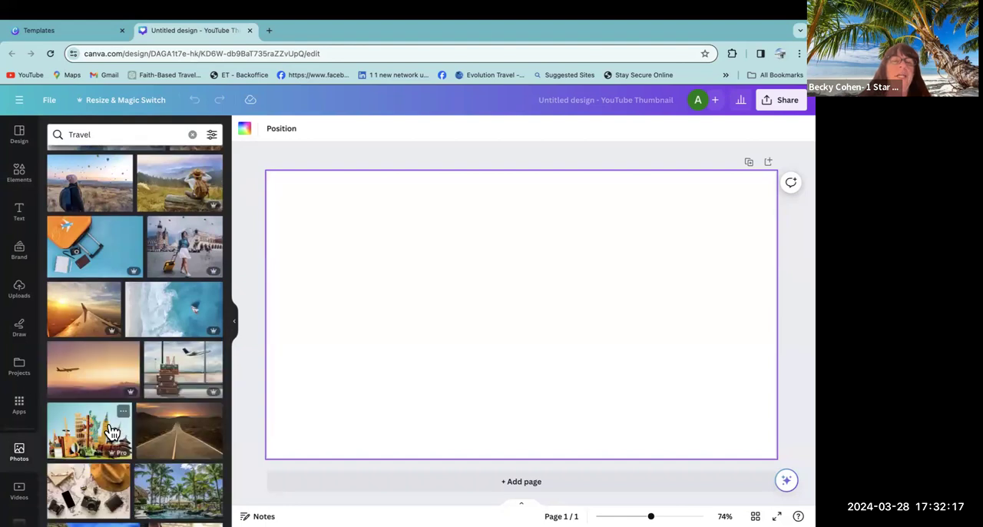
pyautogui.moveTo(111, 340)
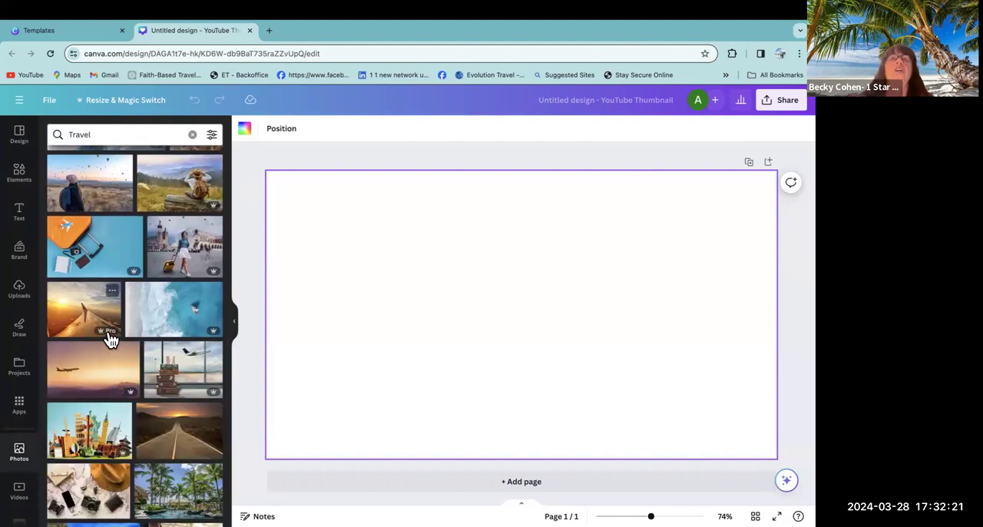
pyautogui.moveTo(92, 200)
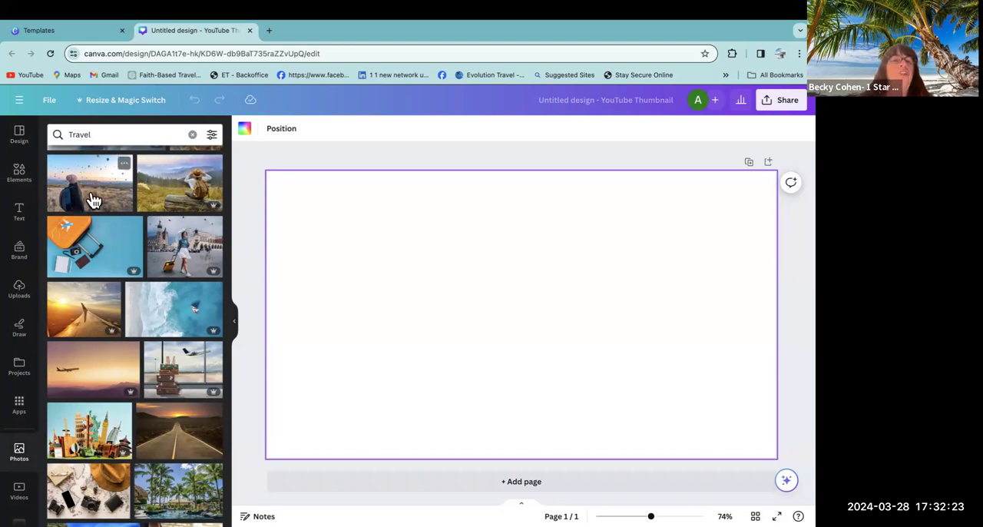
pyautogui.moveTo(129, 278)
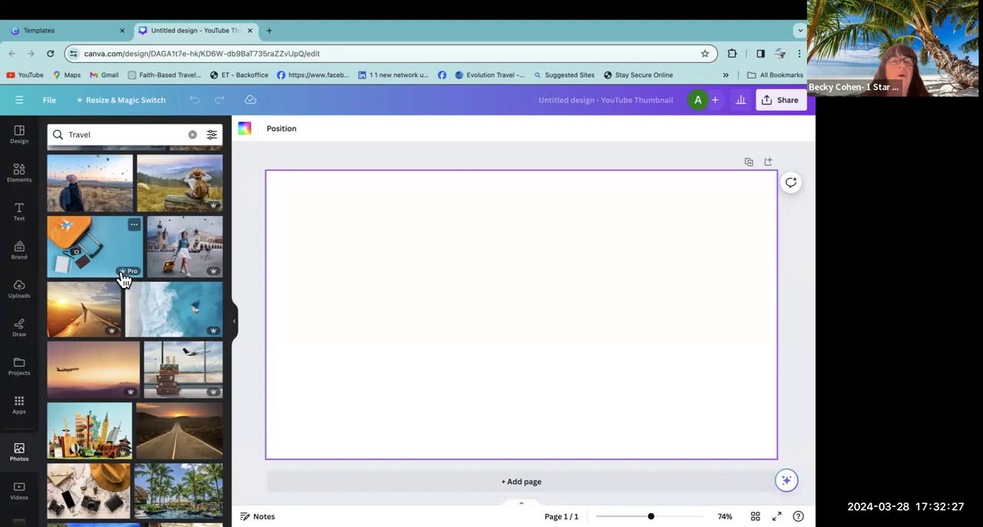
pyautogui.moveTo(83, 191)
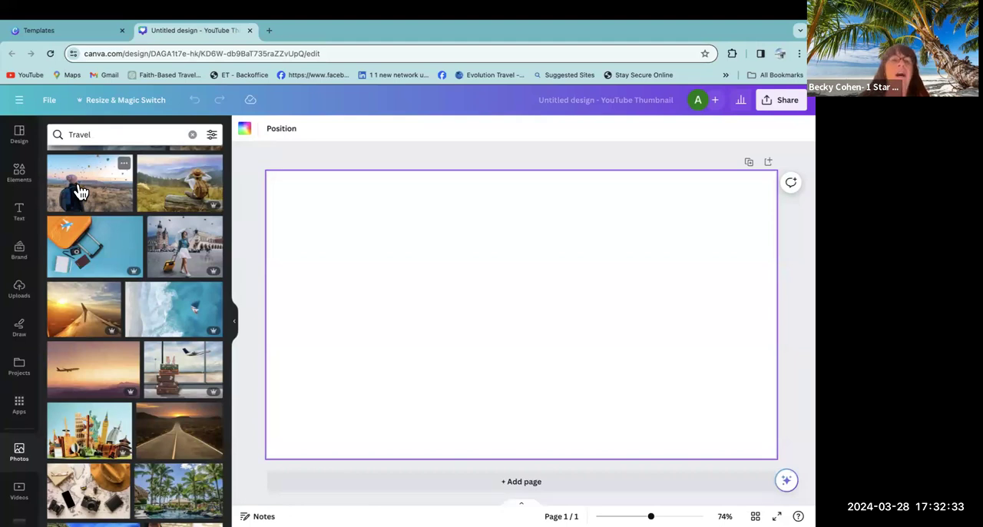
pyautogui.moveTo(178, 449)
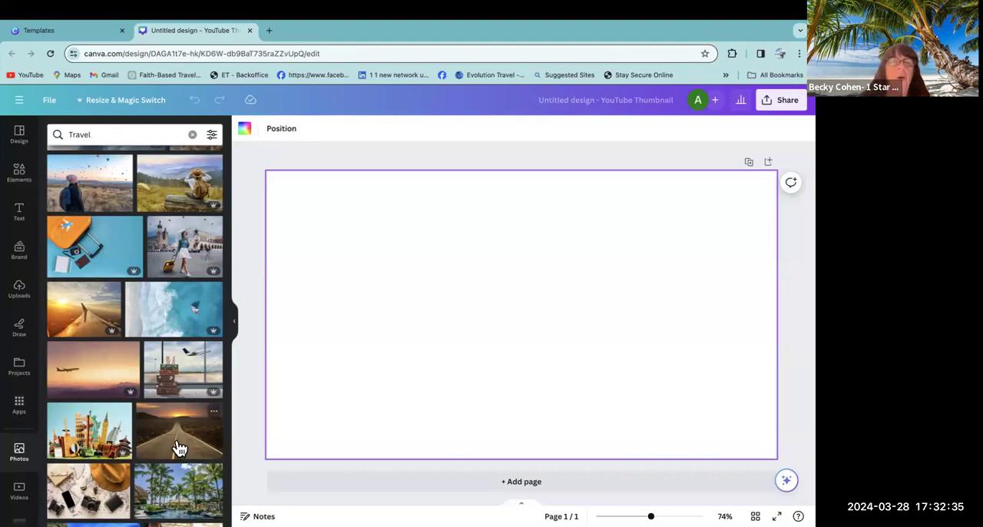
pyautogui.scroll(-3)
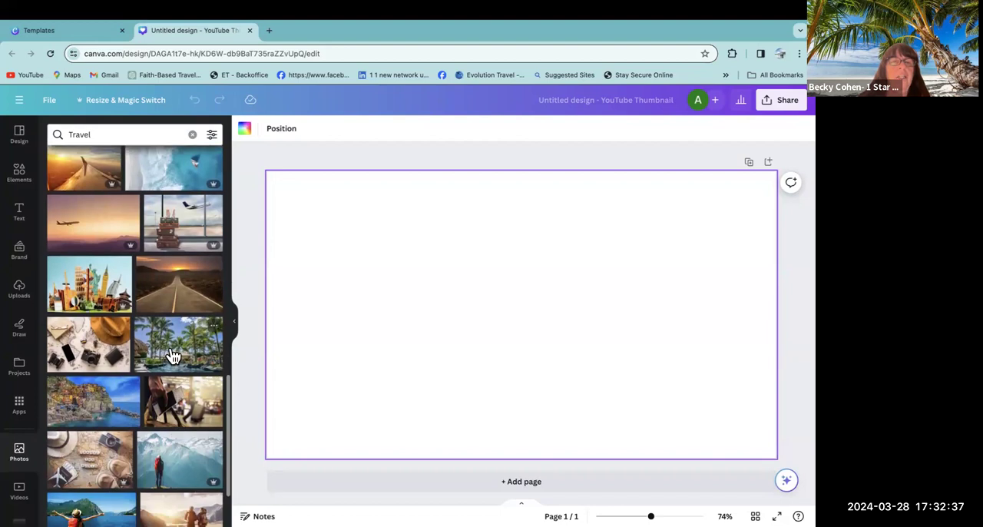
pyautogui.moveTo(77, 351)
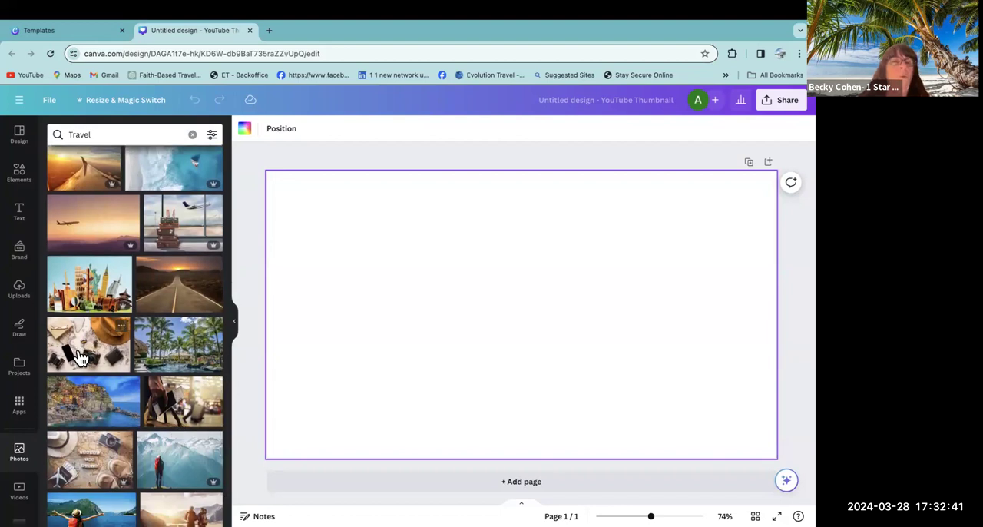
# - Add the map-and-hat travel flat-lay photo to the thumbnail
pyautogui.click(88, 344)
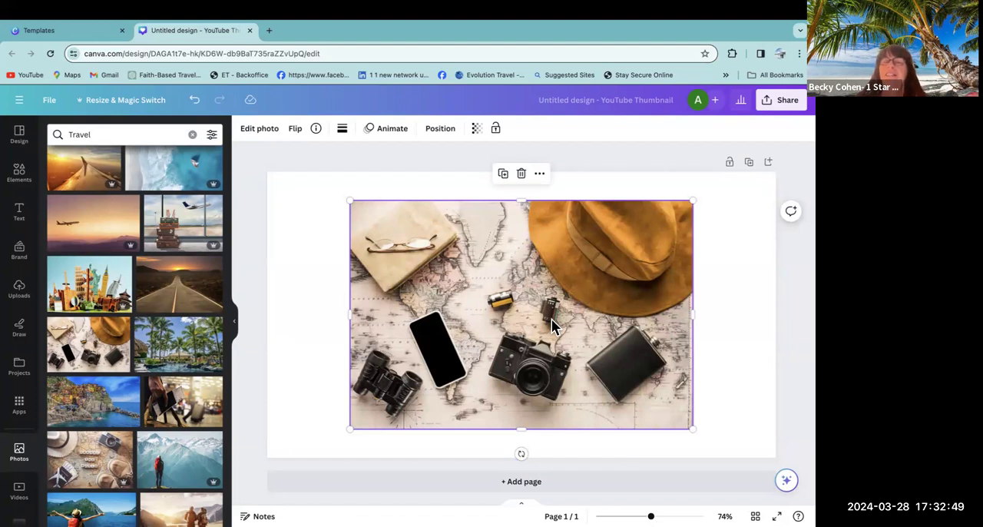
pyautogui.moveTo(648, 264)
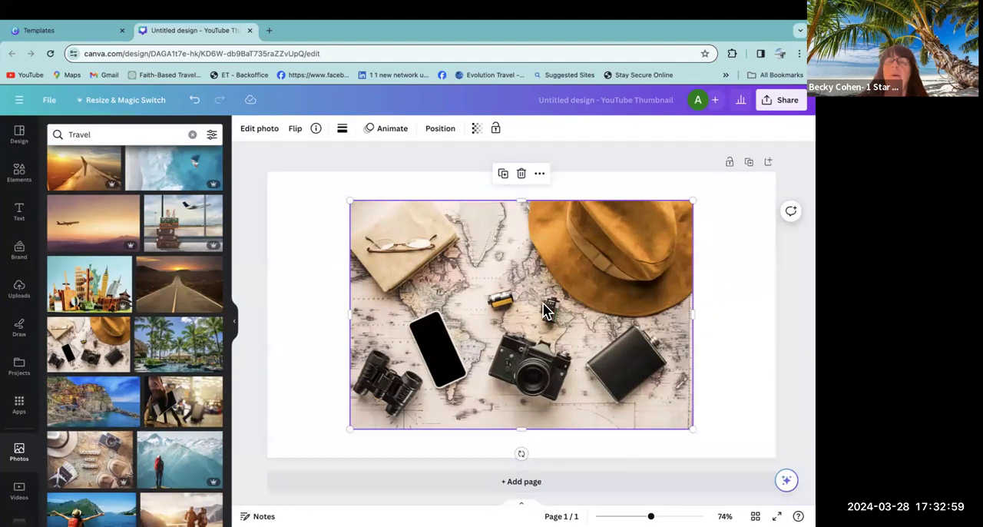
pyautogui.moveTo(522, 307)
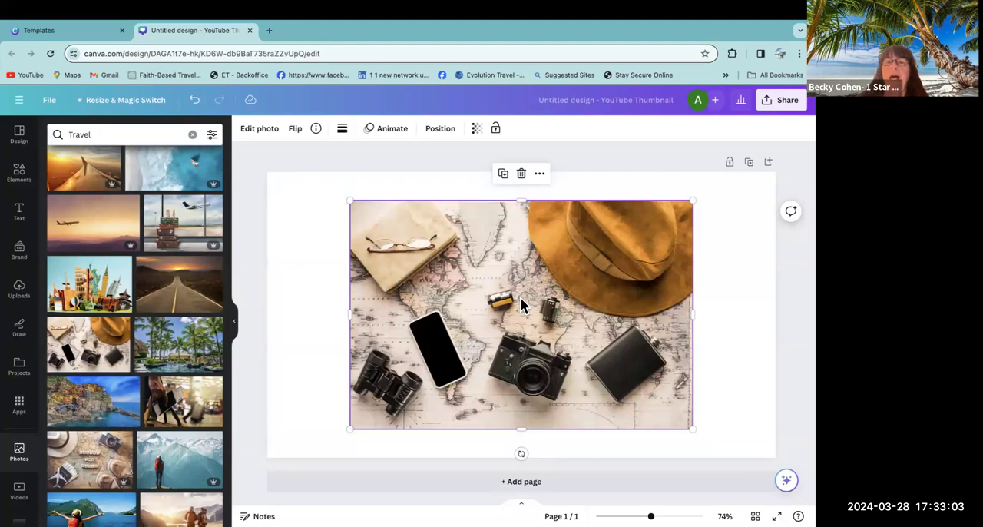
# - Set the travel flat-lay photo as the full thumbnail background and reselect it
pyautogui.rightClick(522, 315)
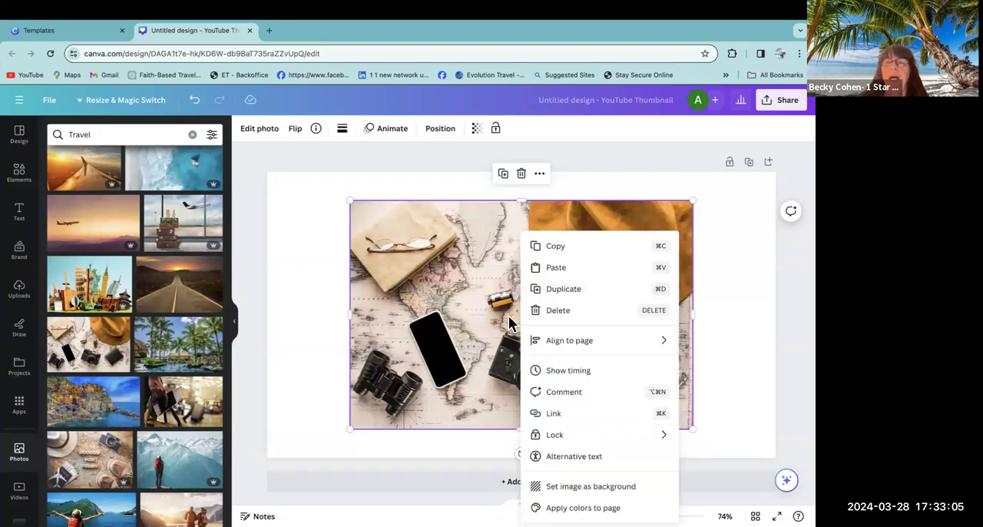
pyautogui.moveTo(504, 321)
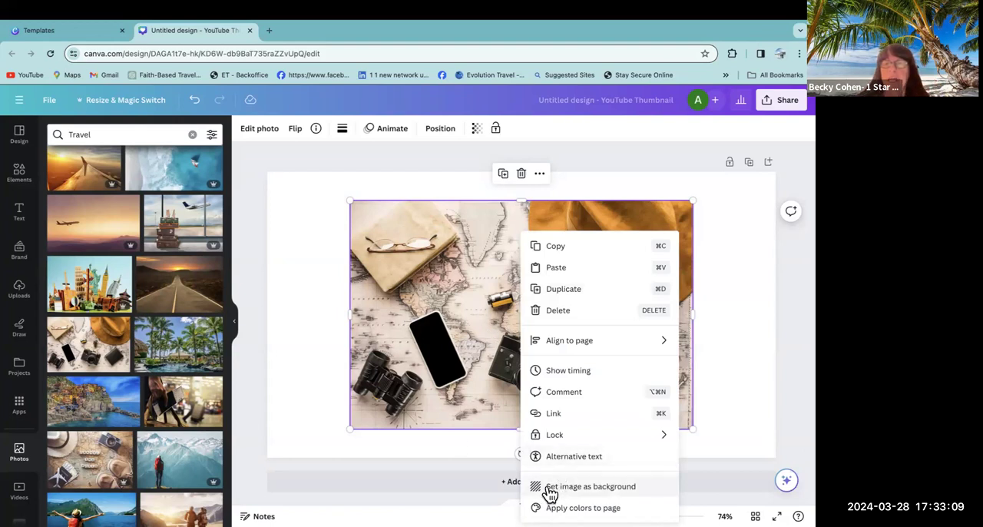
pyautogui.moveTo(587, 492)
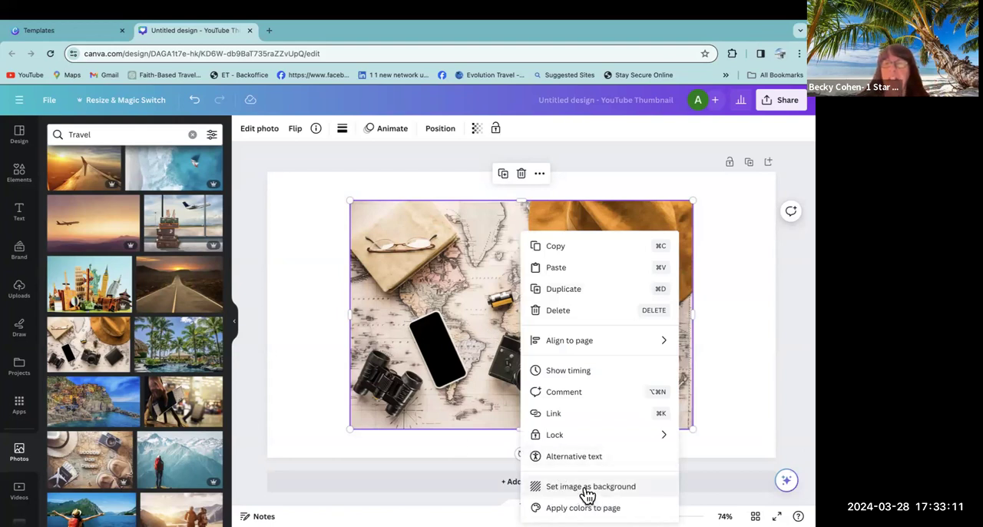
pyautogui.click(590, 485)
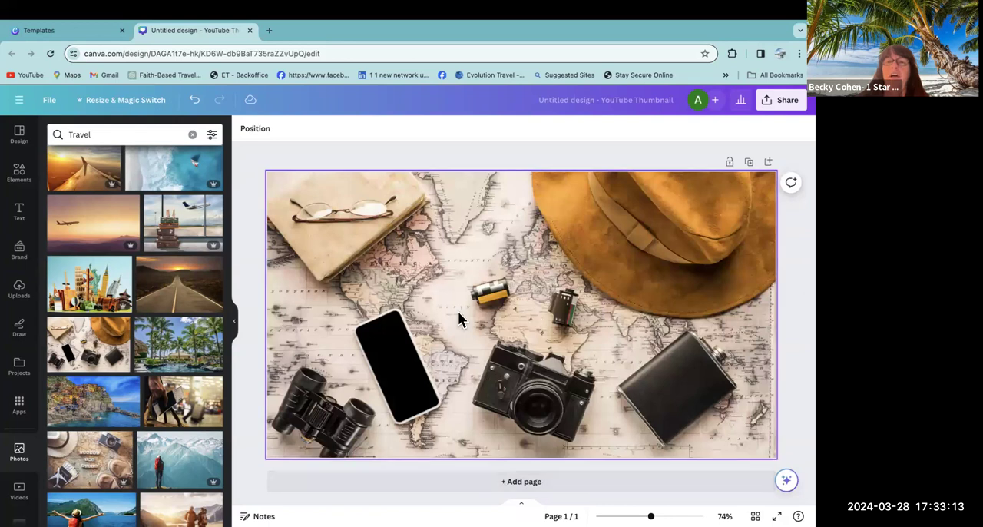
pyautogui.moveTo(630, 385)
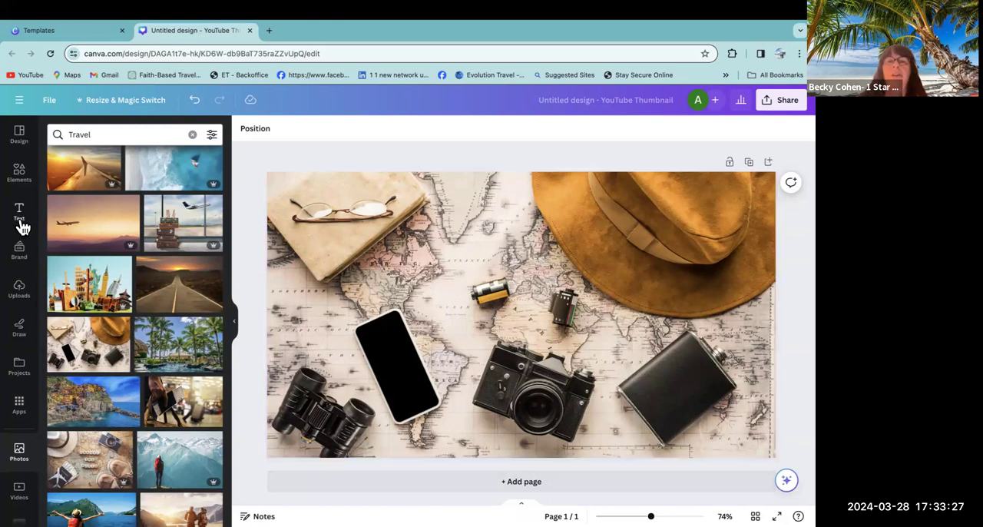
pyautogui.click(430, 280)
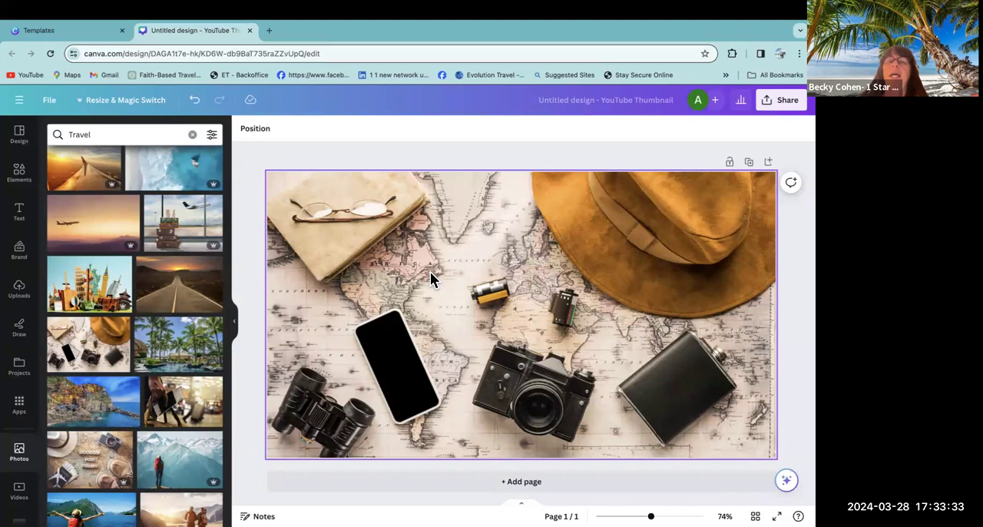
pyautogui.click(330, 157)
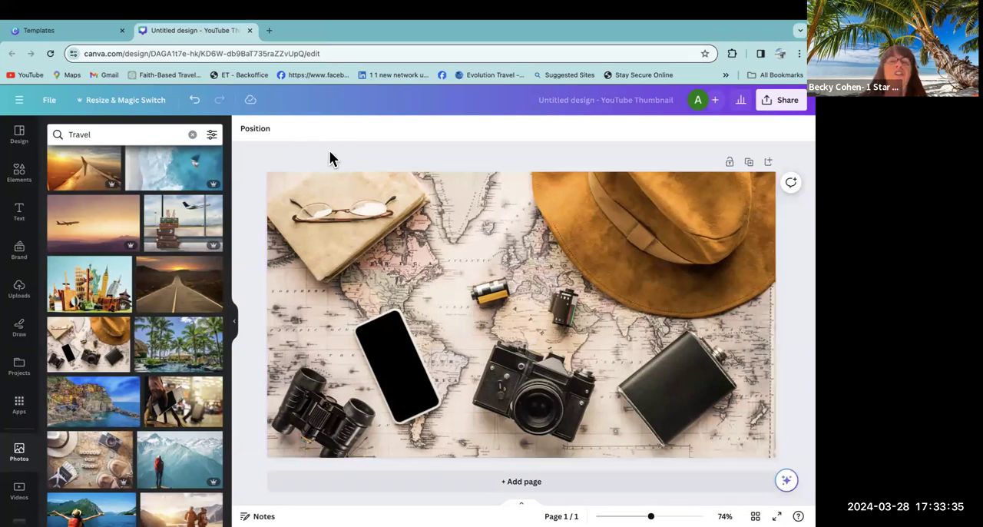
pyautogui.click(521, 315)
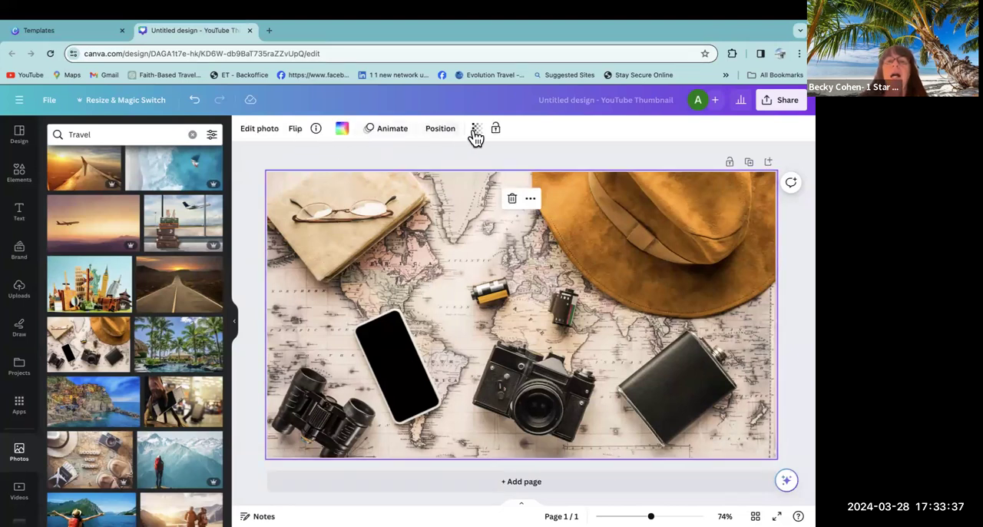
pyautogui.moveTo(476, 129)
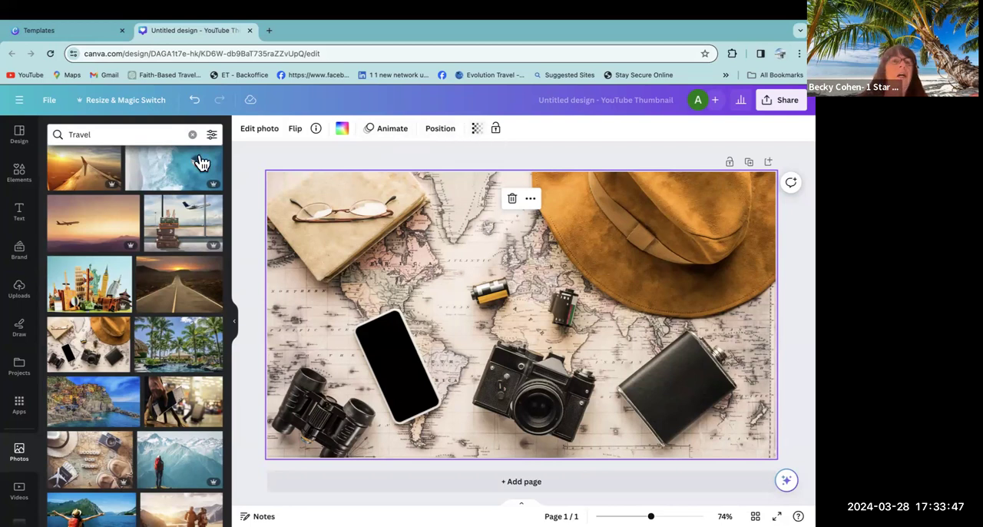
pyautogui.click(18, 212)
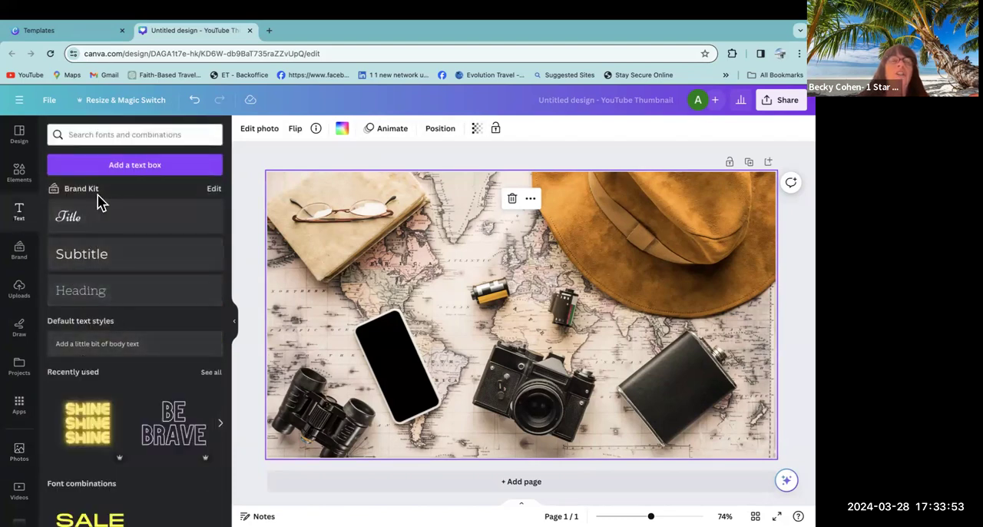
pyautogui.moveTo(99, 215)
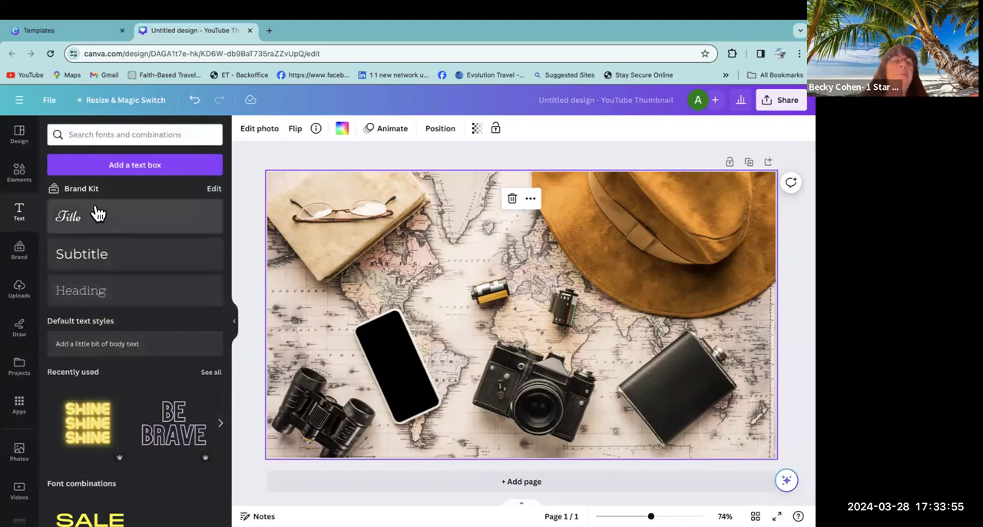
pyautogui.moveTo(98, 198)
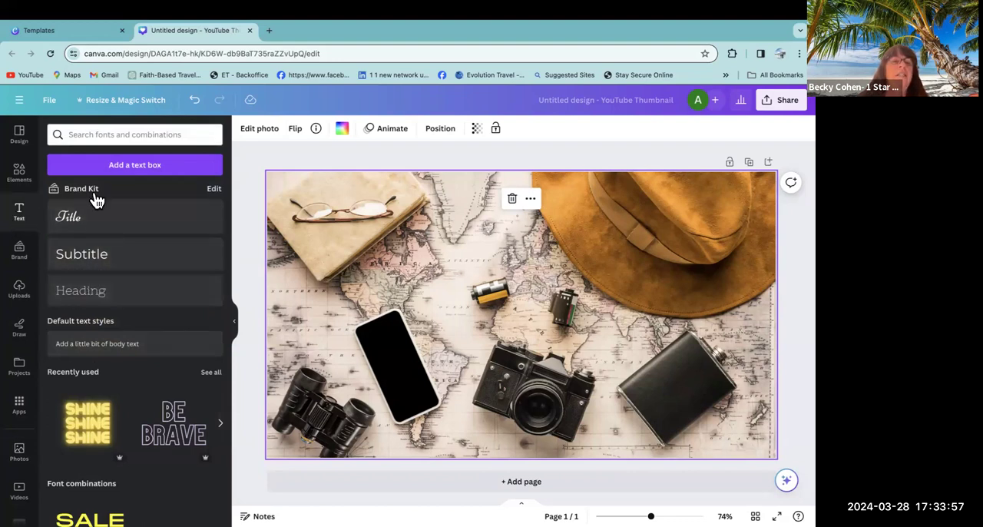
pyautogui.moveTo(114, 222)
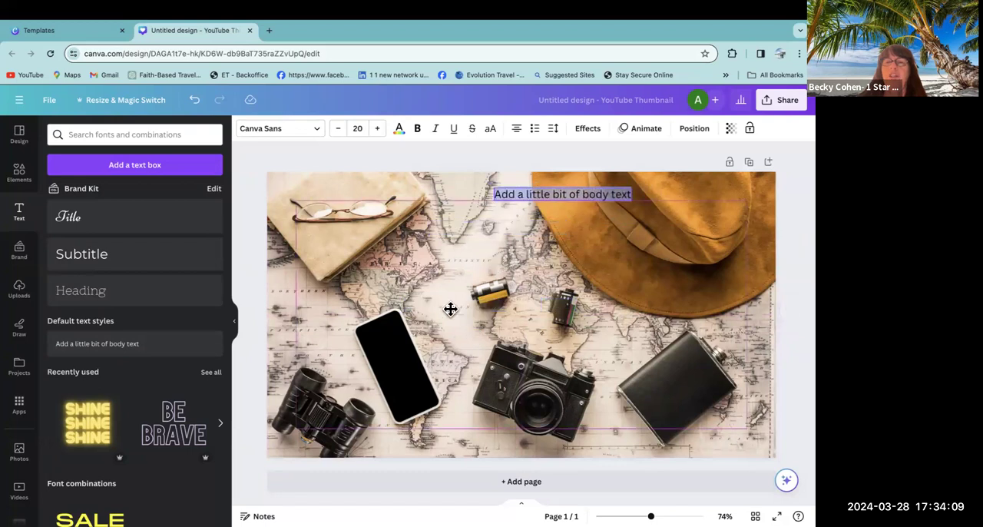
# - Move the body text box down over the hat and enlarge it three sizes
pyautogui.moveTo(562, 194); pyautogui.dragTo(559, 227)
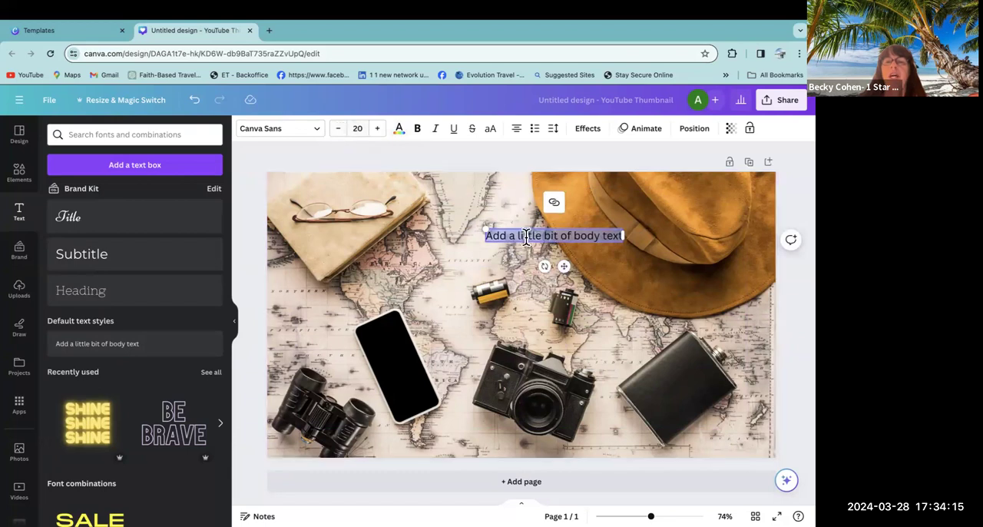
pyautogui.click(377, 129)
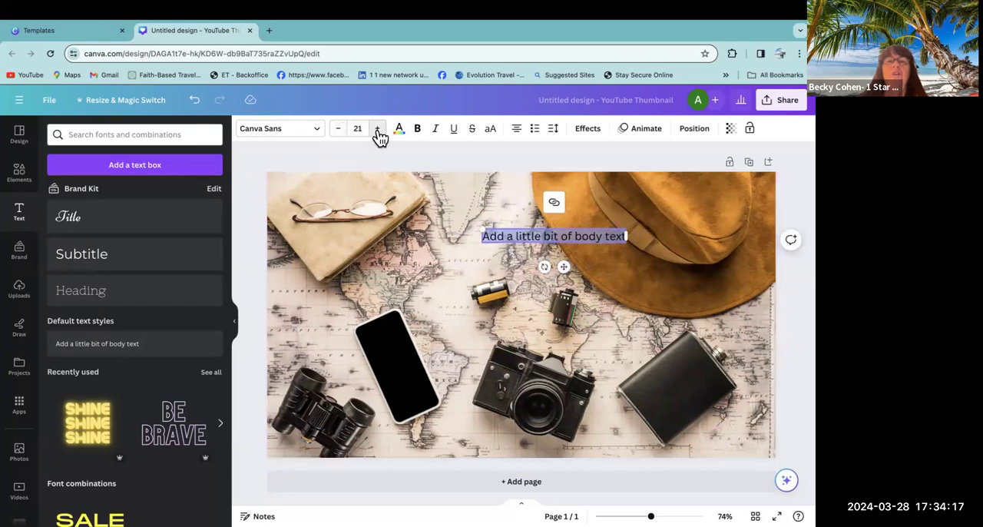
pyautogui.click(378, 129)
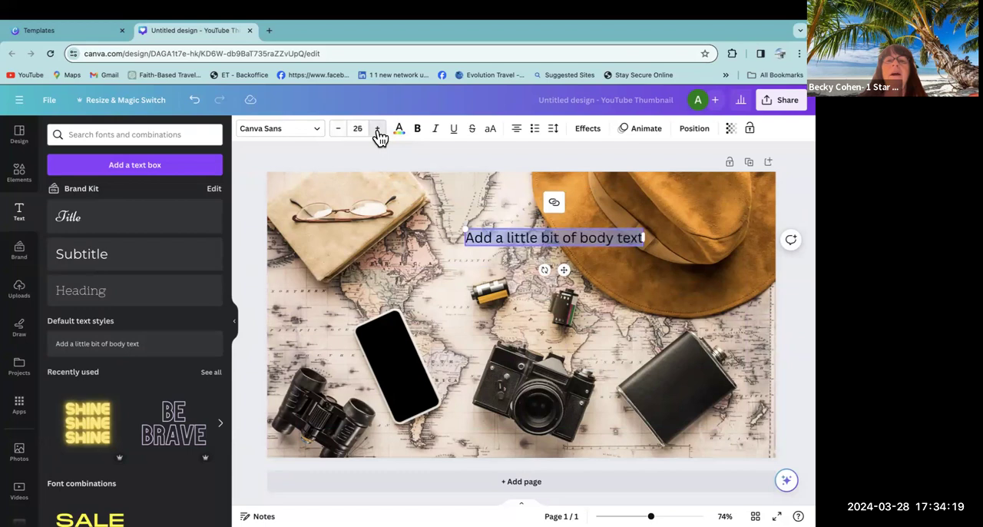
pyautogui.click(377, 129)
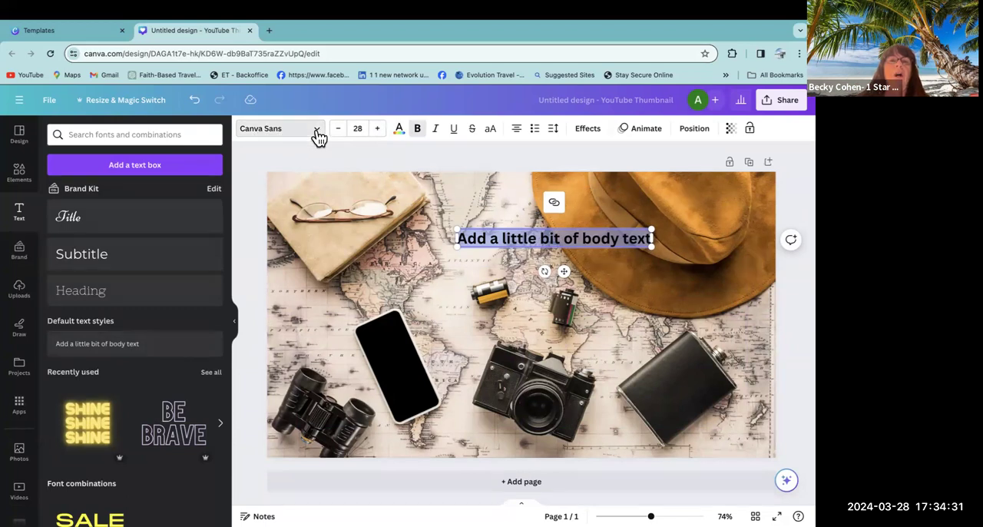
# - Set the body text in Comic Sans and raise its size to 34
pyautogui.click(274, 129)
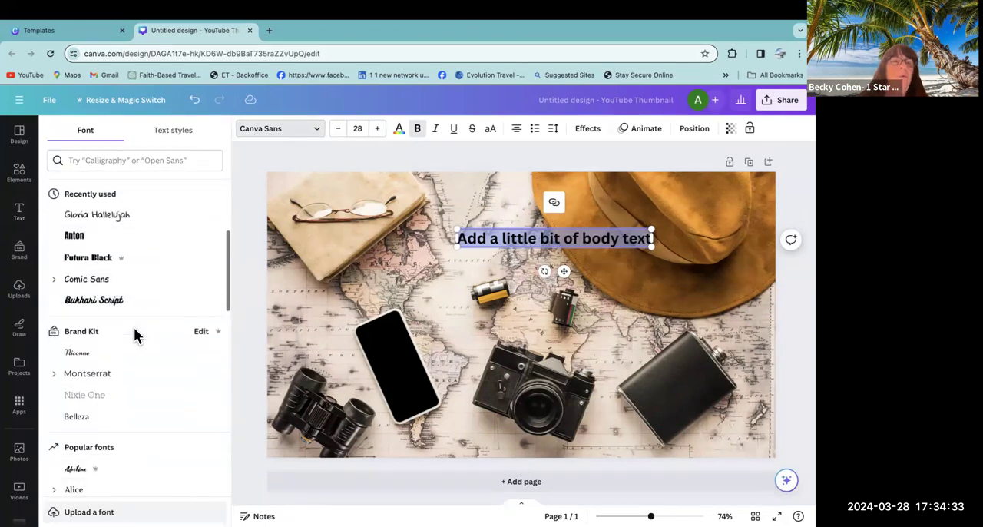
pyautogui.scroll(-3)
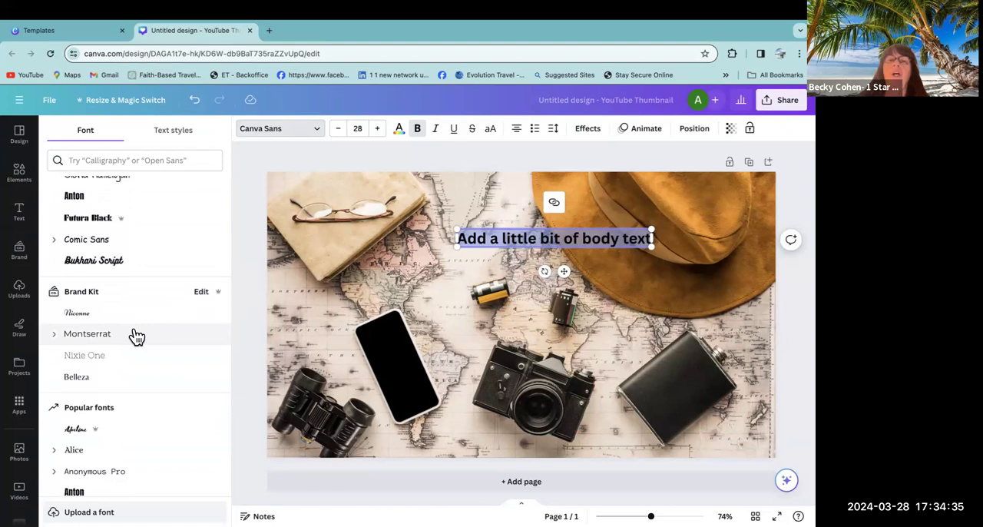
pyautogui.moveTo(211, 298)
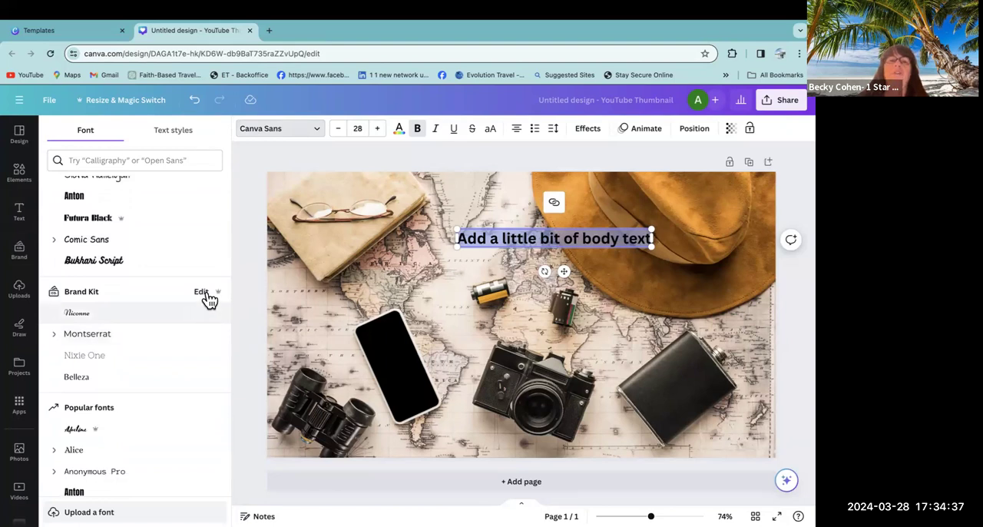
pyautogui.moveTo(19, 218)
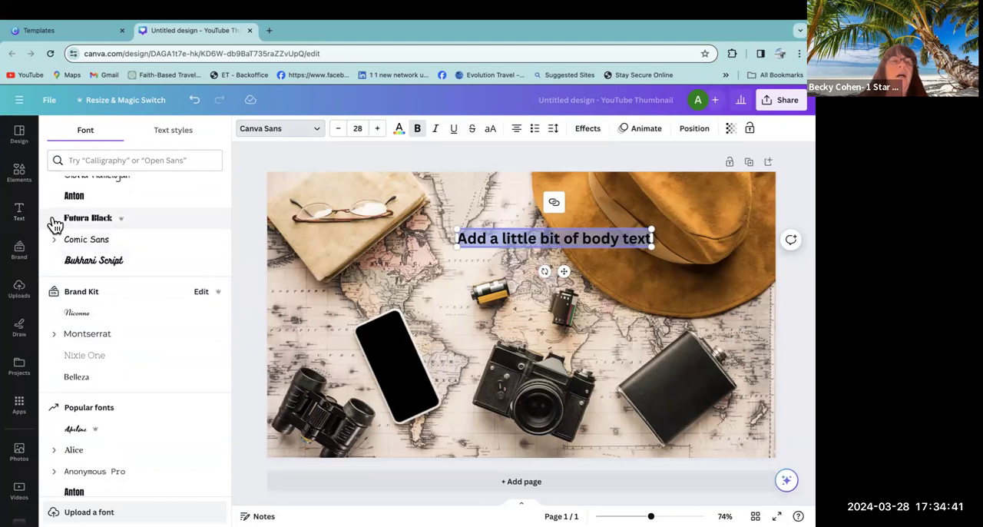
pyautogui.moveTo(19, 212)
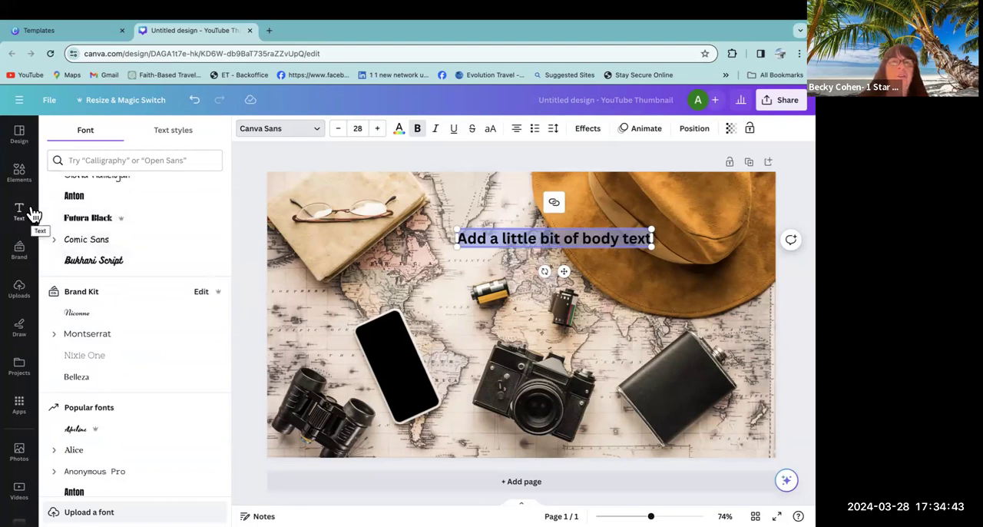
pyautogui.scroll(-3)
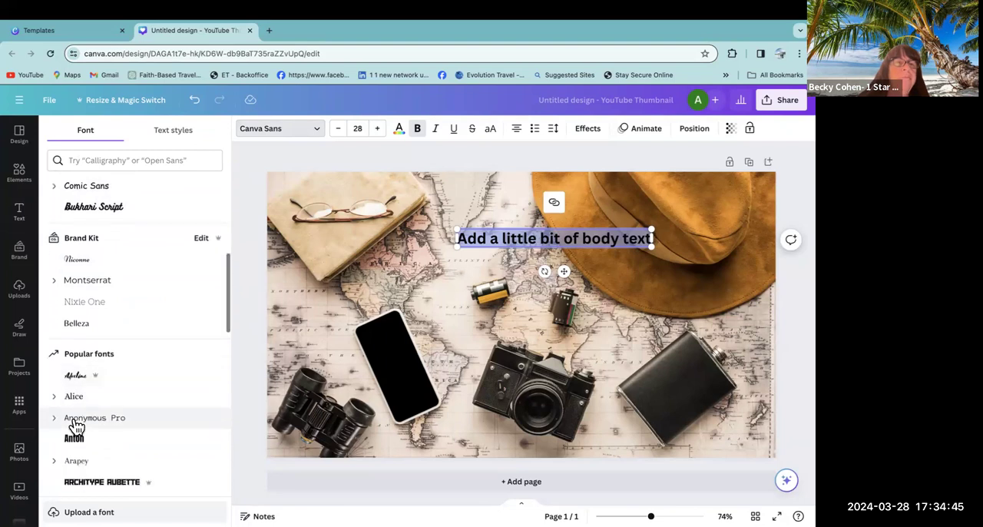
pyautogui.scroll(-3)
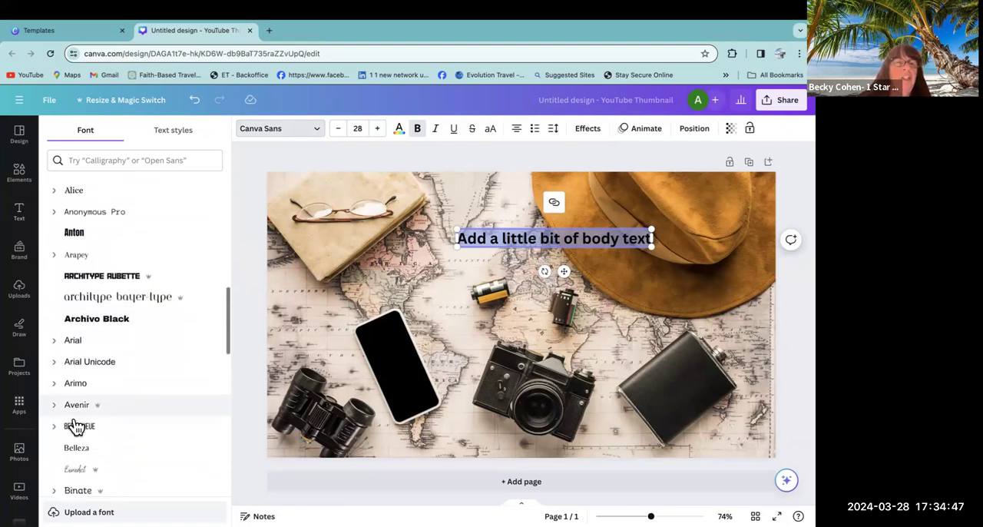
pyautogui.scroll(-3)
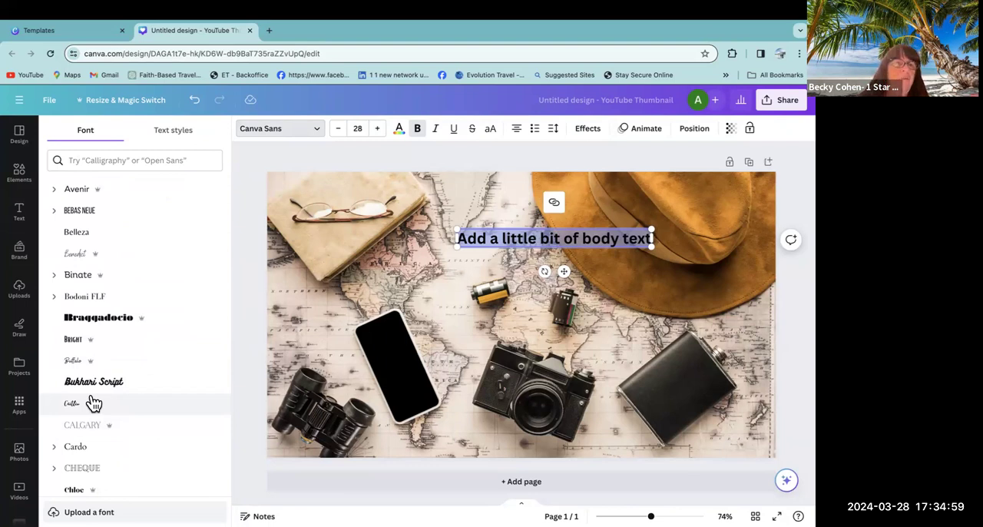
pyautogui.scroll(-3)
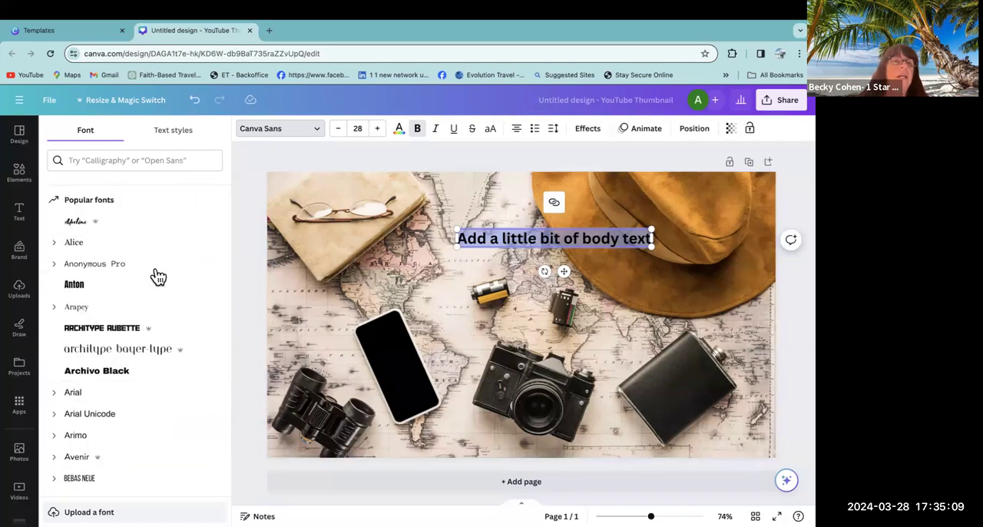
pyautogui.scroll(3)
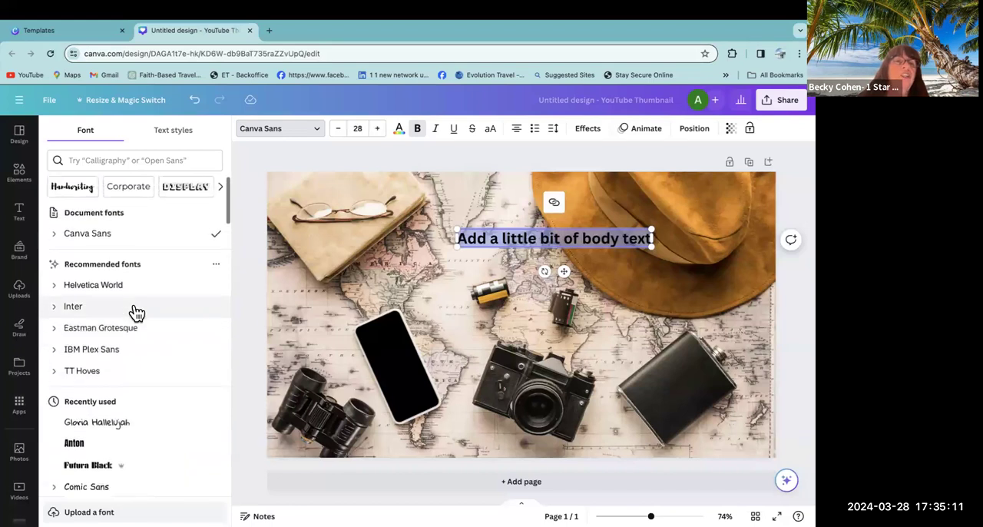
pyautogui.moveTo(117, 361)
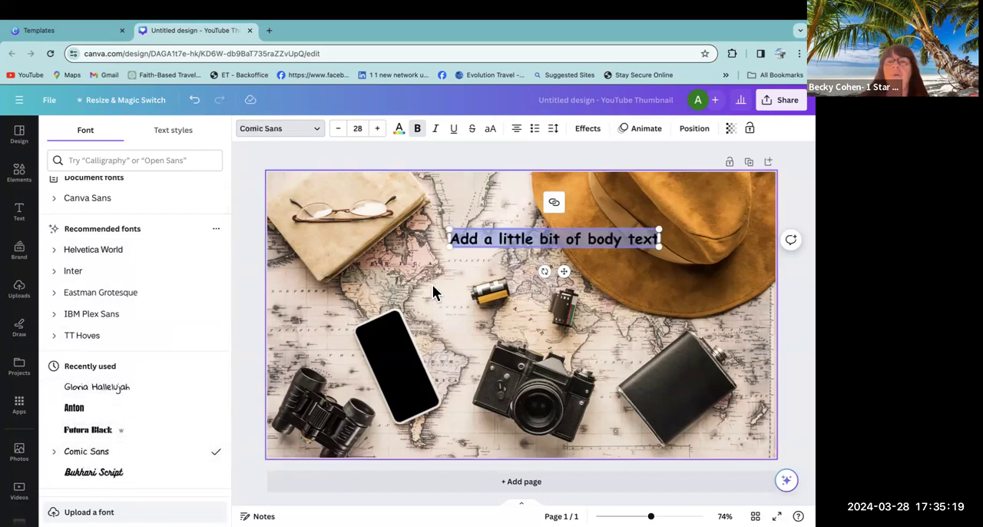
pyautogui.moveTo(599, 275)
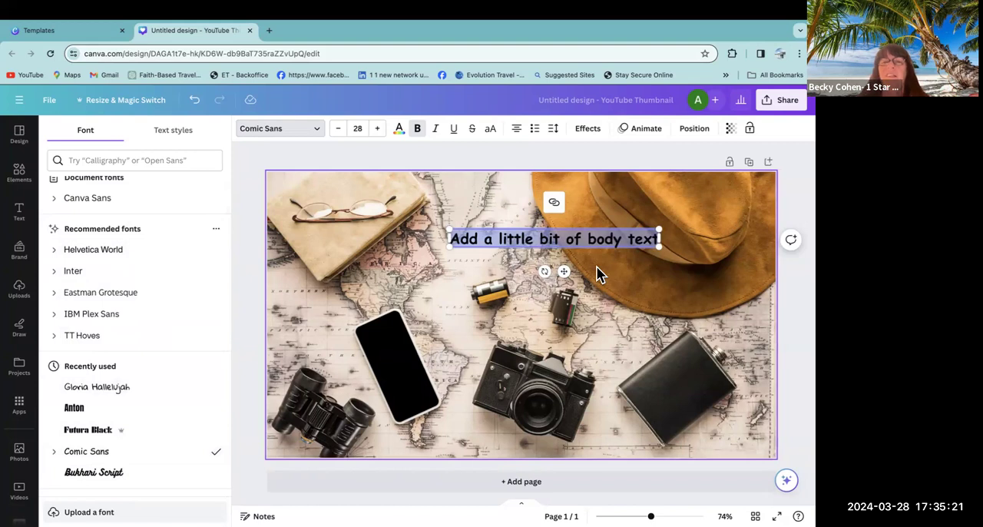
pyautogui.moveTo(489, 190)
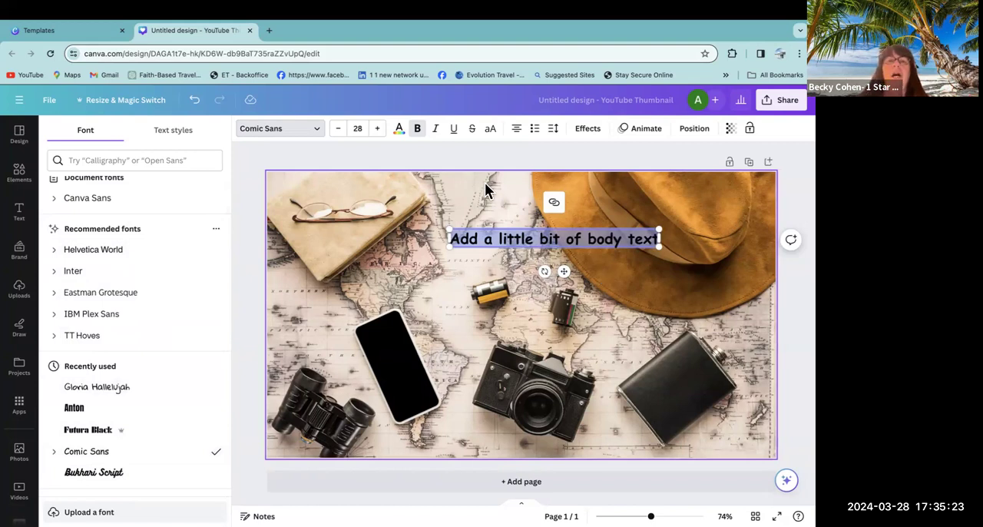
pyautogui.click(378, 129)
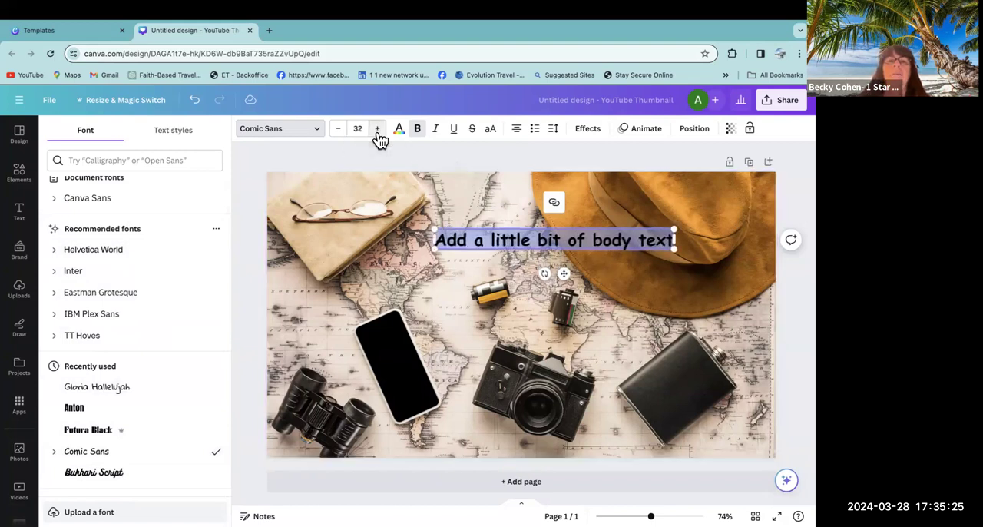
pyautogui.click(378, 129)
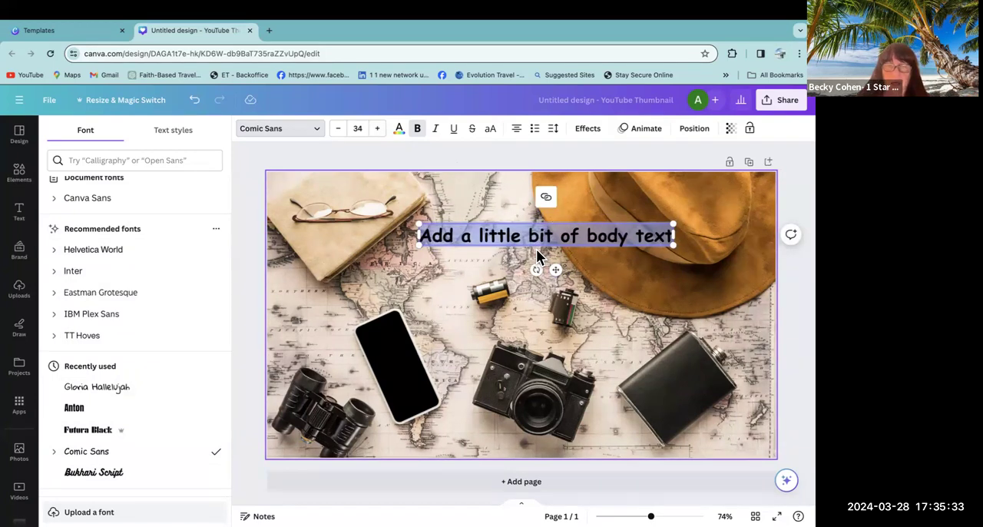
# - Replace the text with 'Travel The World', enlarged and wrapped onto three lines near the top
pyautogui.write('Travel The EW')
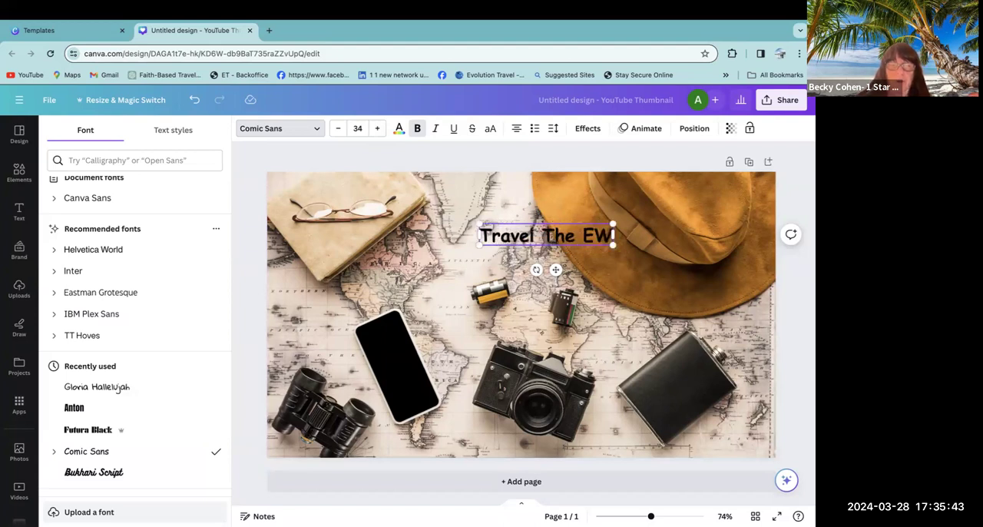
pyautogui.write('orld')
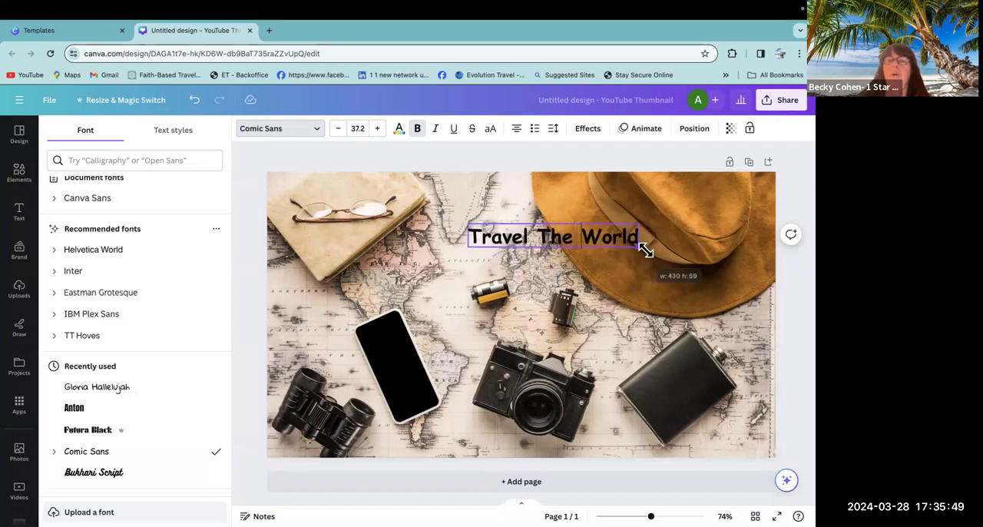
pyautogui.moveTo(646, 247); pyautogui.dragTo(707, 271)
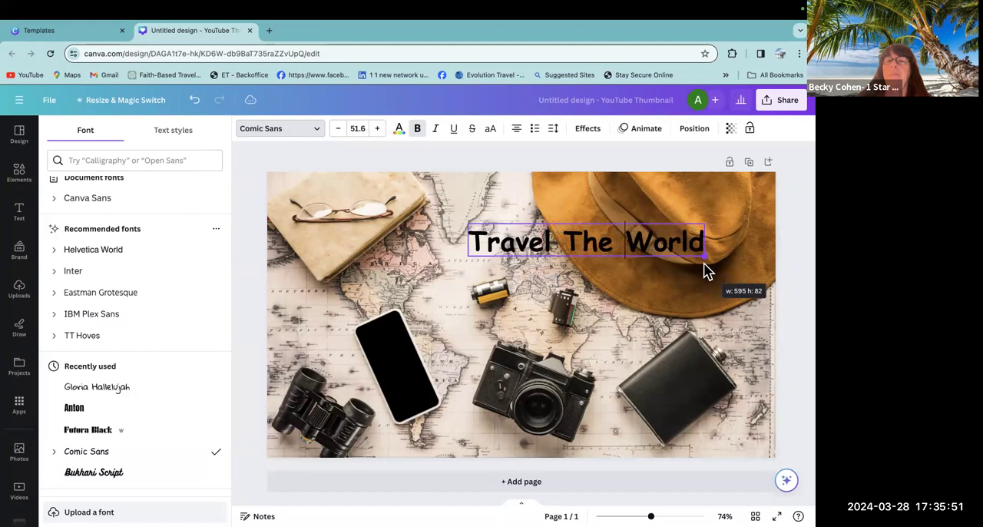
pyautogui.moveTo(586, 241); pyautogui.dragTo(463, 272)
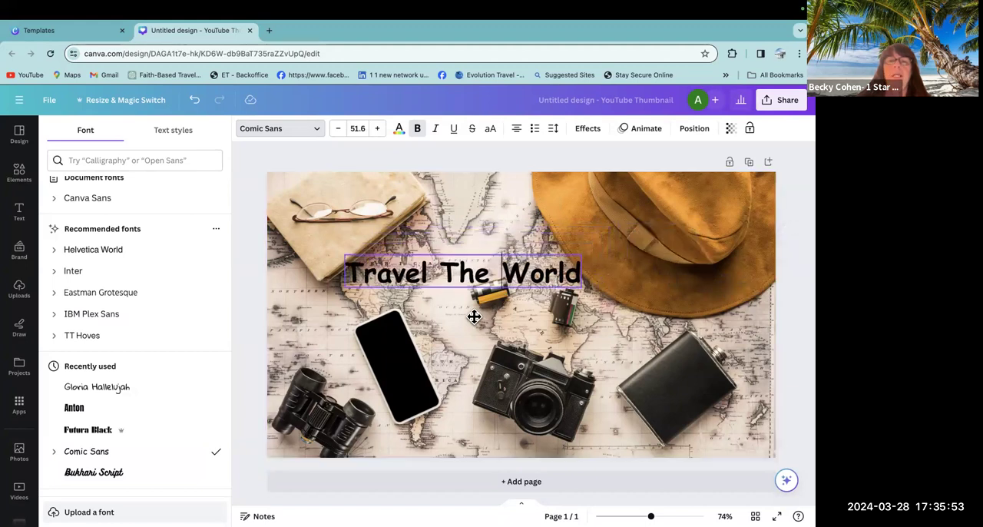
pyautogui.moveTo(462, 274); pyautogui.dragTo(448, 253)
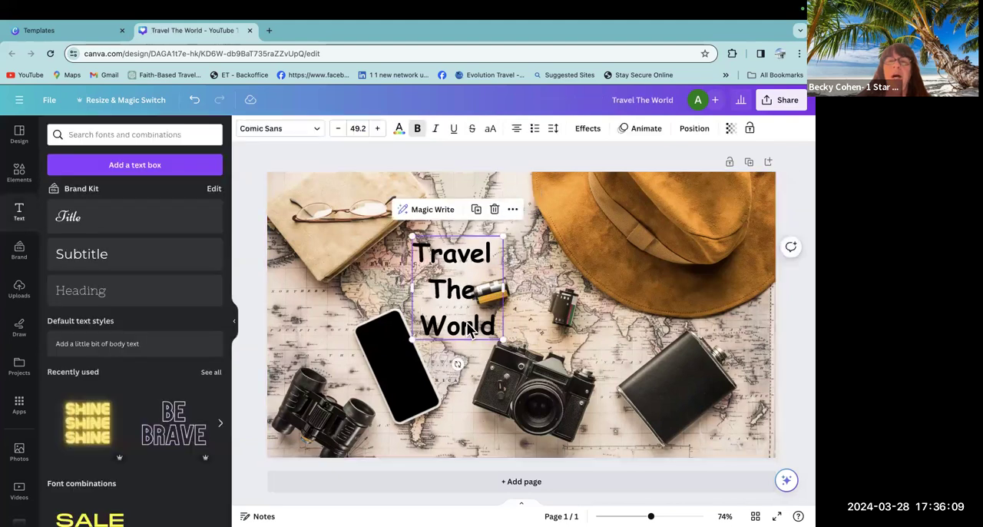
pyautogui.moveTo(458, 289); pyautogui.dragTo(475, 236)
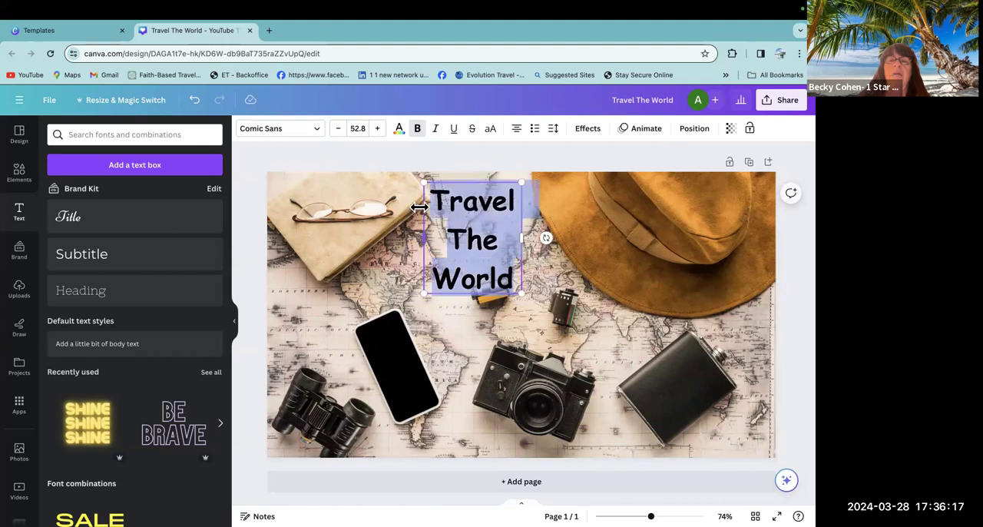
# - Colour the Travel The World title blue and move it toward the top left
pyautogui.click(399, 129)
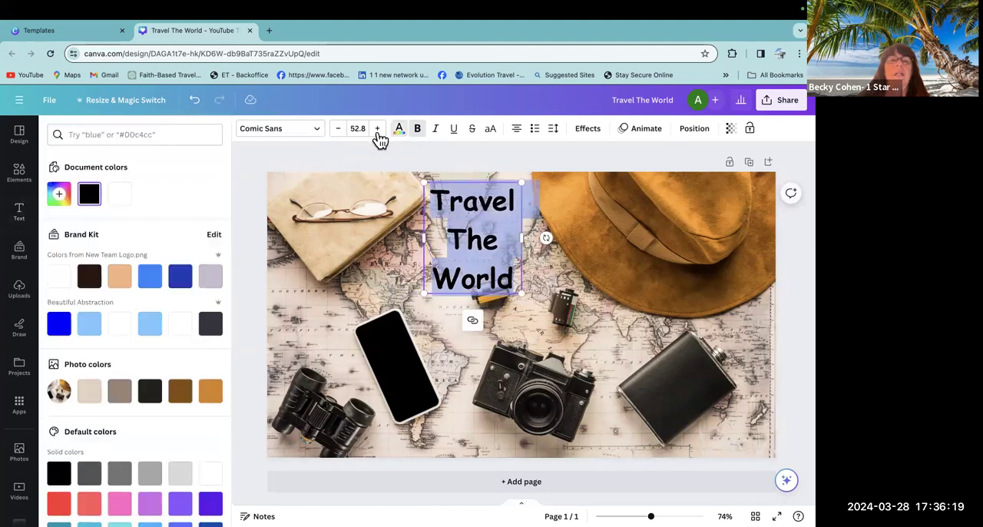
pyautogui.click(58, 323)
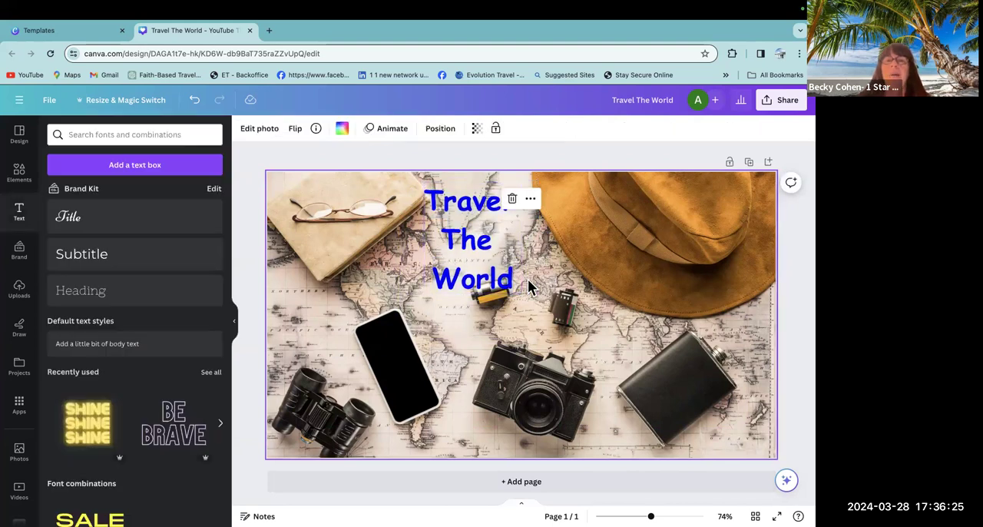
pyautogui.moveTo(553, 280)
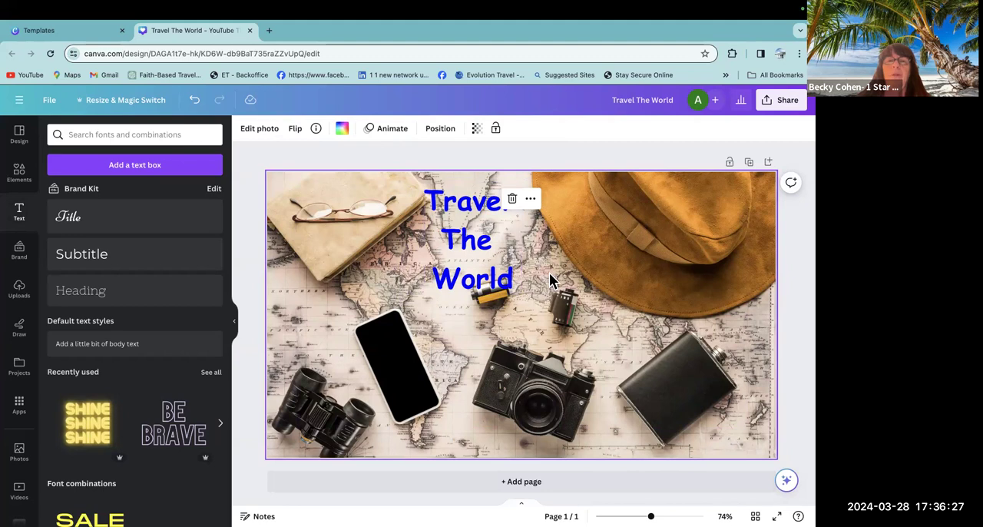
pyautogui.moveTo(663, 307)
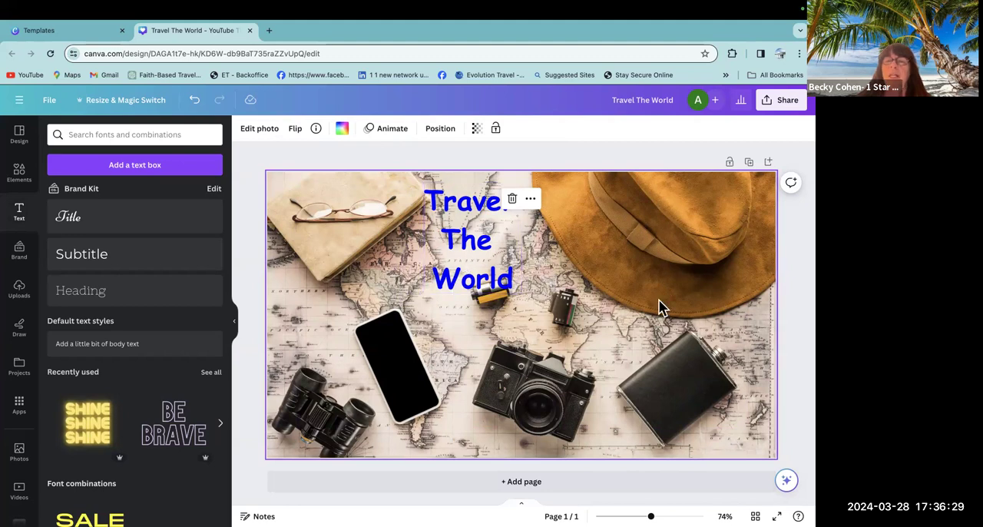
pyautogui.click(474, 238)
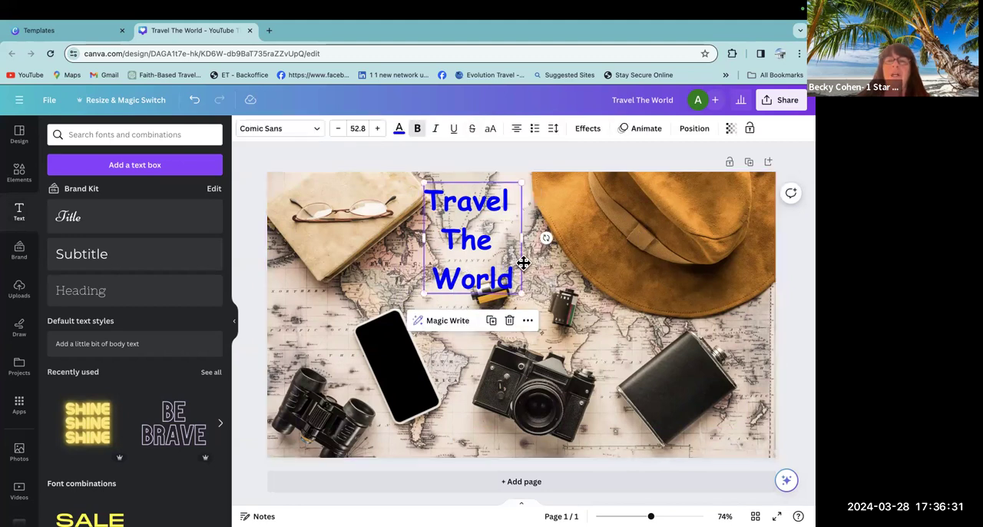
pyautogui.moveTo(473, 240); pyautogui.dragTo(340, 240)
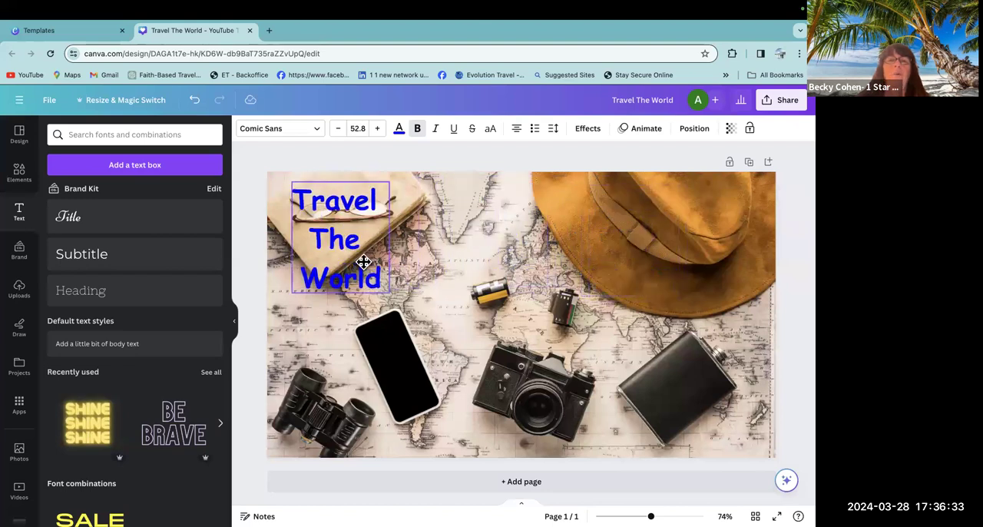
pyautogui.moveTo(366, 262); pyautogui.dragTo(361, 258)
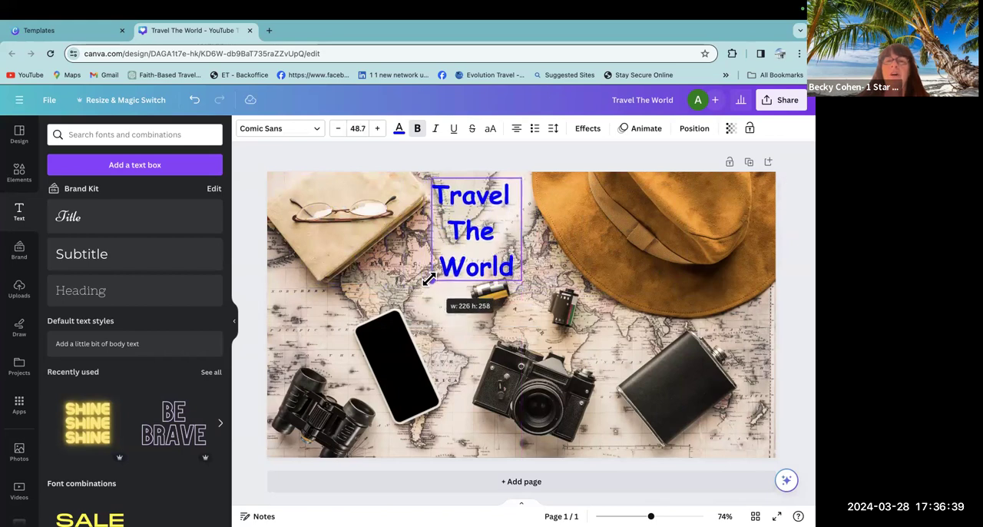
# - Enlarge the title to about 61 and settle it near the top centre
pyautogui.click(468, 269)
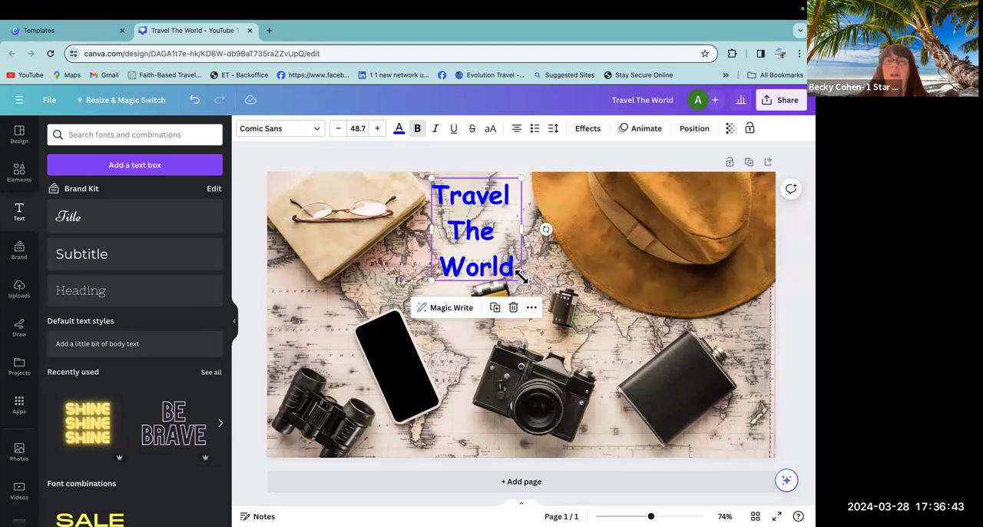
pyautogui.moveTo(476, 231); pyautogui.dragTo(434, 261)
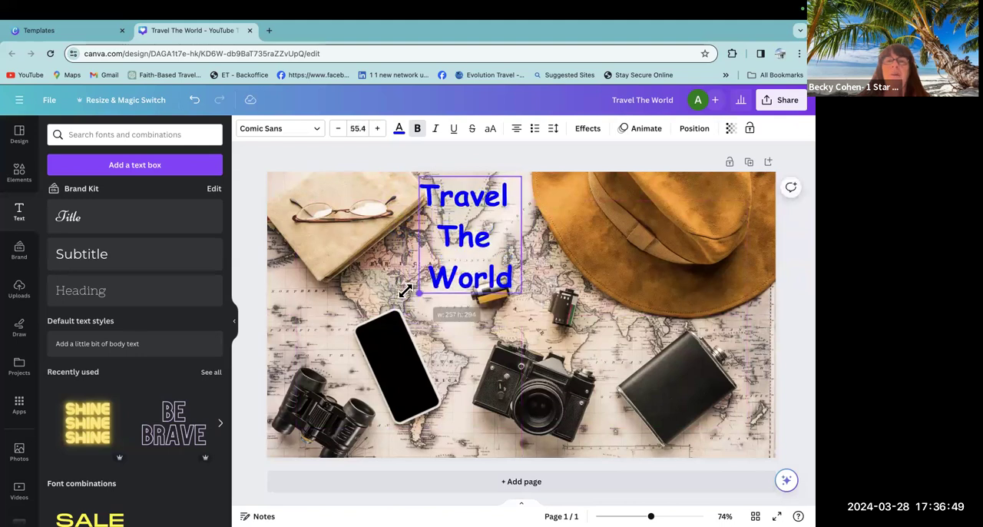
pyautogui.moveTo(468, 237); pyautogui.dragTo(476, 255)
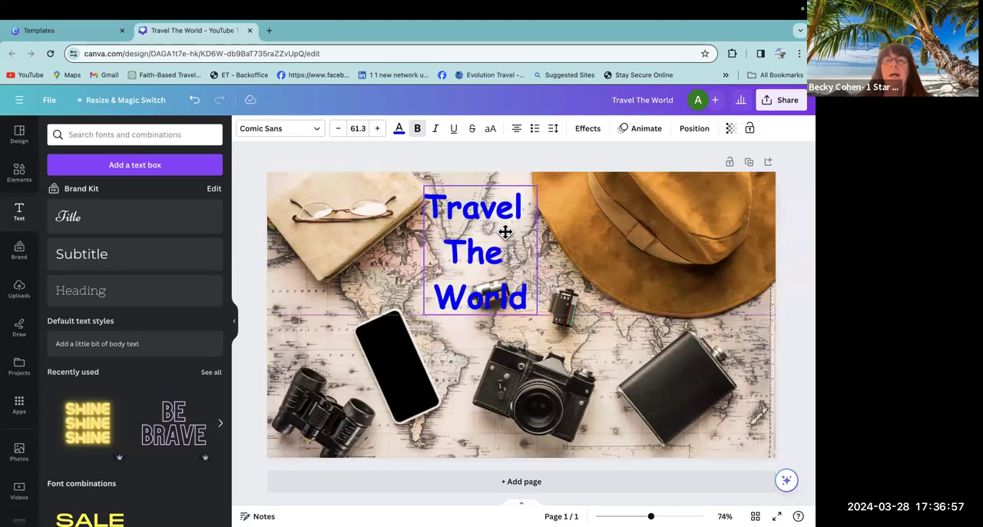
pyautogui.click(473, 253)
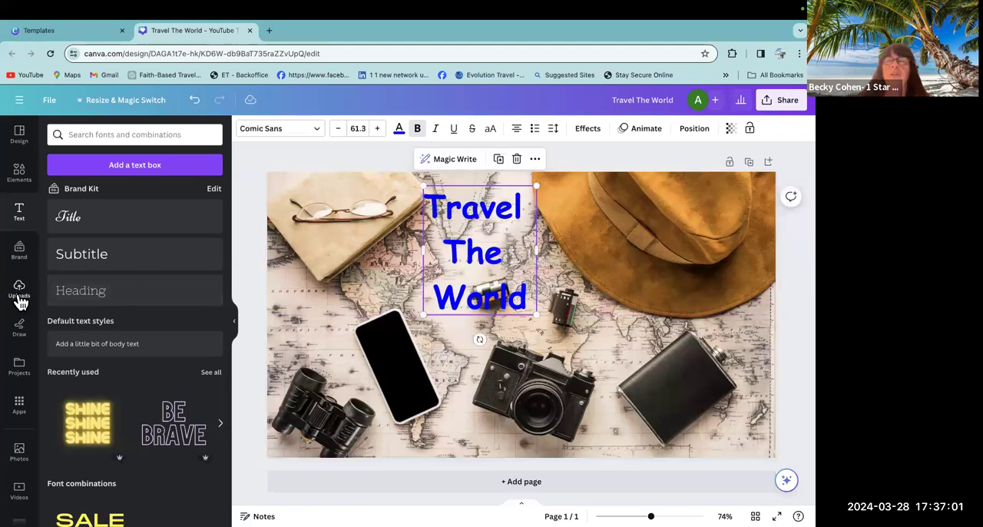
# - Add the uploaded personal photo and place it small in the bottom-right corner
pyautogui.click(18, 290)
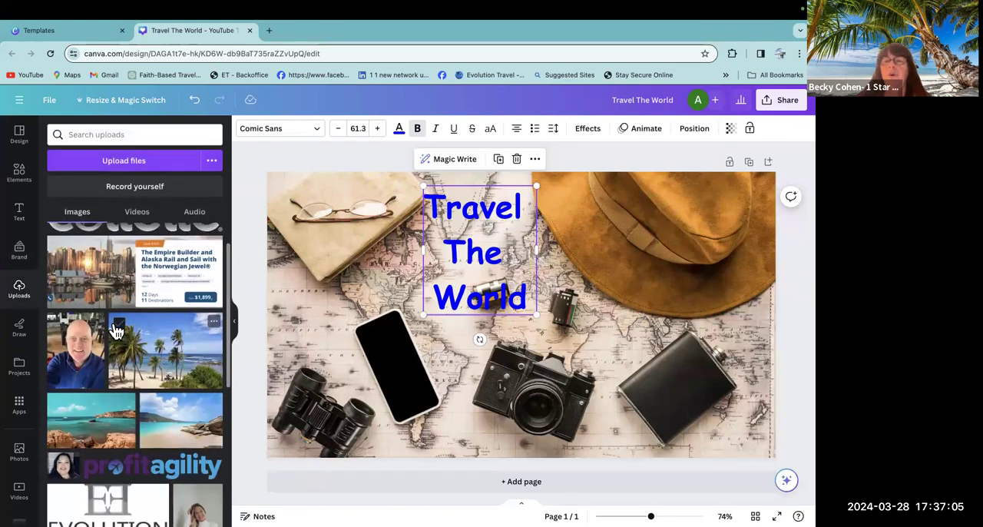
pyautogui.scroll(-3)
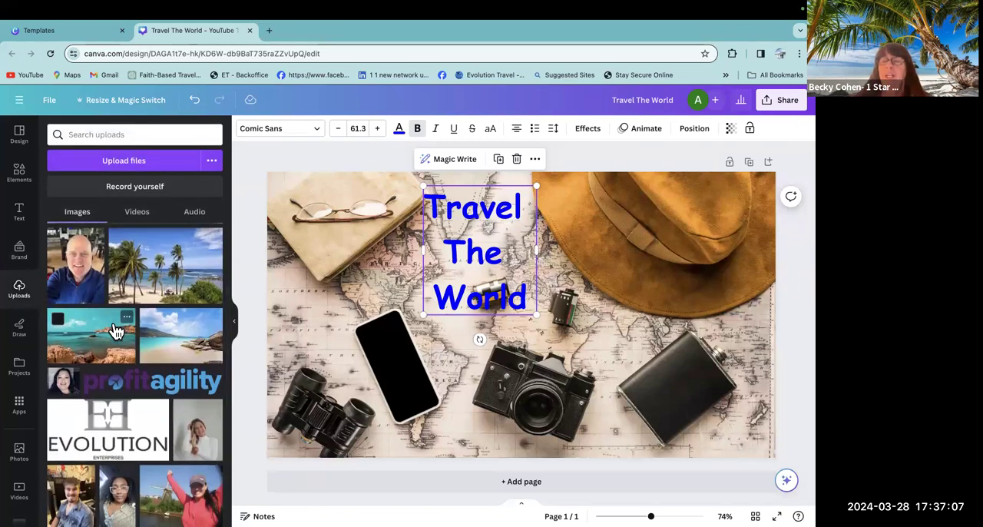
pyautogui.scroll(-3)
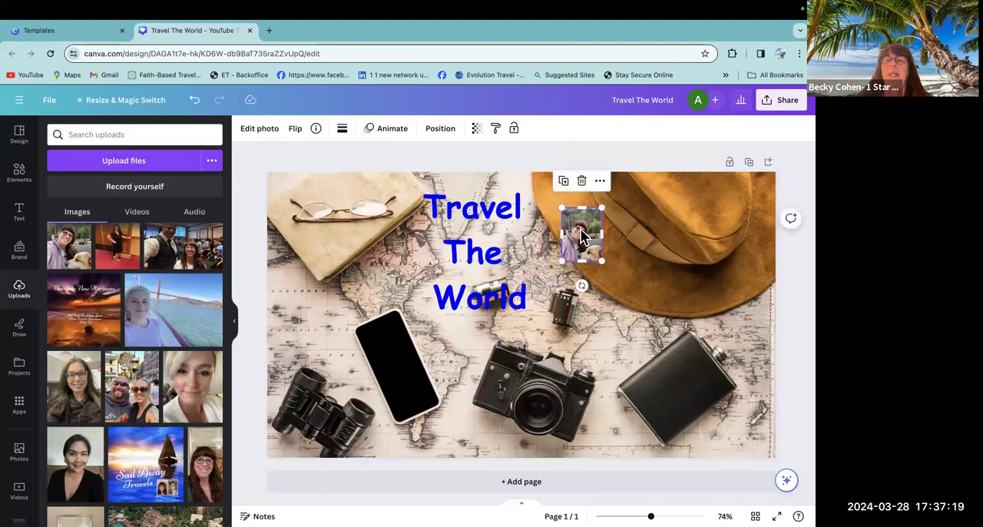
pyautogui.moveTo(581, 234); pyautogui.dragTo(738, 422)
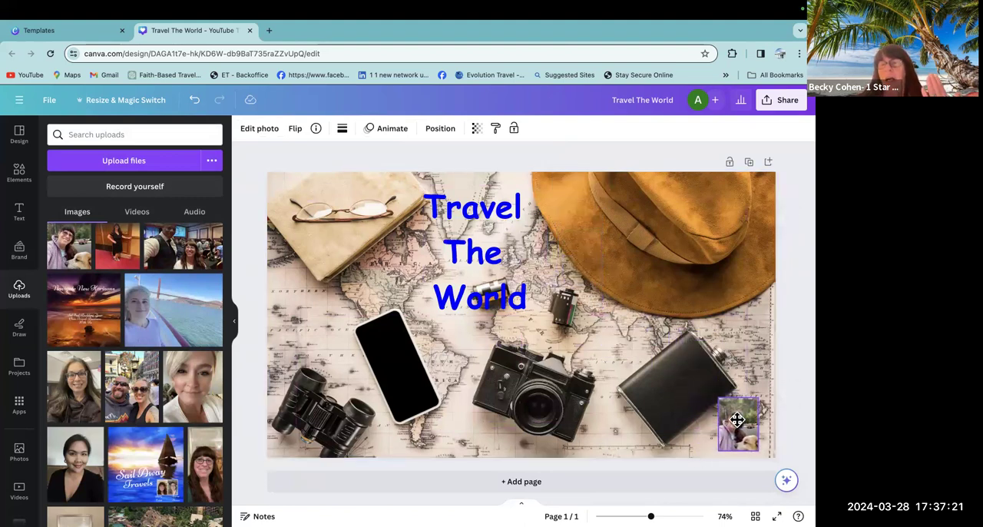
pyautogui.click(737, 422)
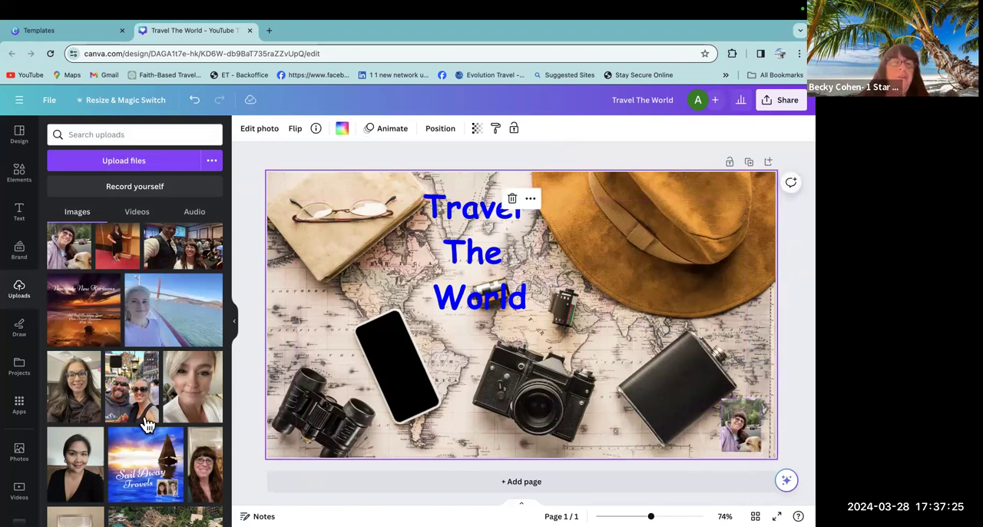
pyautogui.moveTo(454, 418)
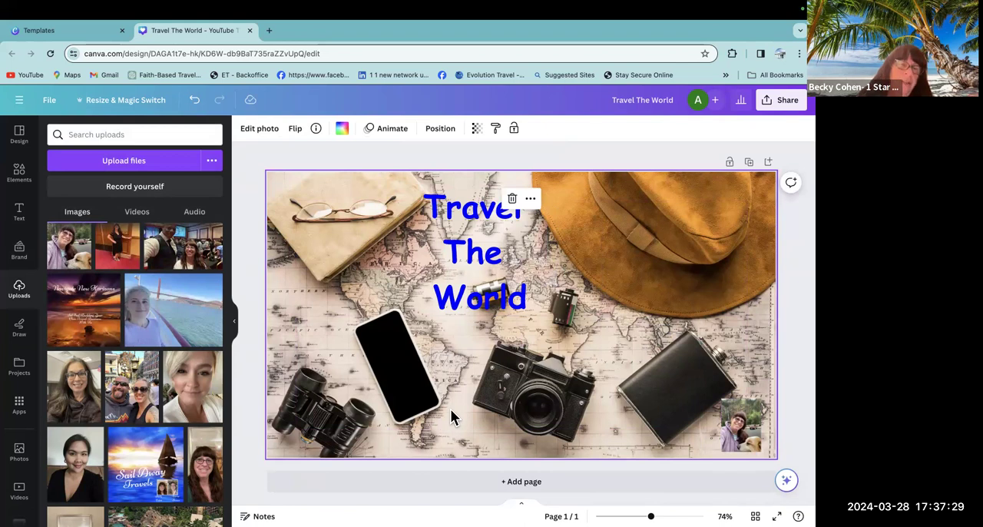
pyautogui.scroll(-3)
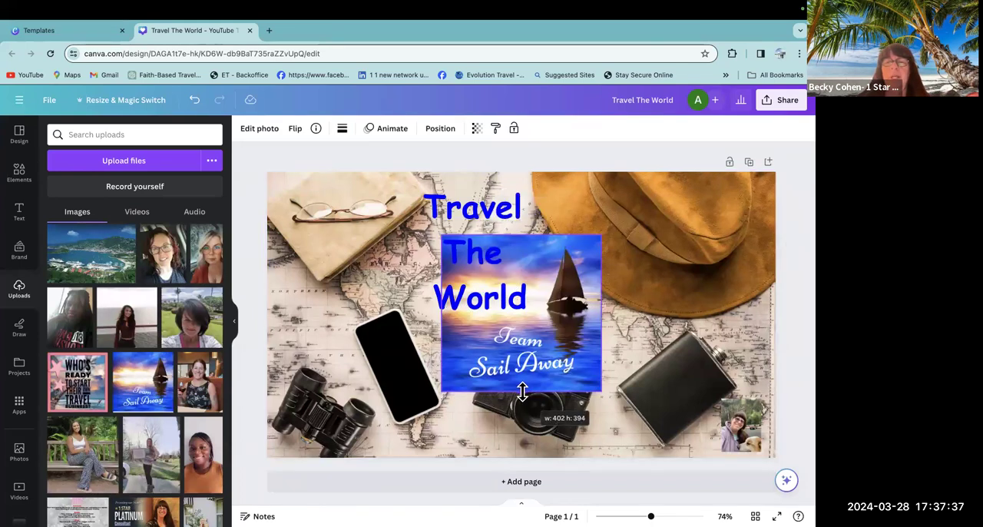
# - Shrink the Team Sail Away logo and place it in the bottom-left corner
pyautogui.moveTo(522, 392); pyautogui.dragTo(568, 323)
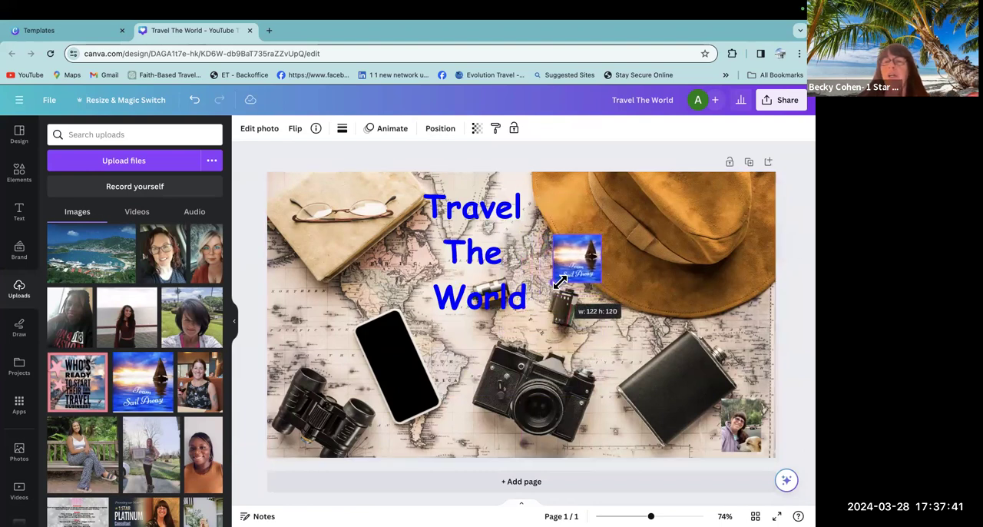
pyautogui.moveTo(576, 259); pyautogui.dragTo(289, 438)
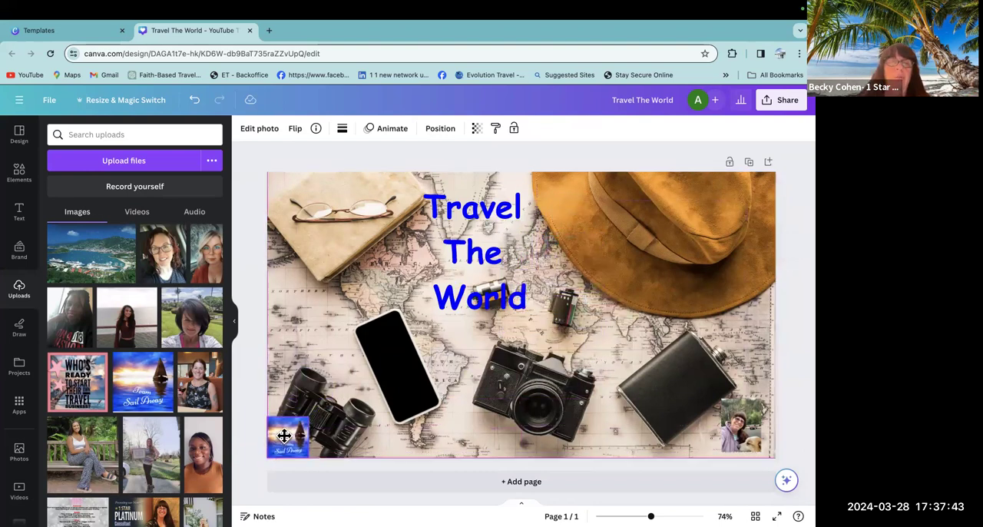
pyautogui.click(295, 434)
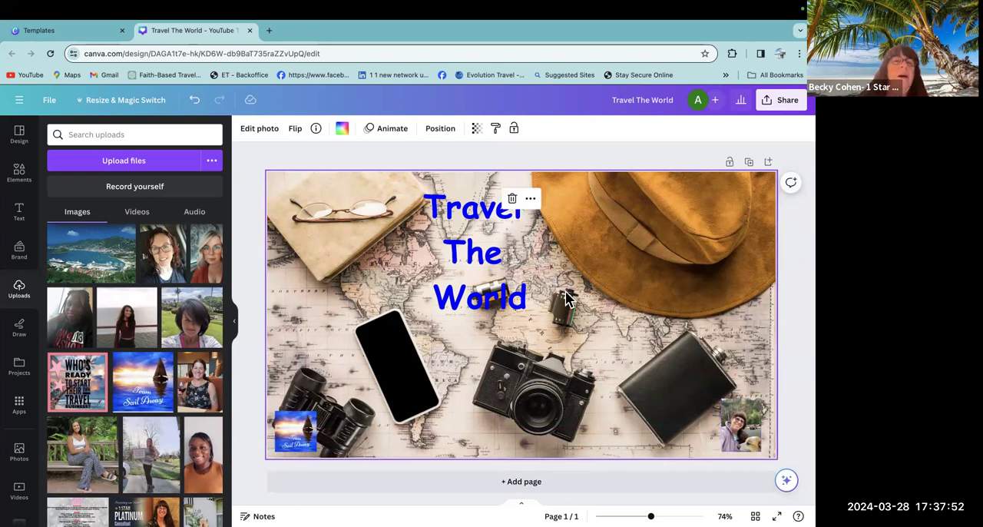
# - Add a Title-style text box and move it beside the personal photo
pyautogui.click(18, 212)
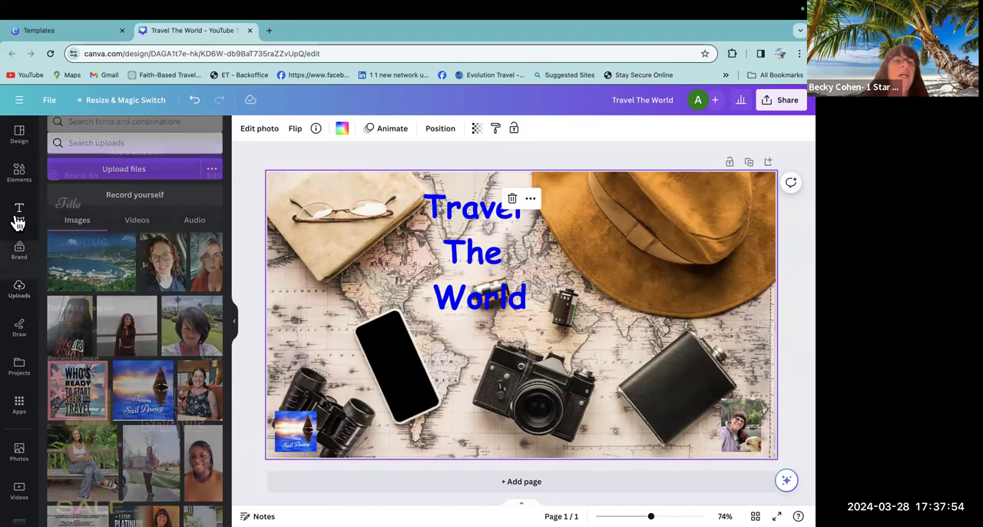
pyautogui.click(19, 212)
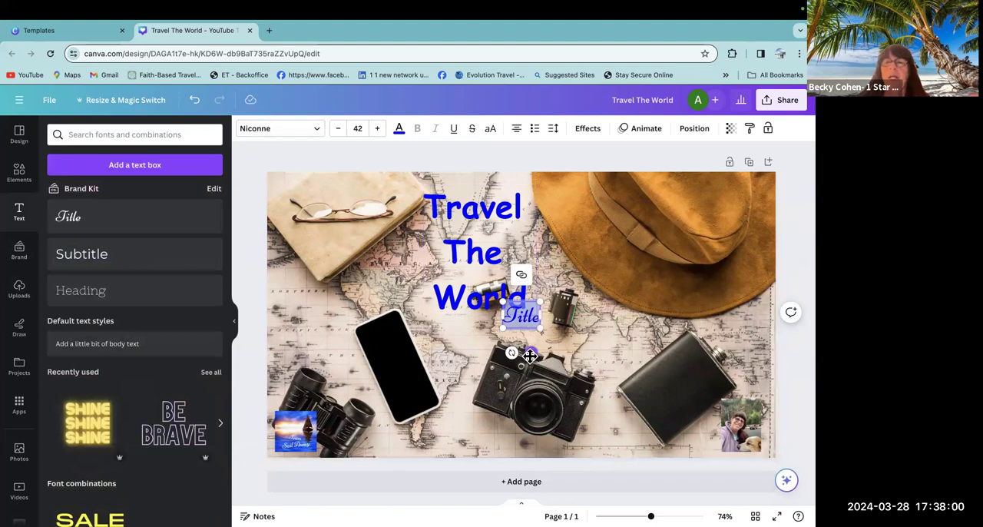
pyautogui.moveTo(522, 315); pyautogui.dragTo(633, 411)
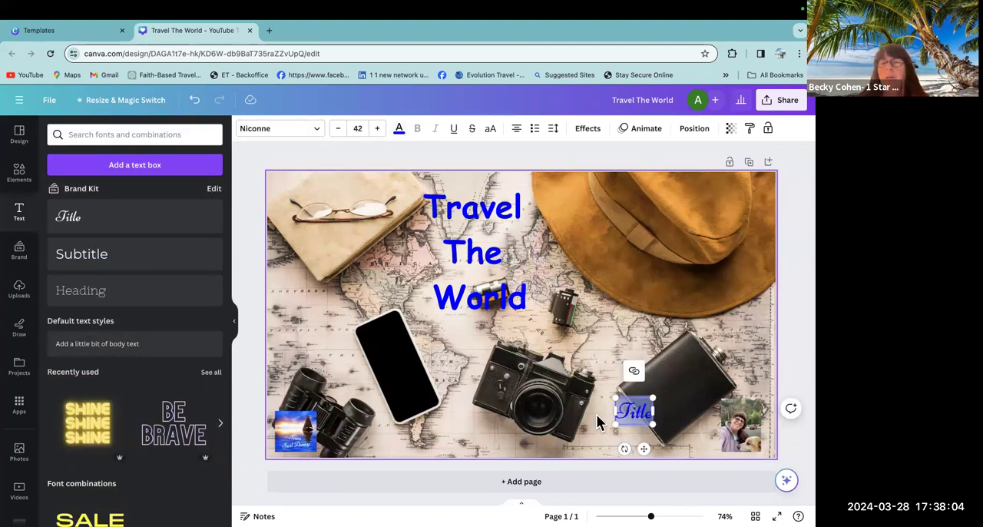
# - Reduce the title text's font size down to 21
pyautogui.click(338, 129)
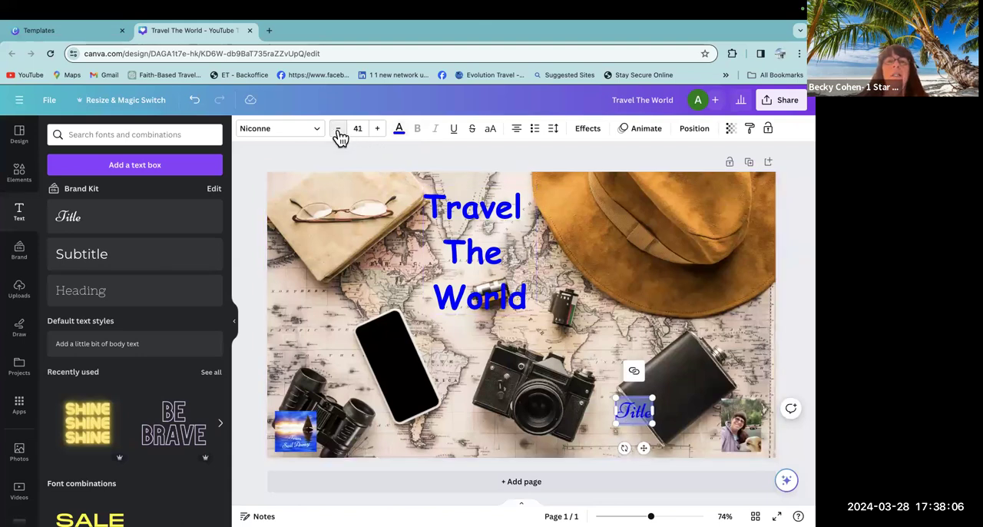
pyautogui.click(338, 129)
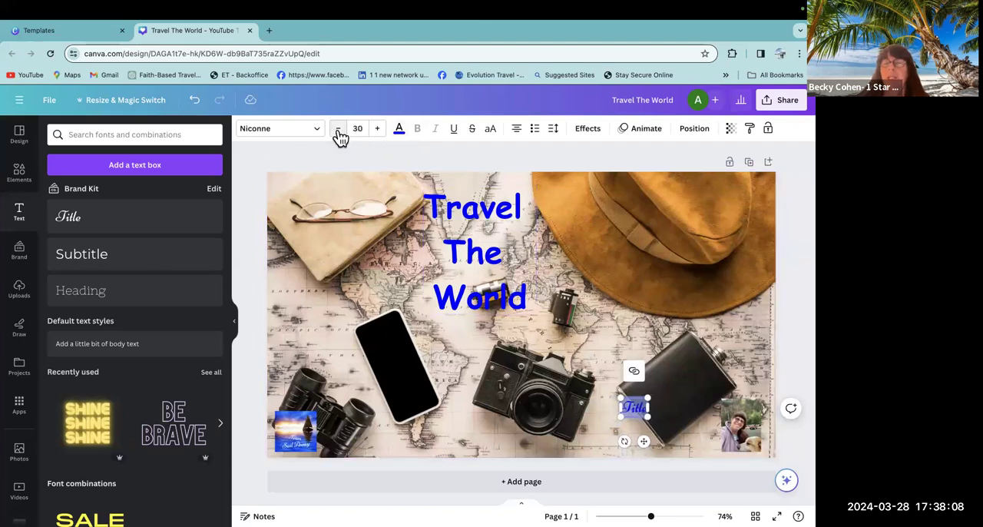
pyautogui.click(338, 129)
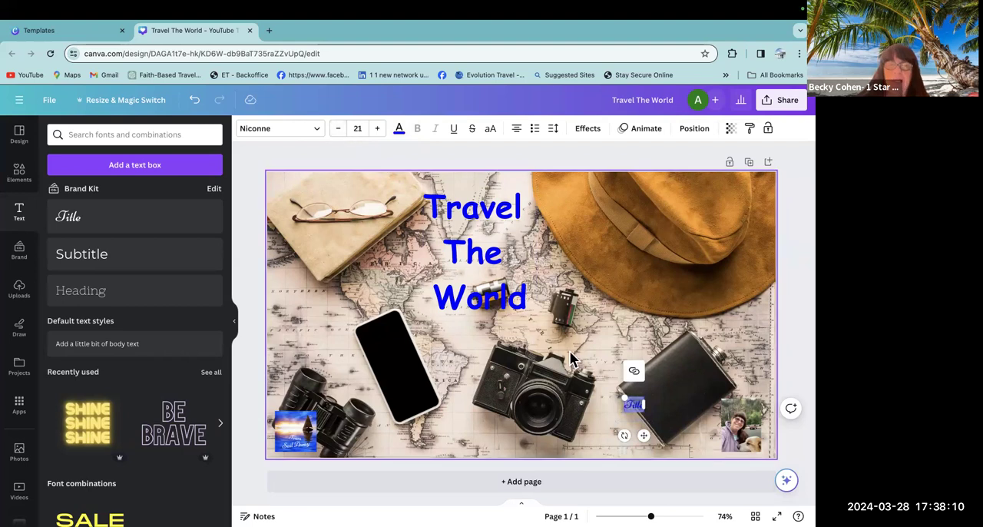
pyautogui.moveTo(578, 375)
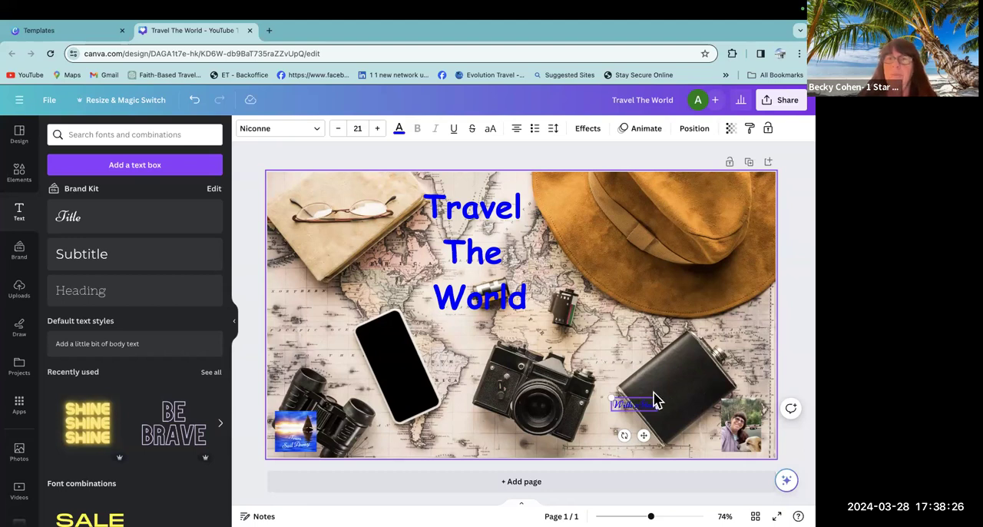
pyautogui.moveTo(630, 403); pyautogui.dragTo(611, 430)
pyautogui.write(' 1 Star Platinum')
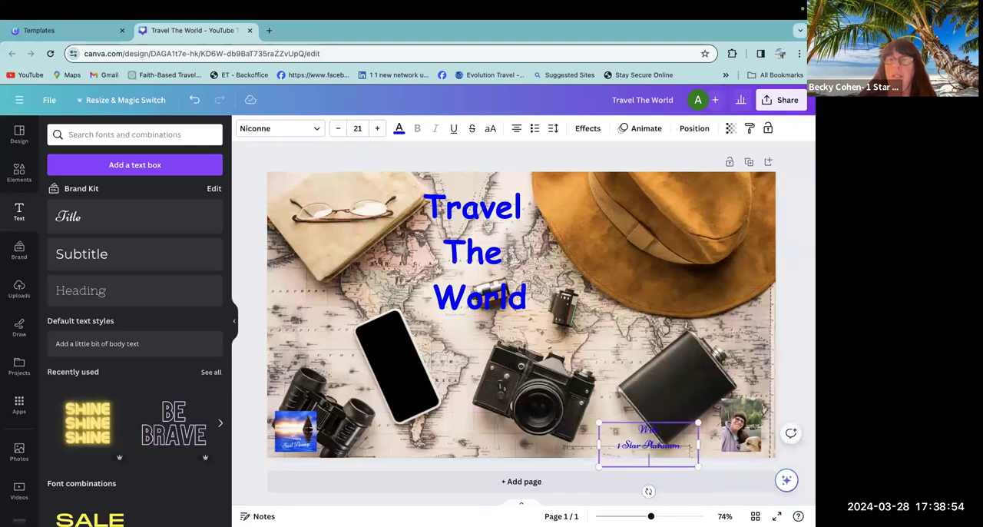
pyautogui.write('Becky')
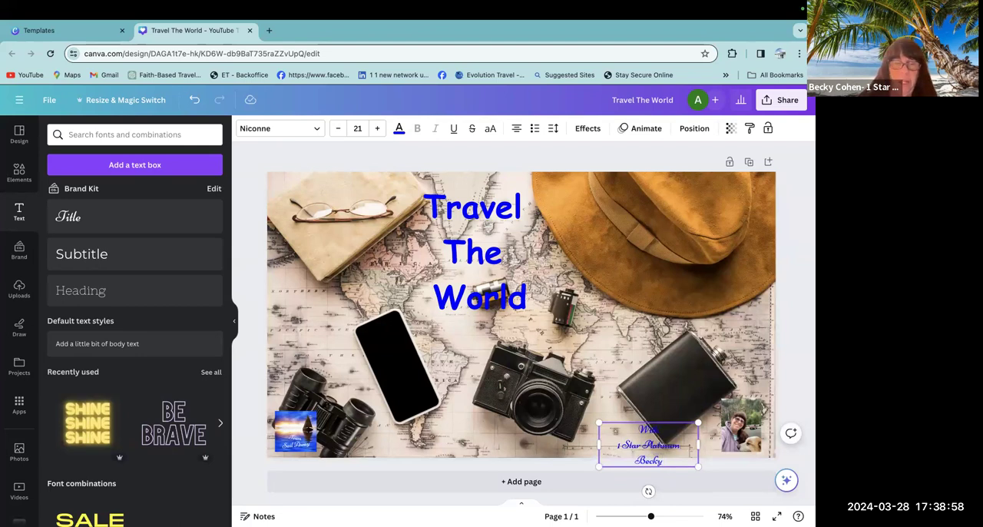
pyautogui.write('Cohen')
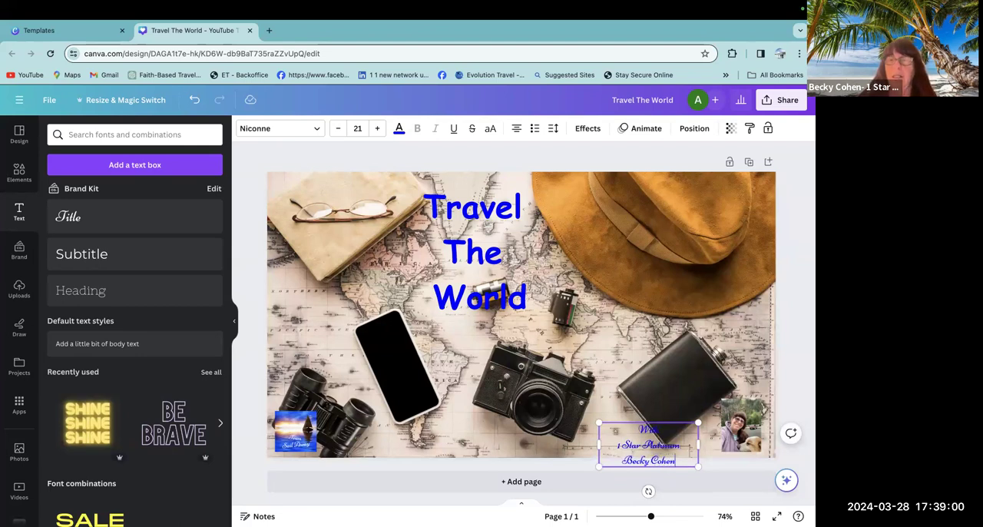
pyautogui.click(681, 451)
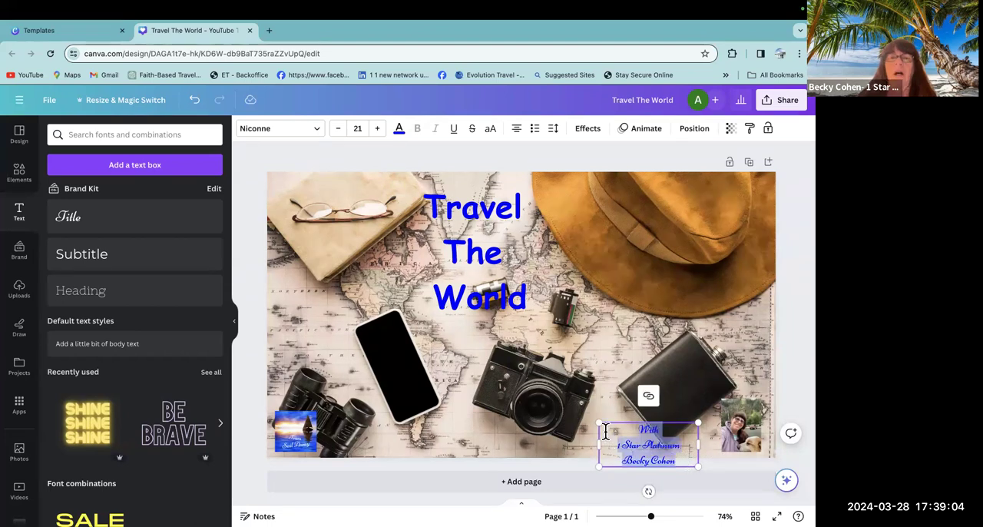
pyautogui.click(338, 129)
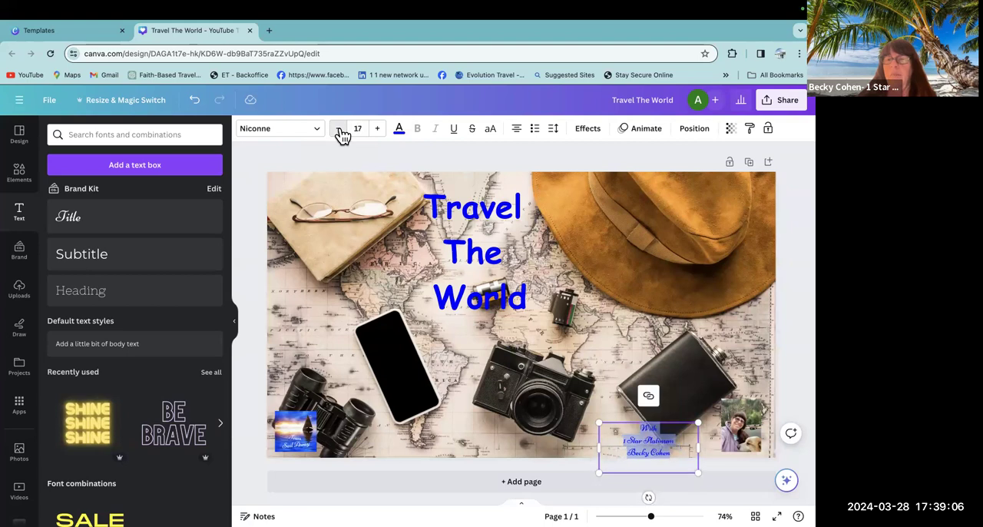
pyautogui.click(338, 129)
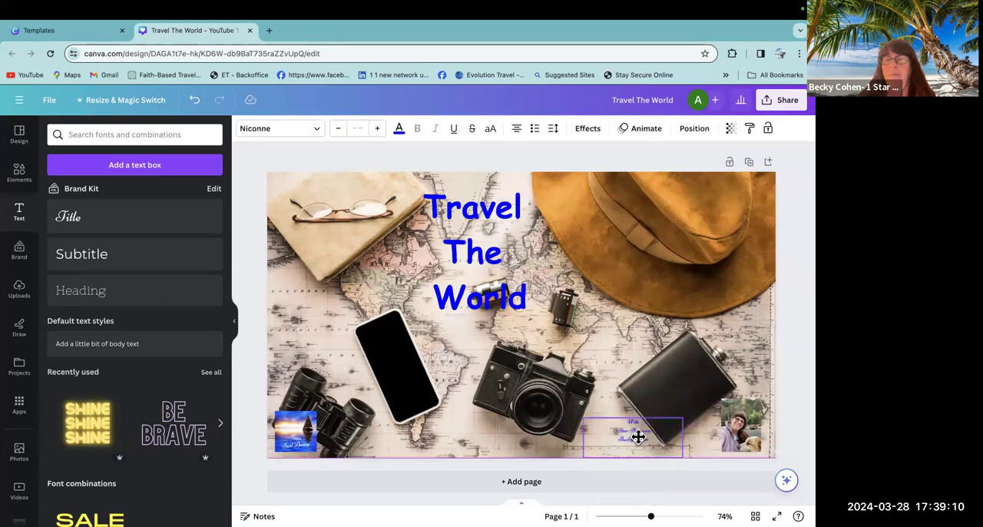
pyautogui.click(633, 438)
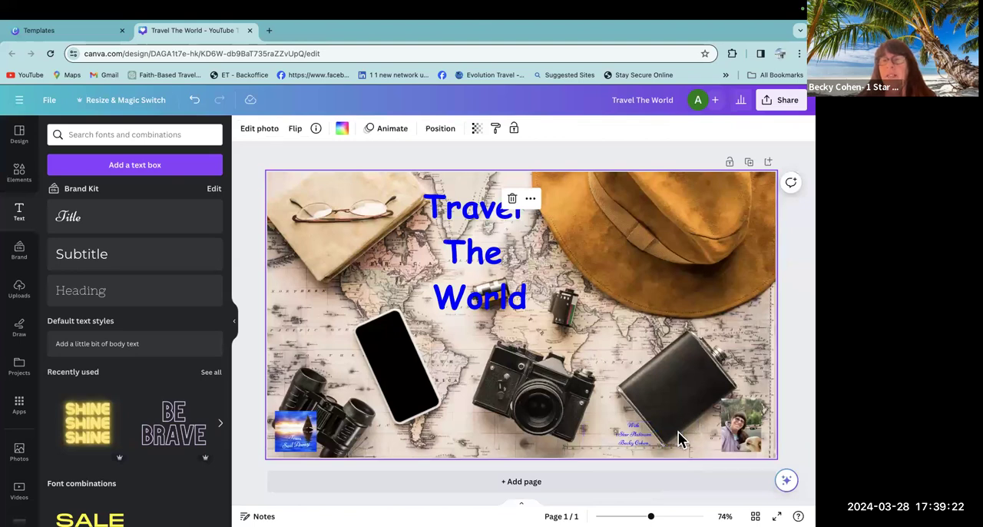
pyautogui.click(740, 430)
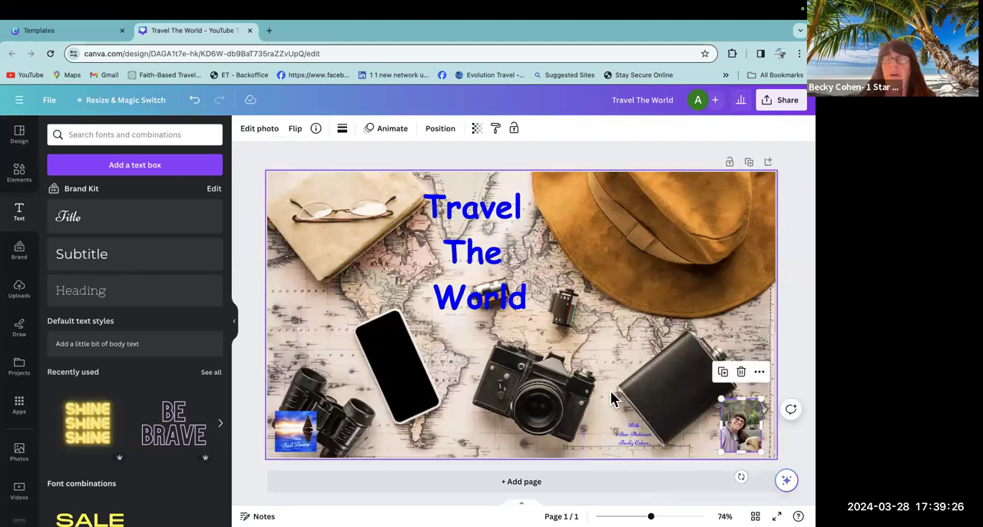
pyautogui.click(474, 252)
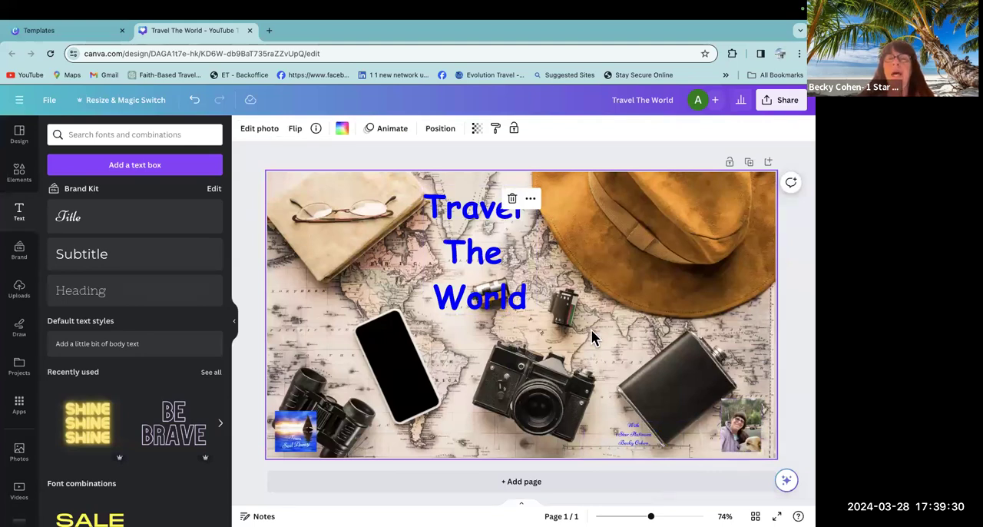
pyautogui.moveTo(526, 223)
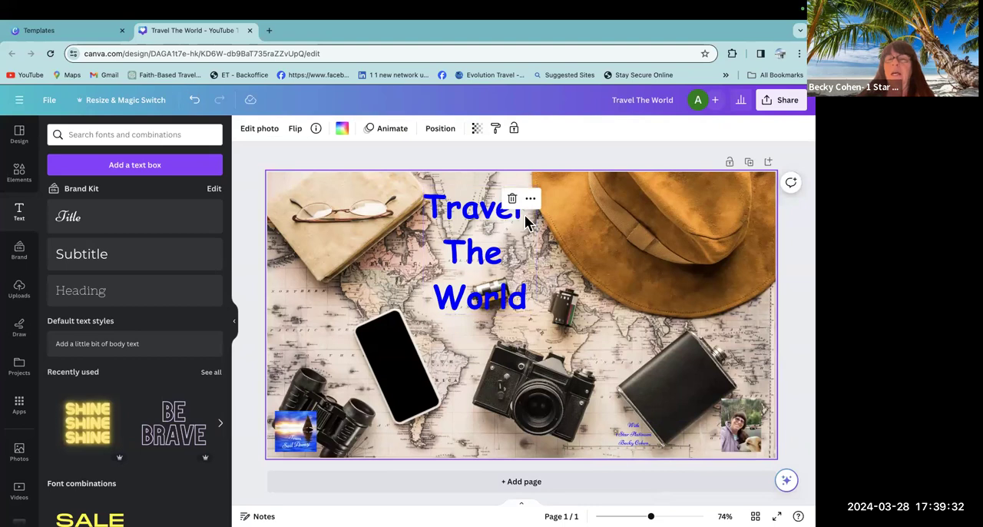
pyautogui.moveTo(743, 100)
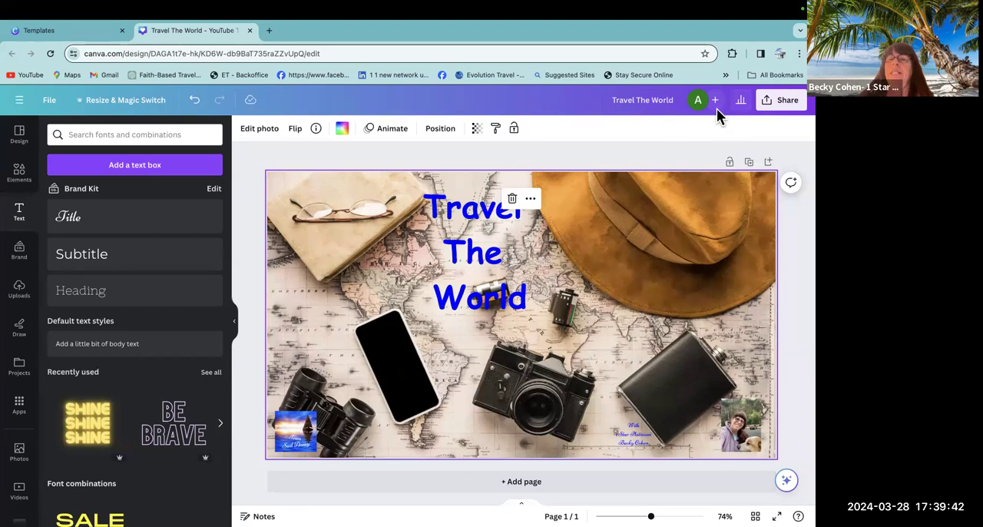
pyautogui.moveTo(775, 107)
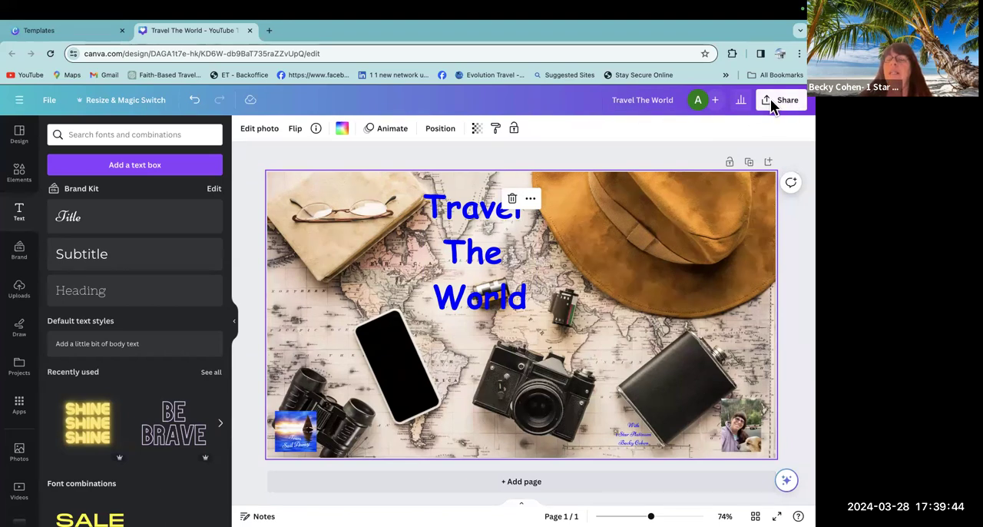
# - Download the thumbnail as a PNG via Share > Download
pyautogui.click(787, 99)
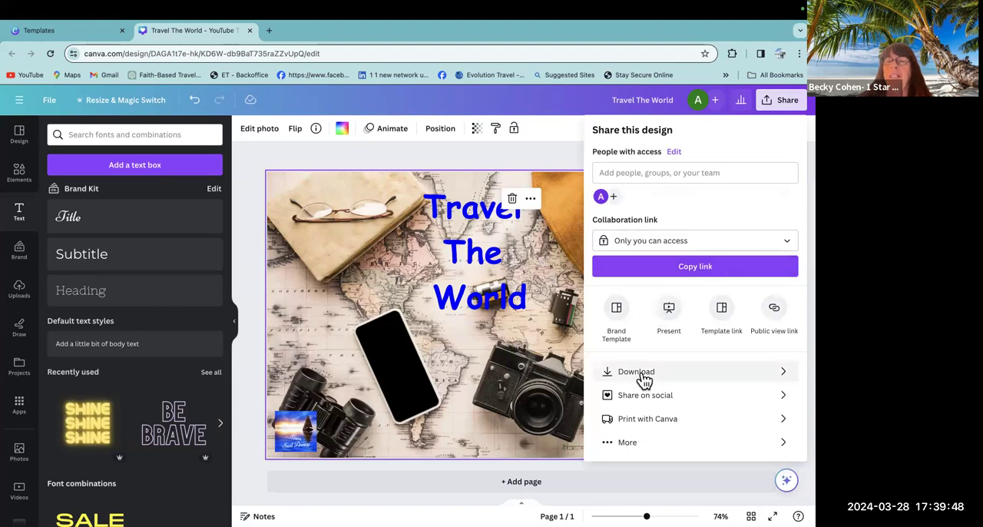
pyautogui.click(636, 372)
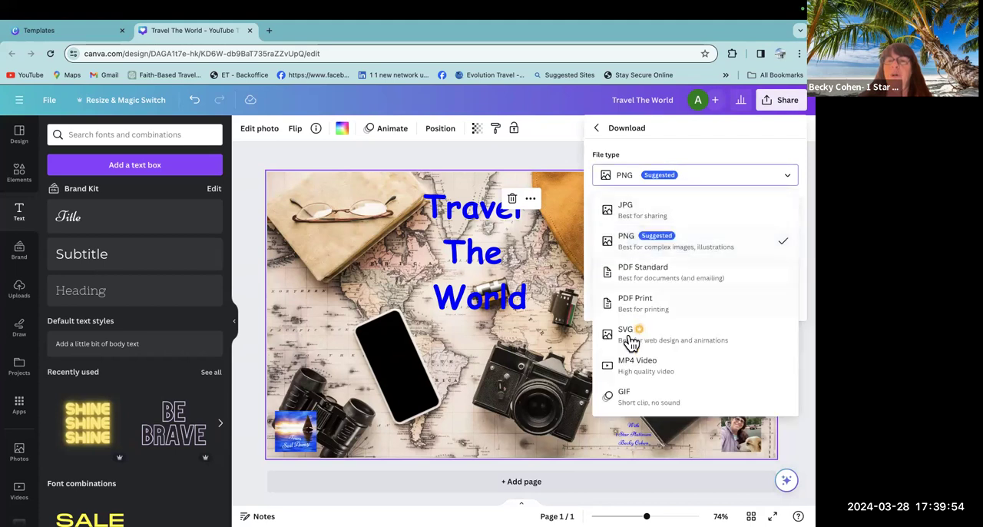
pyautogui.moveTo(643, 228)
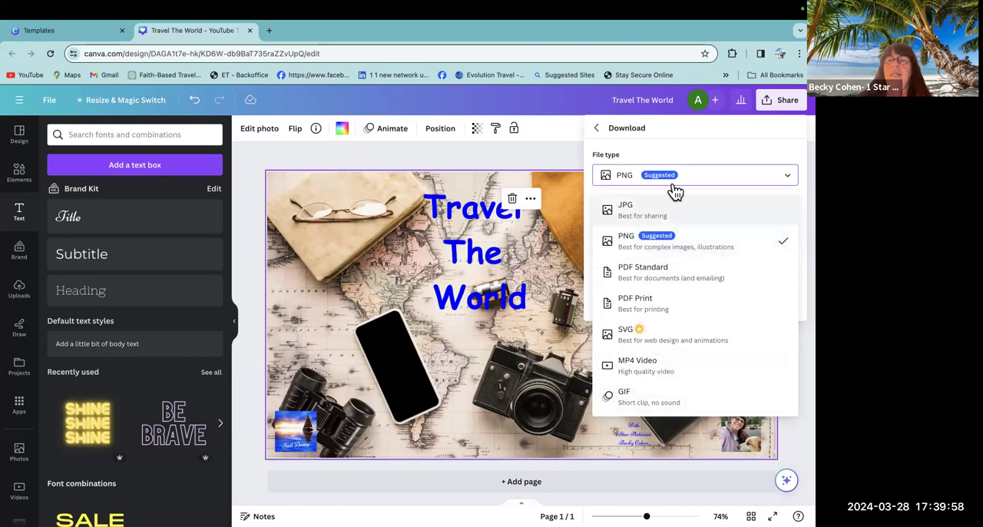
pyautogui.moveTo(638, 222)
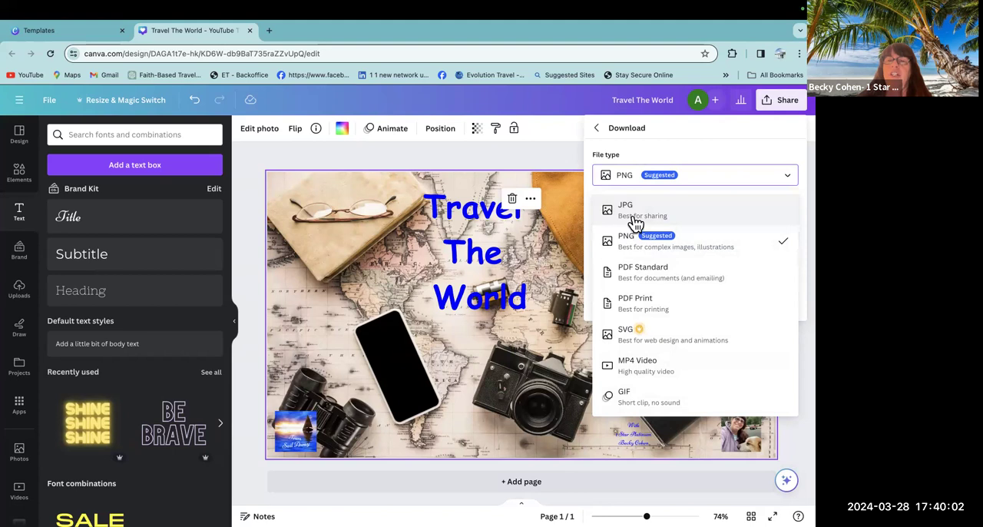
pyautogui.moveTo(728, 200)
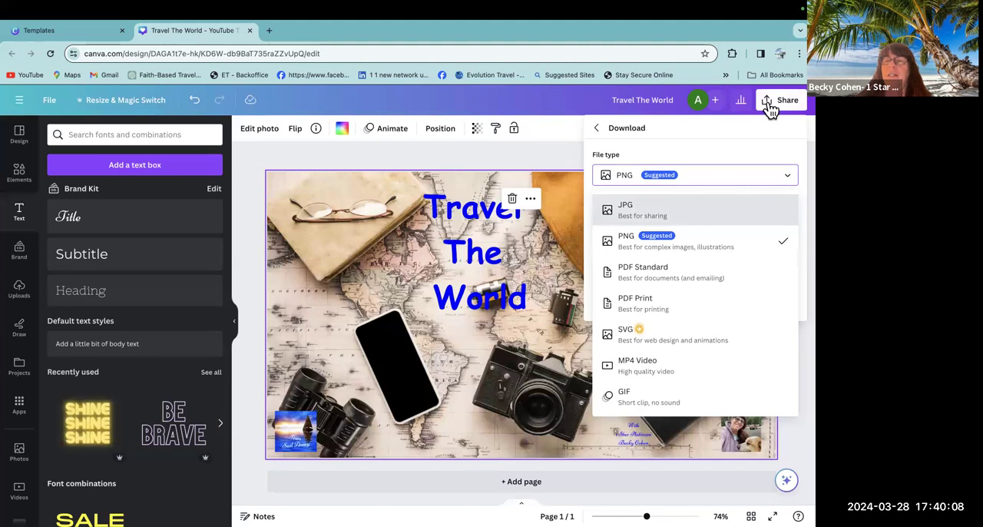
pyautogui.moveTo(458, 458)
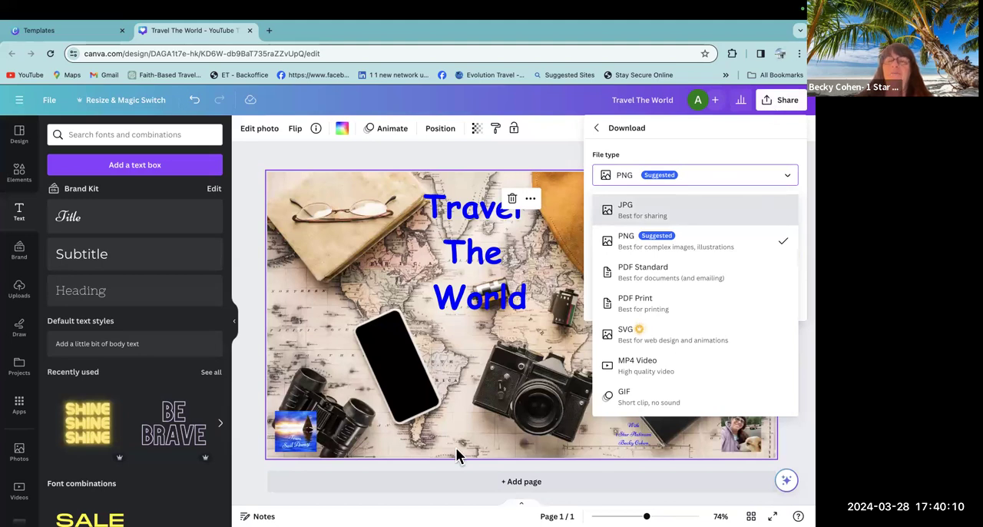
pyautogui.moveTo(633, 292)
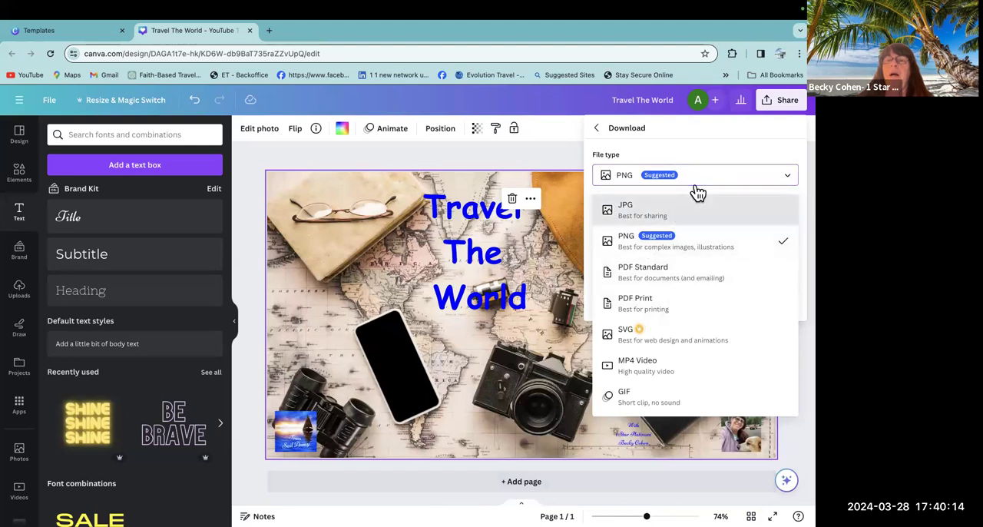
pyautogui.moveTo(706, 157)
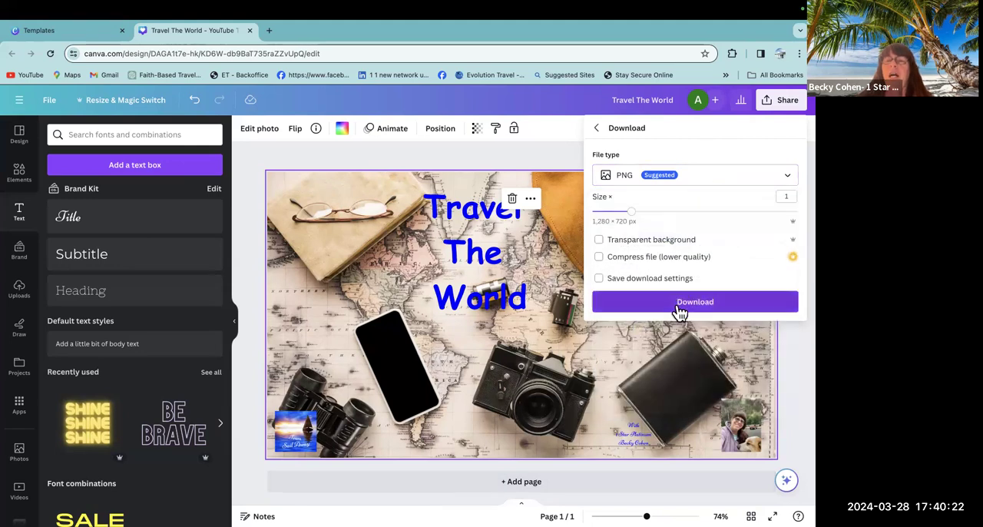
pyautogui.click(694, 301)
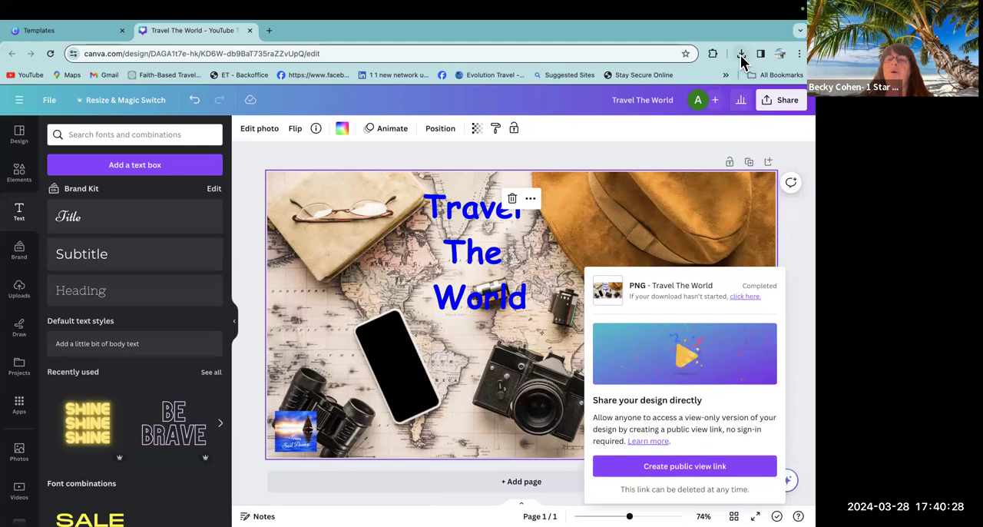
pyautogui.moveTo(381, 326)
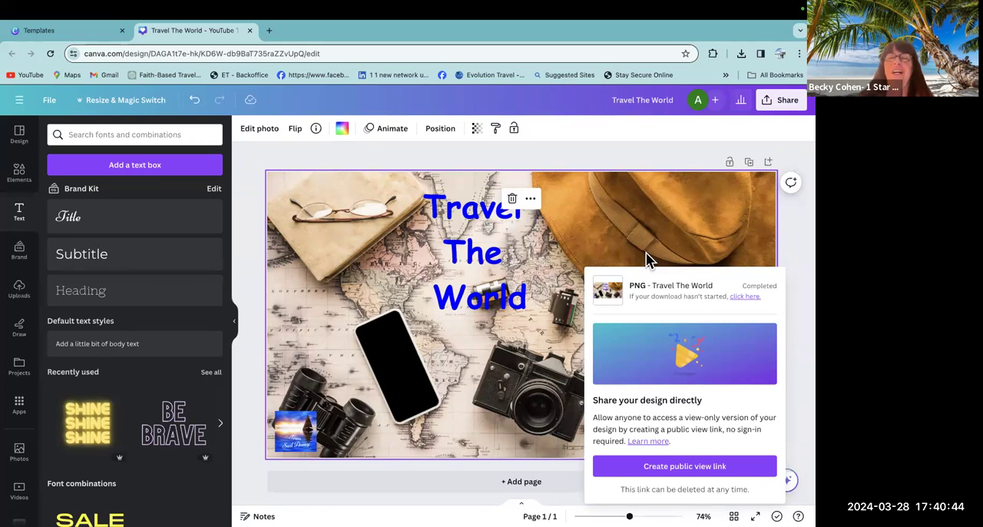
pyautogui.moveTo(356, 307)
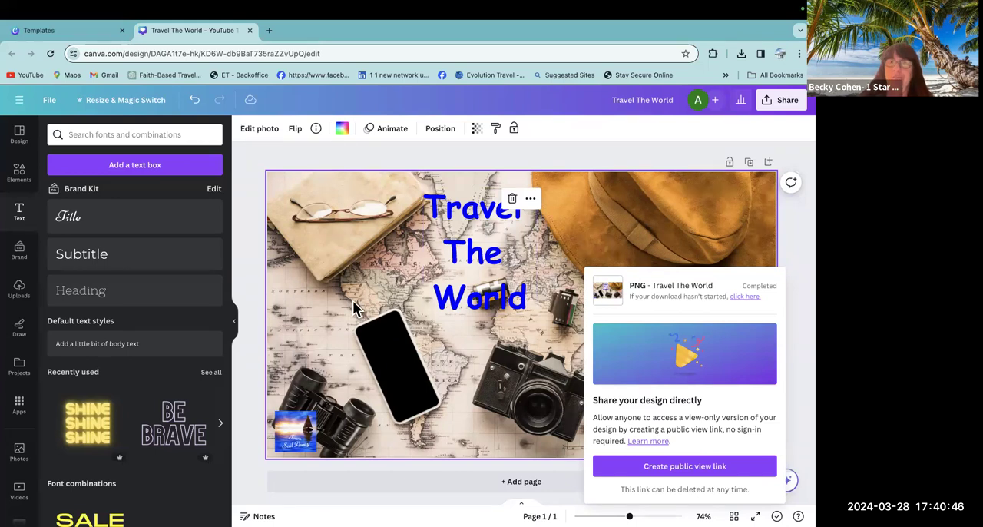
pyautogui.click(476, 277)
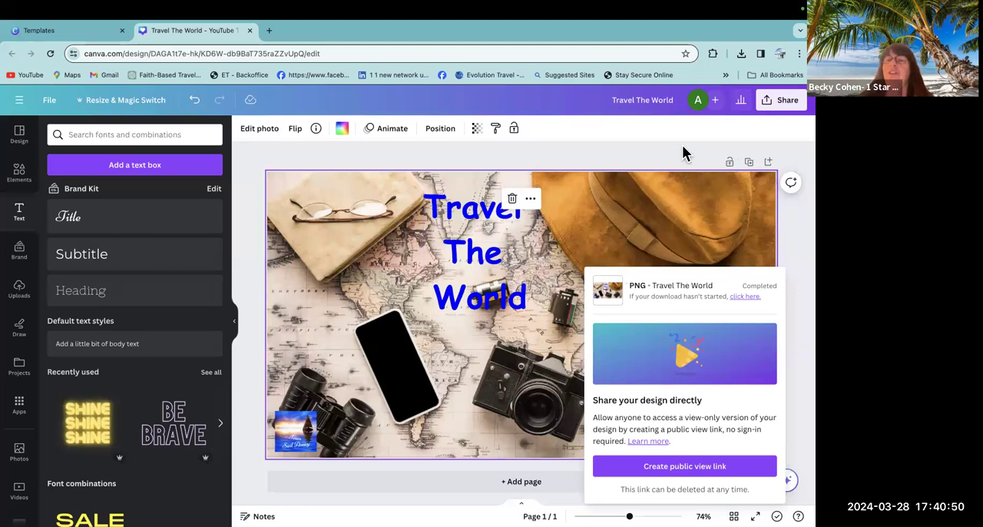
pyautogui.moveTo(347, 188)
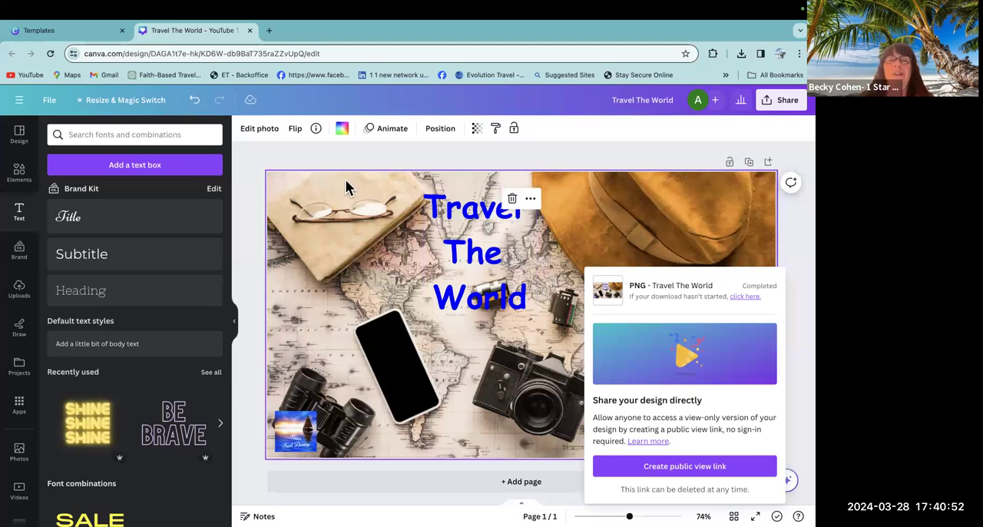
pyautogui.moveTo(507, 369)
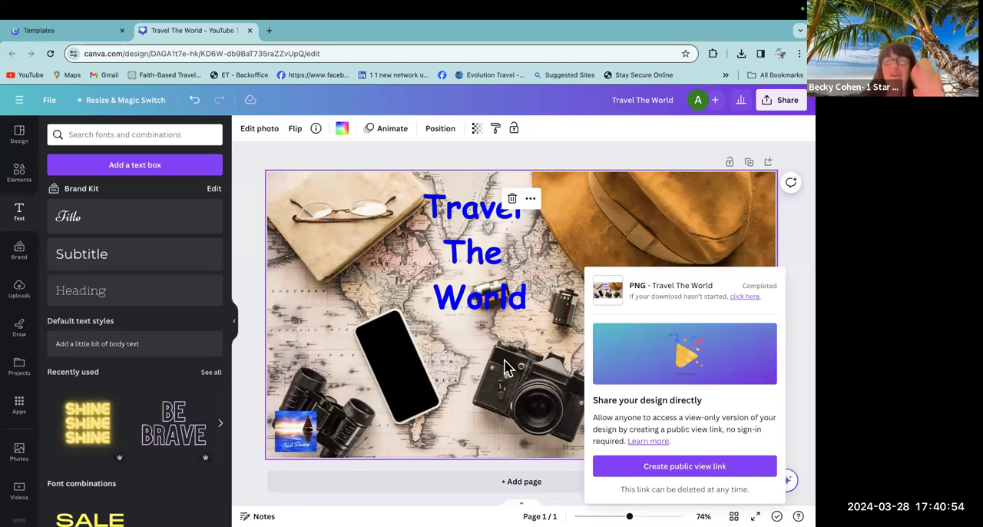
pyautogui.moveTo(673, 163)
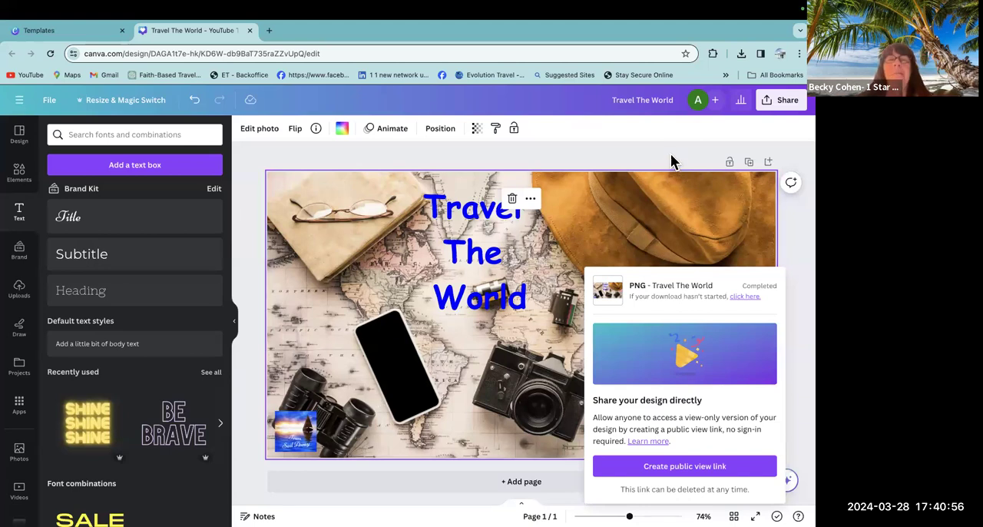
pyautogui.moveTo(255, 289)
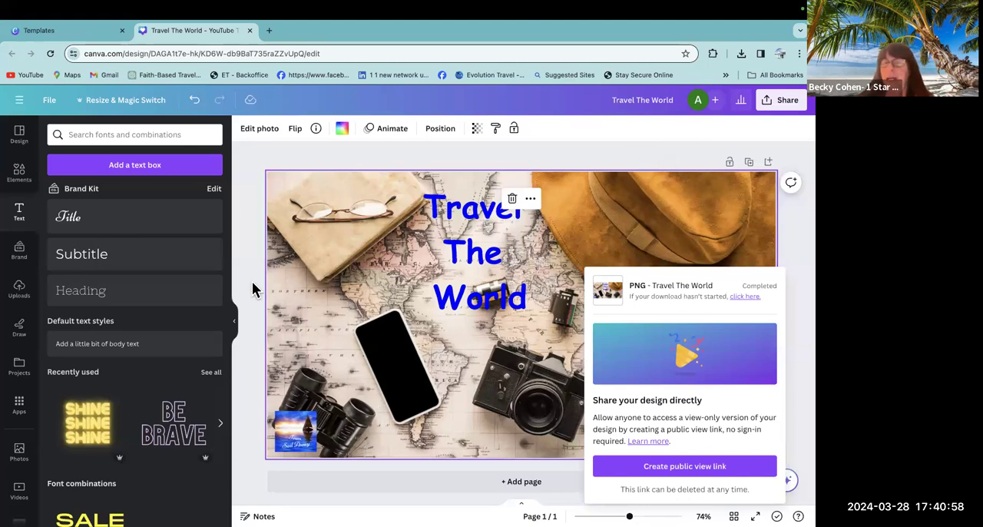
pyautogui.moveTo(261, 237)
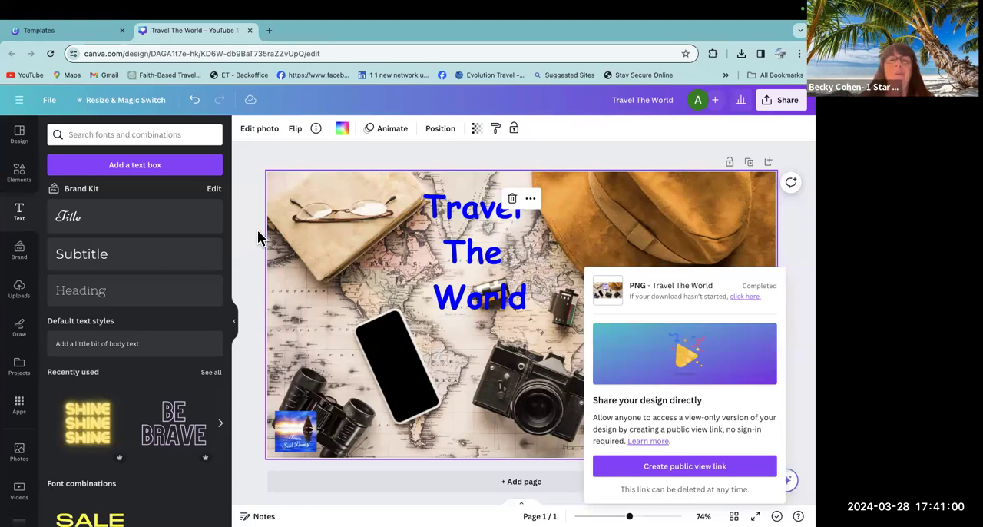
pyautogui.moveTo(278, 170)
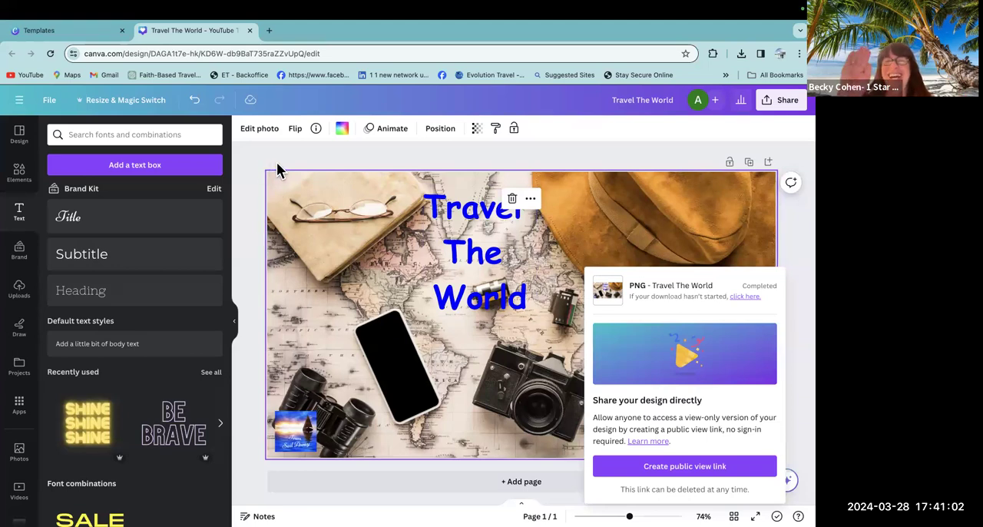